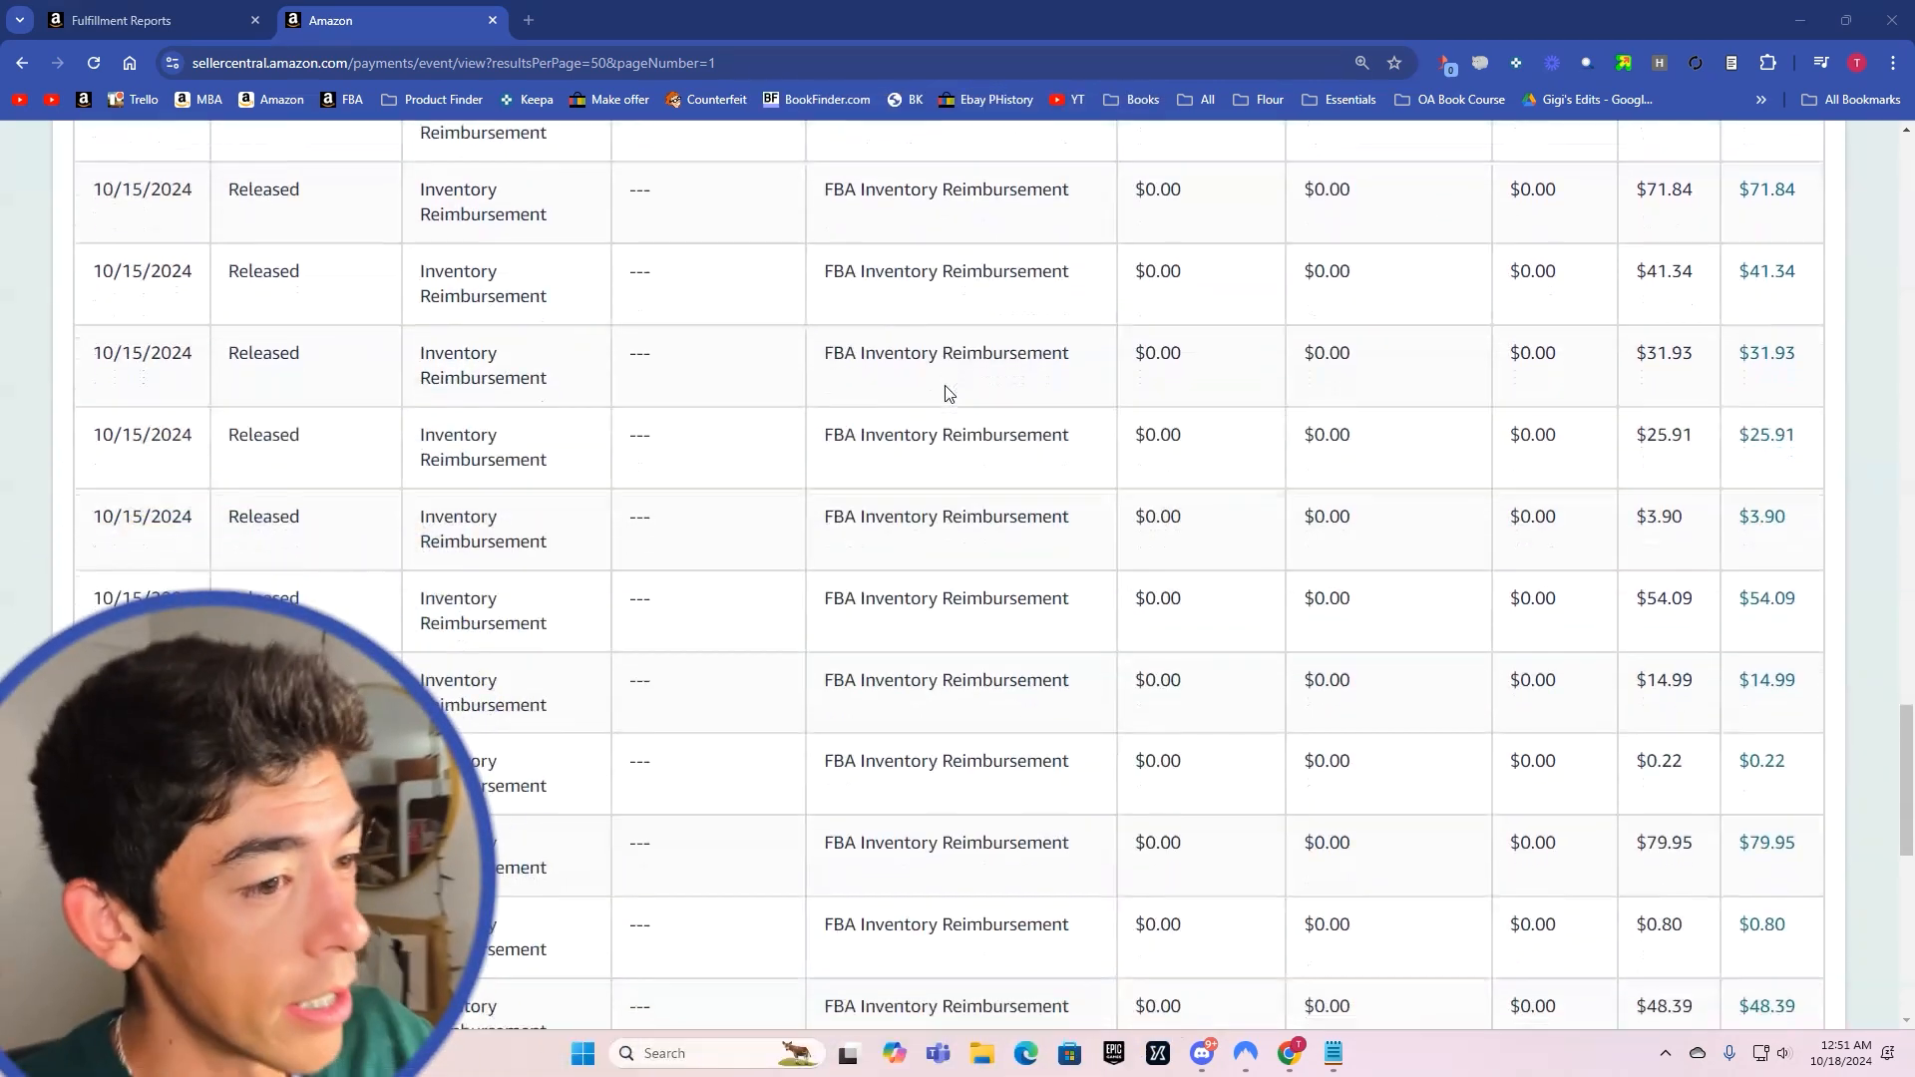
Step: Scroll through the reimbursement transactions list before heading back to the home dashboard
scroll("down", 3)
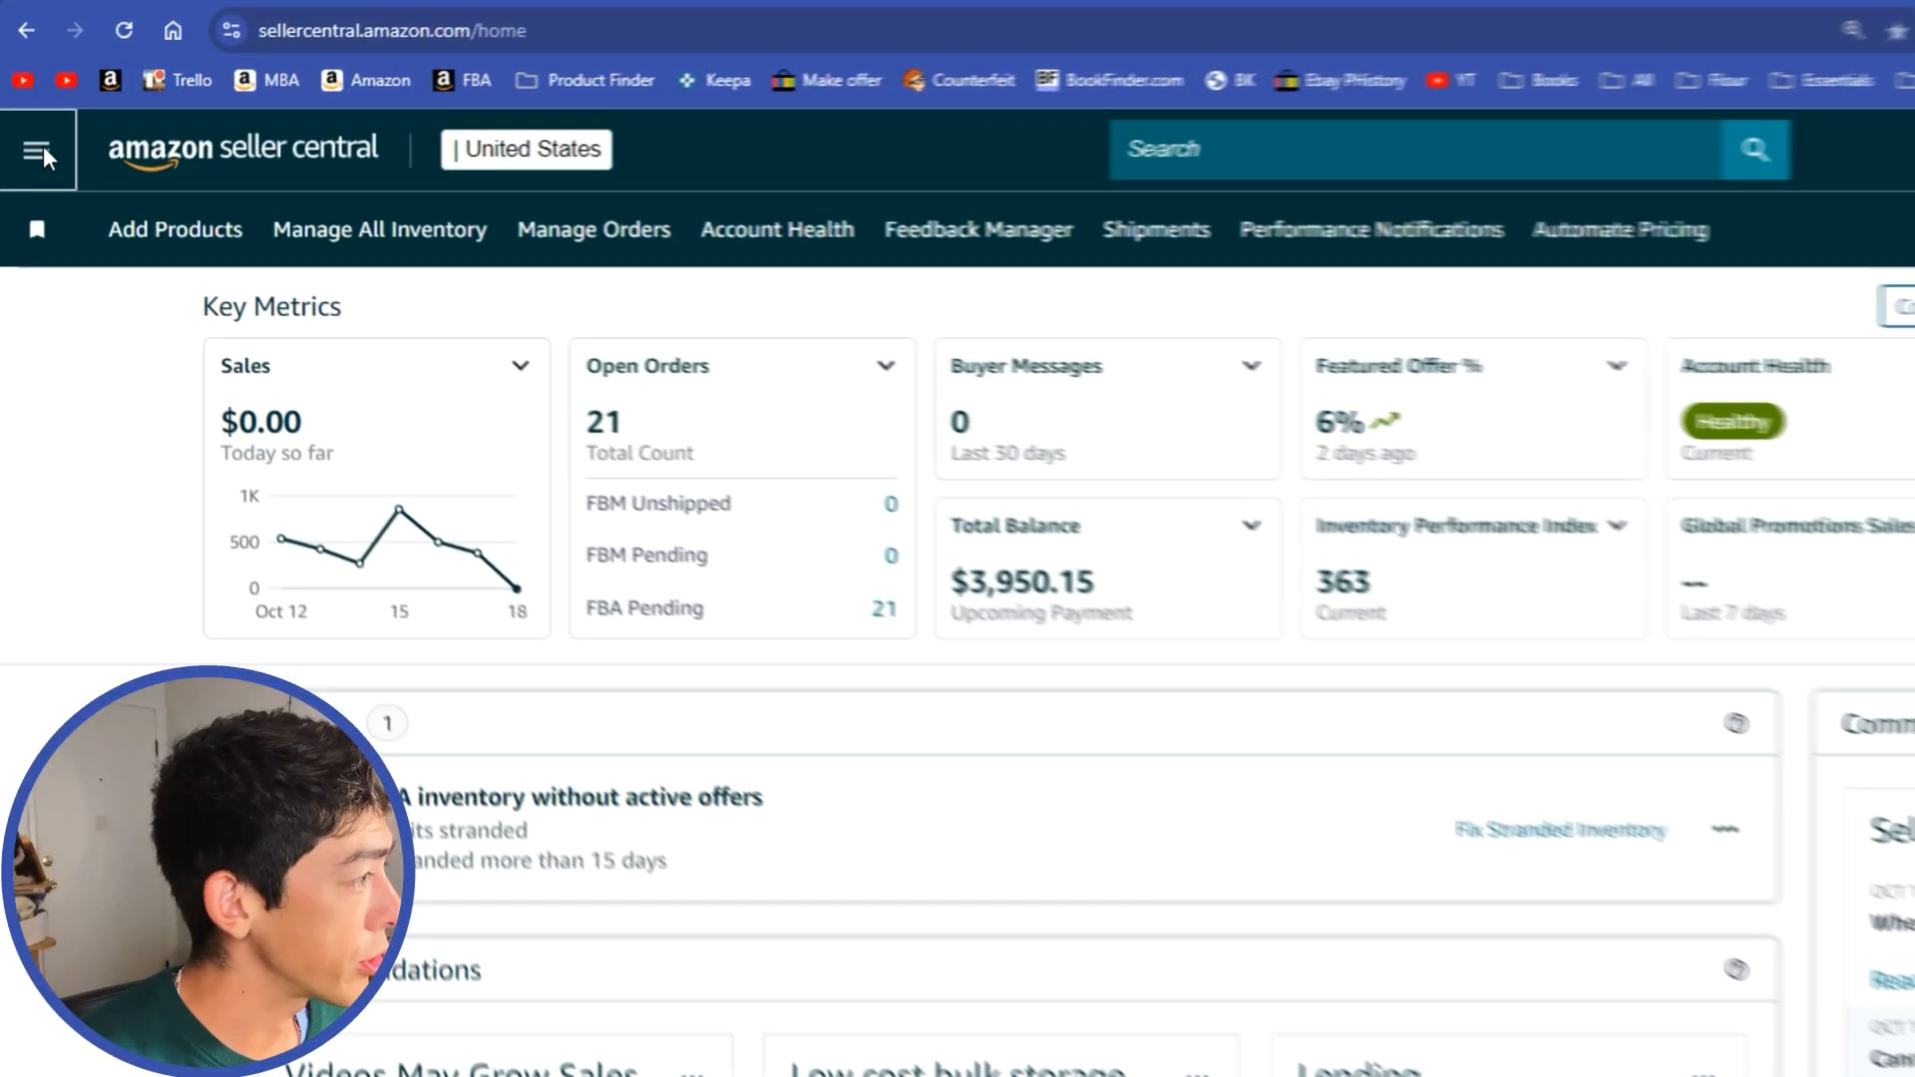
Step: Reach the Inventory Ledger report from the Fulfillment reports page via the main menu
left_click(44, 156)
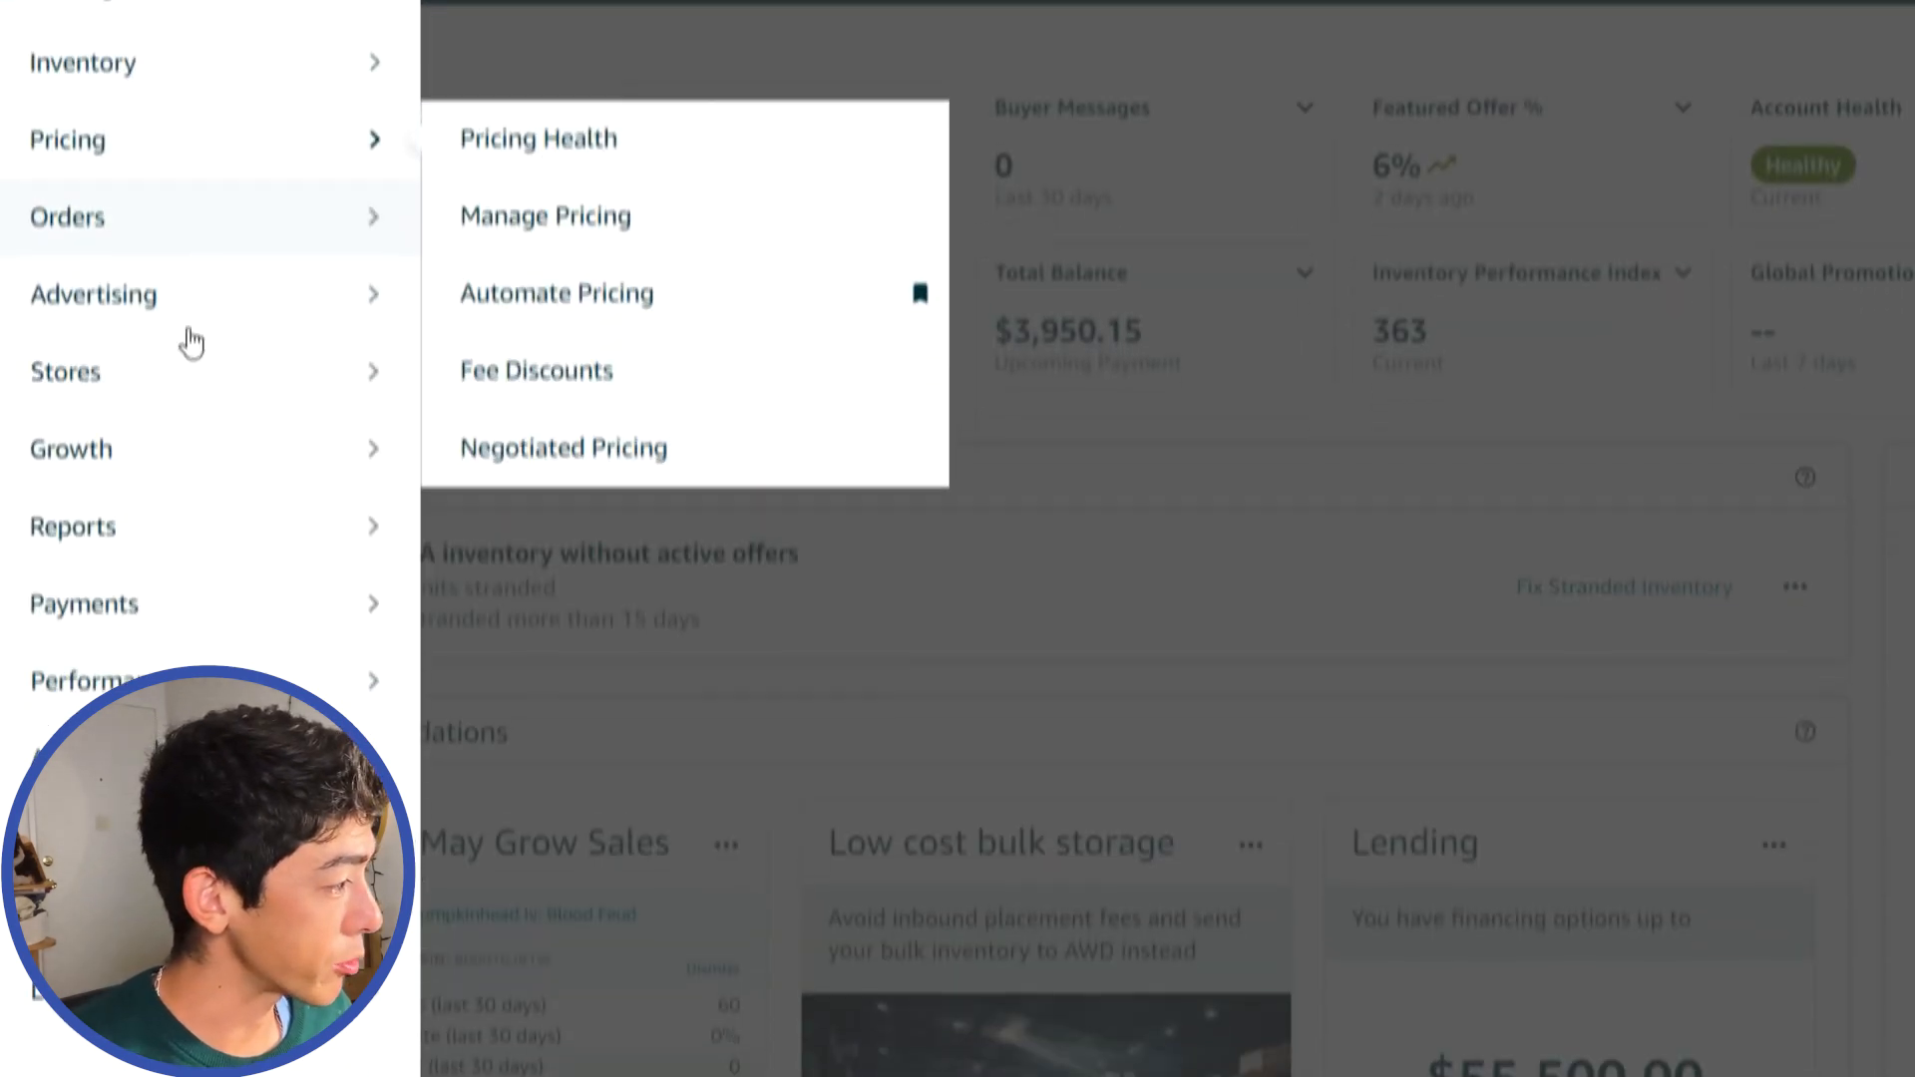
mouse_move(72, 455)
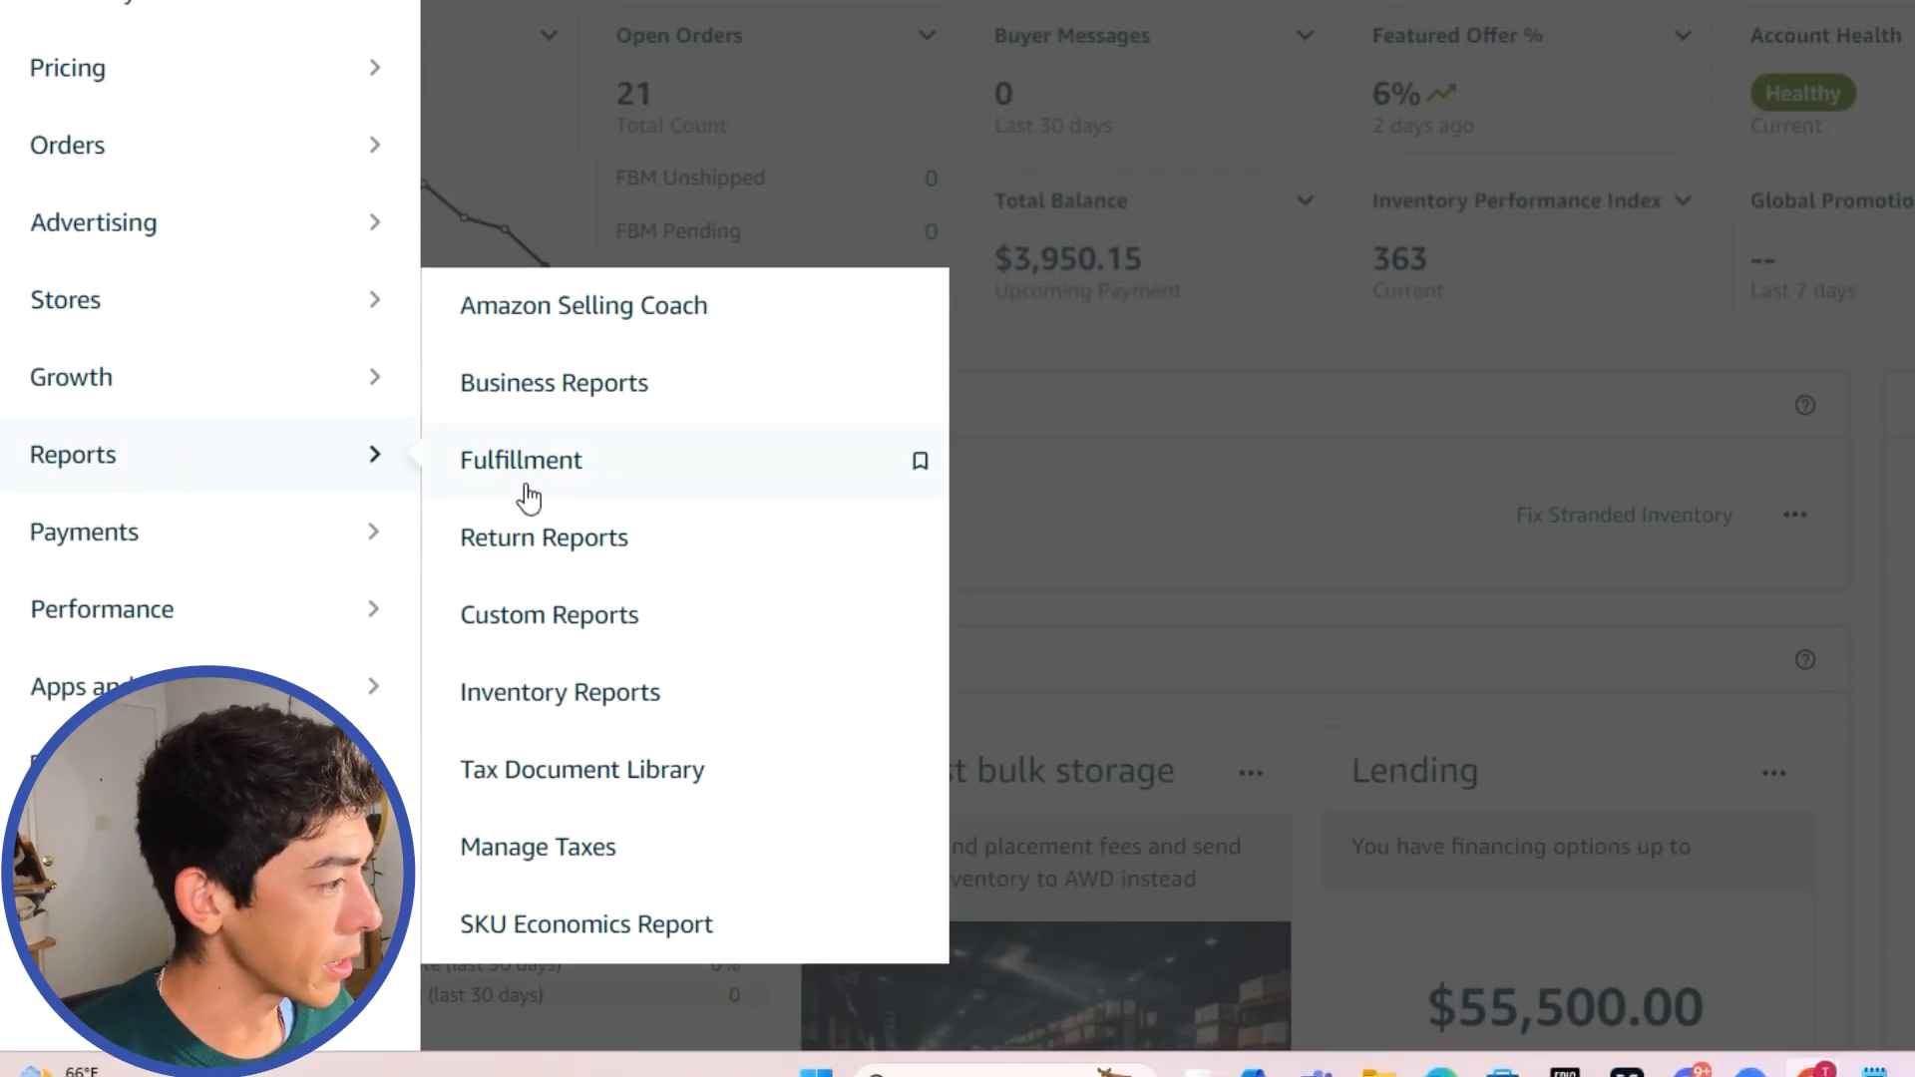
left_click(521, 458)
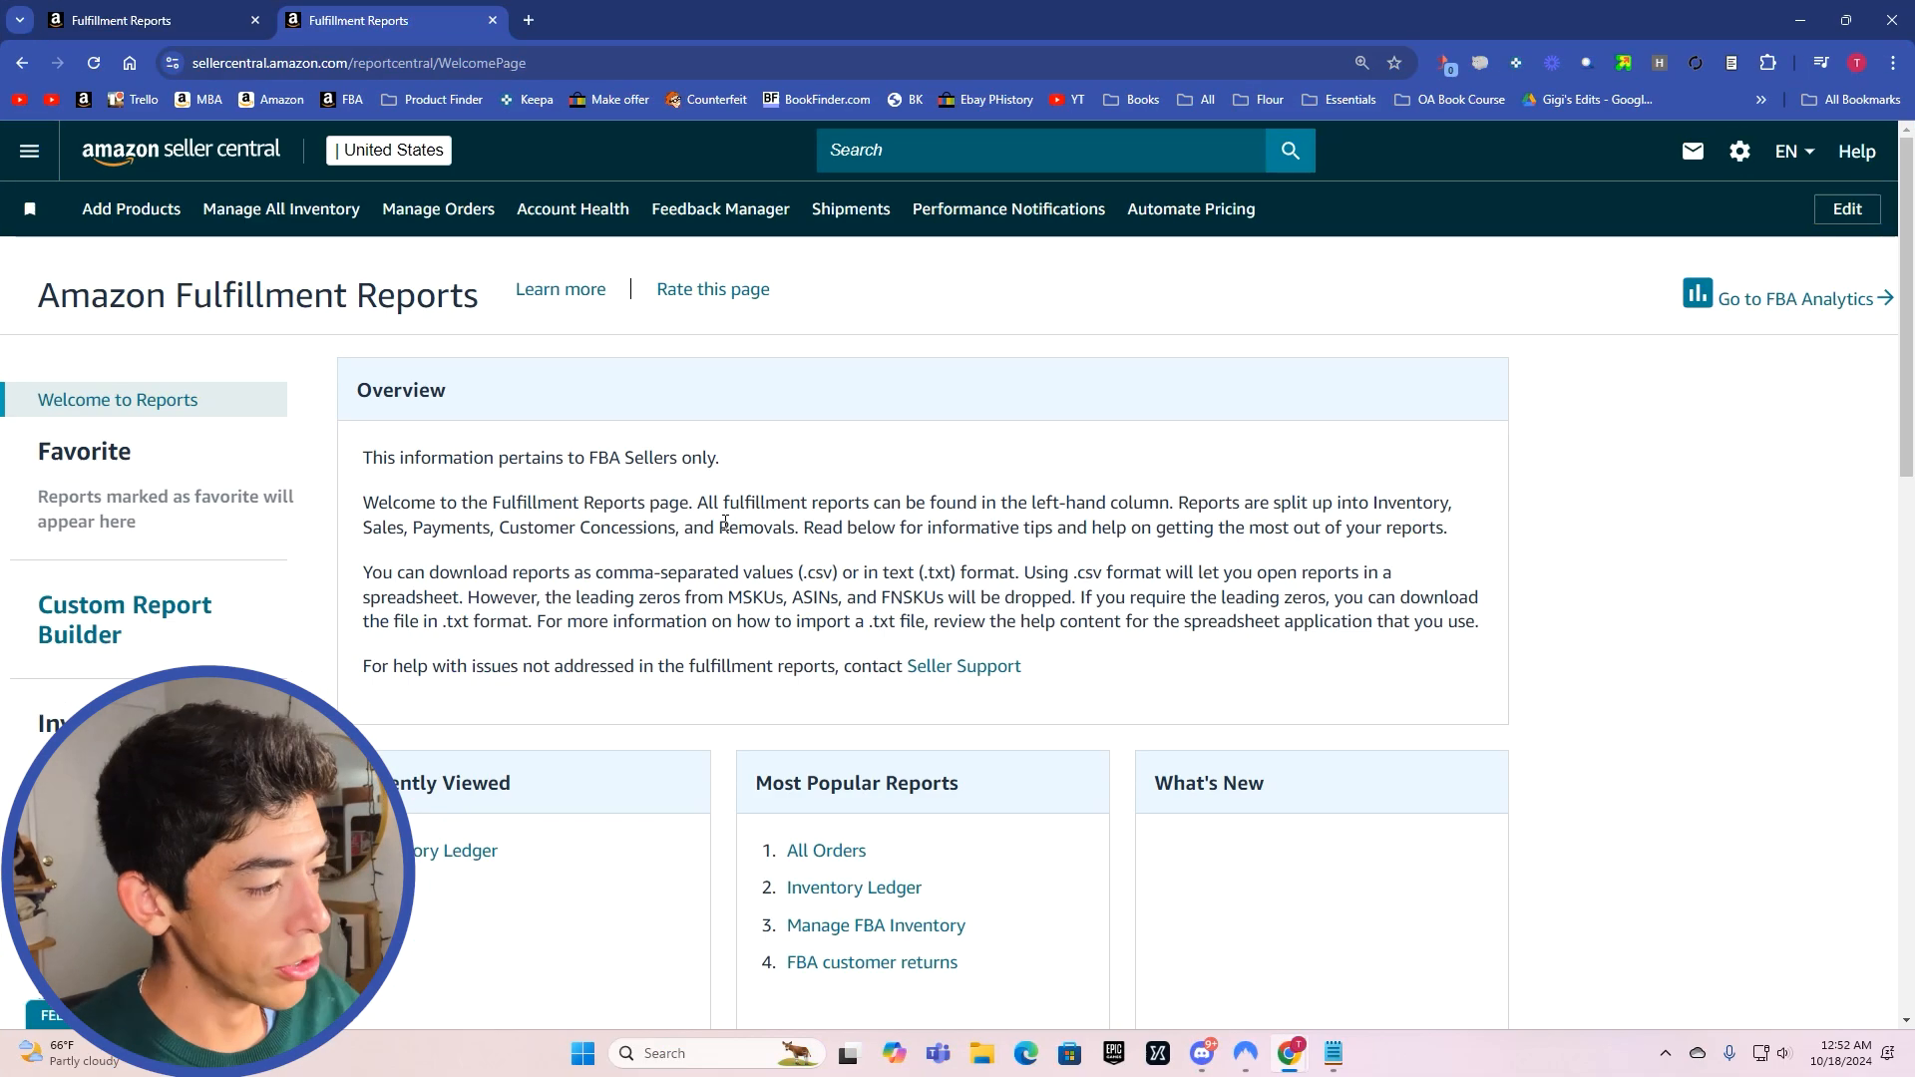
scroll("down", 3)
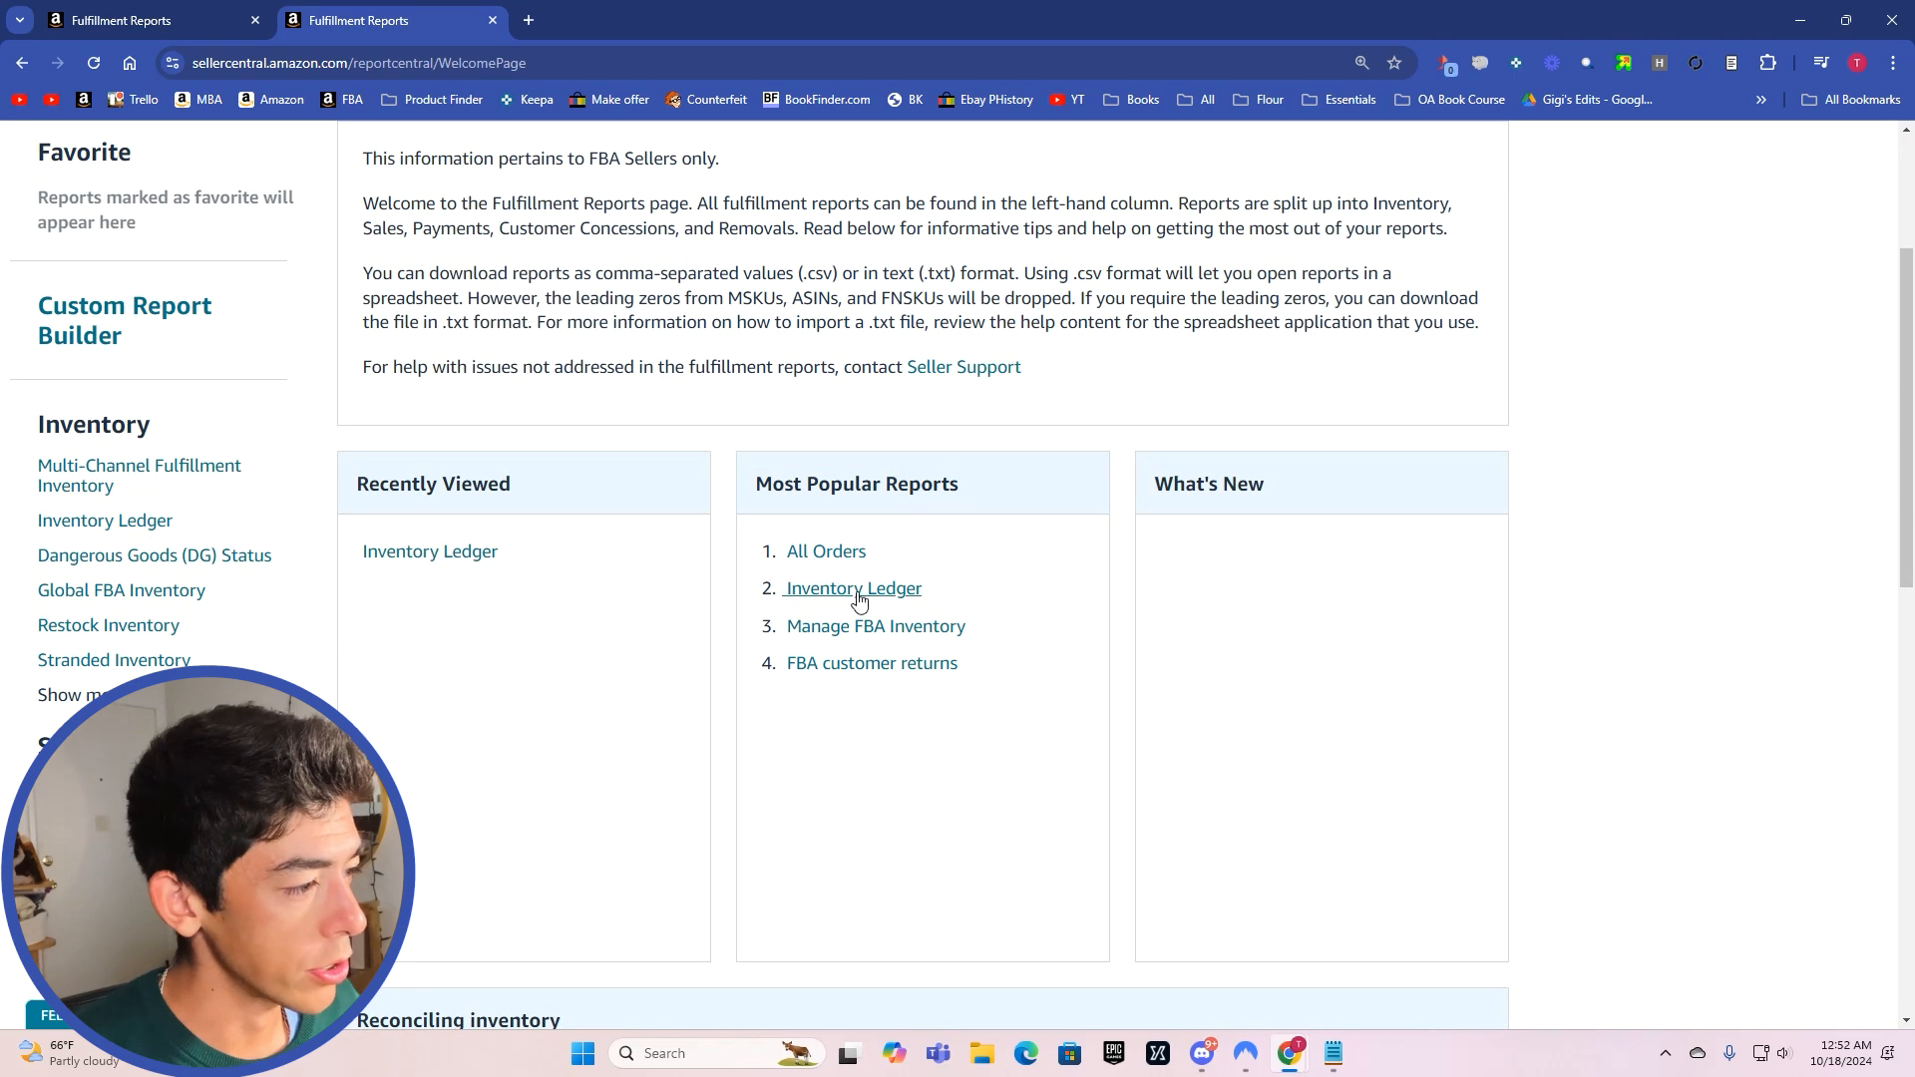
left_click(854, 586)
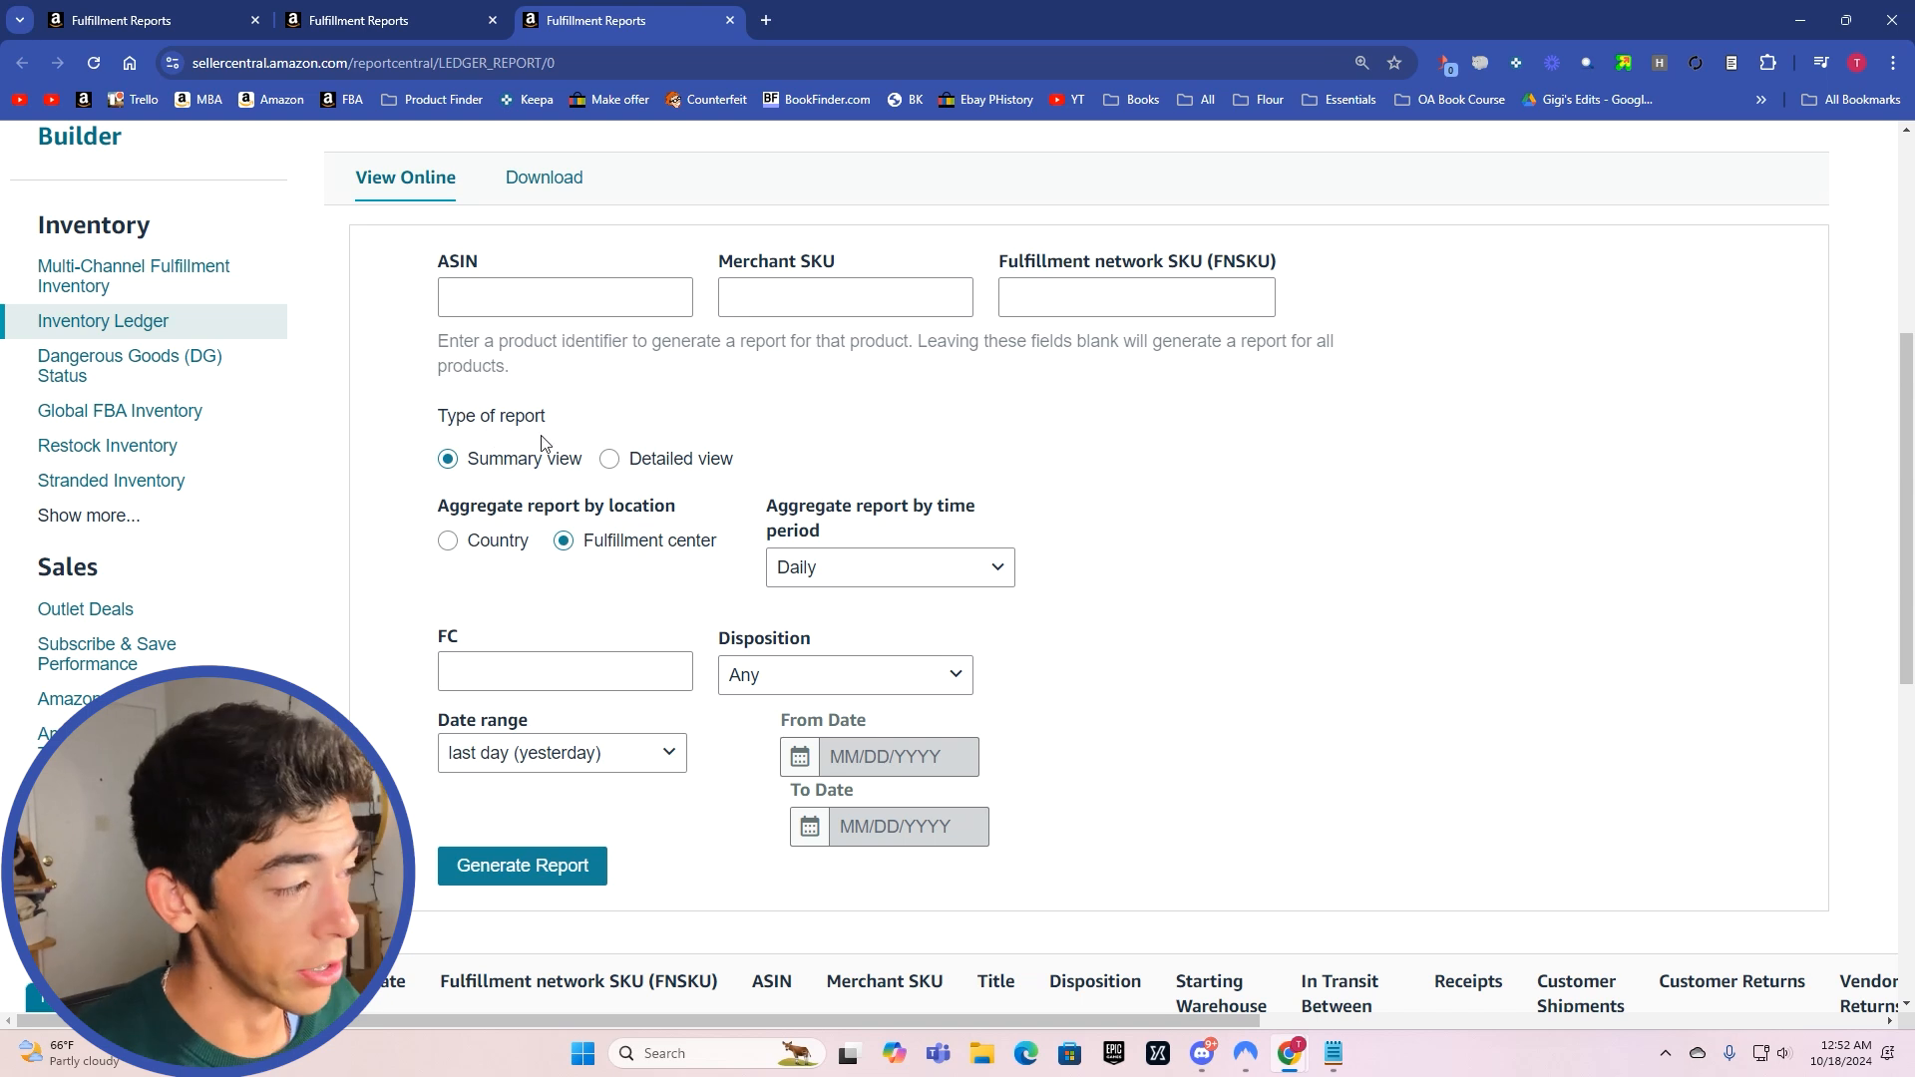
Step: Switch the ledger to Detailed view with event type Adjustments and only the Lost reason group
left_click(608, 459)
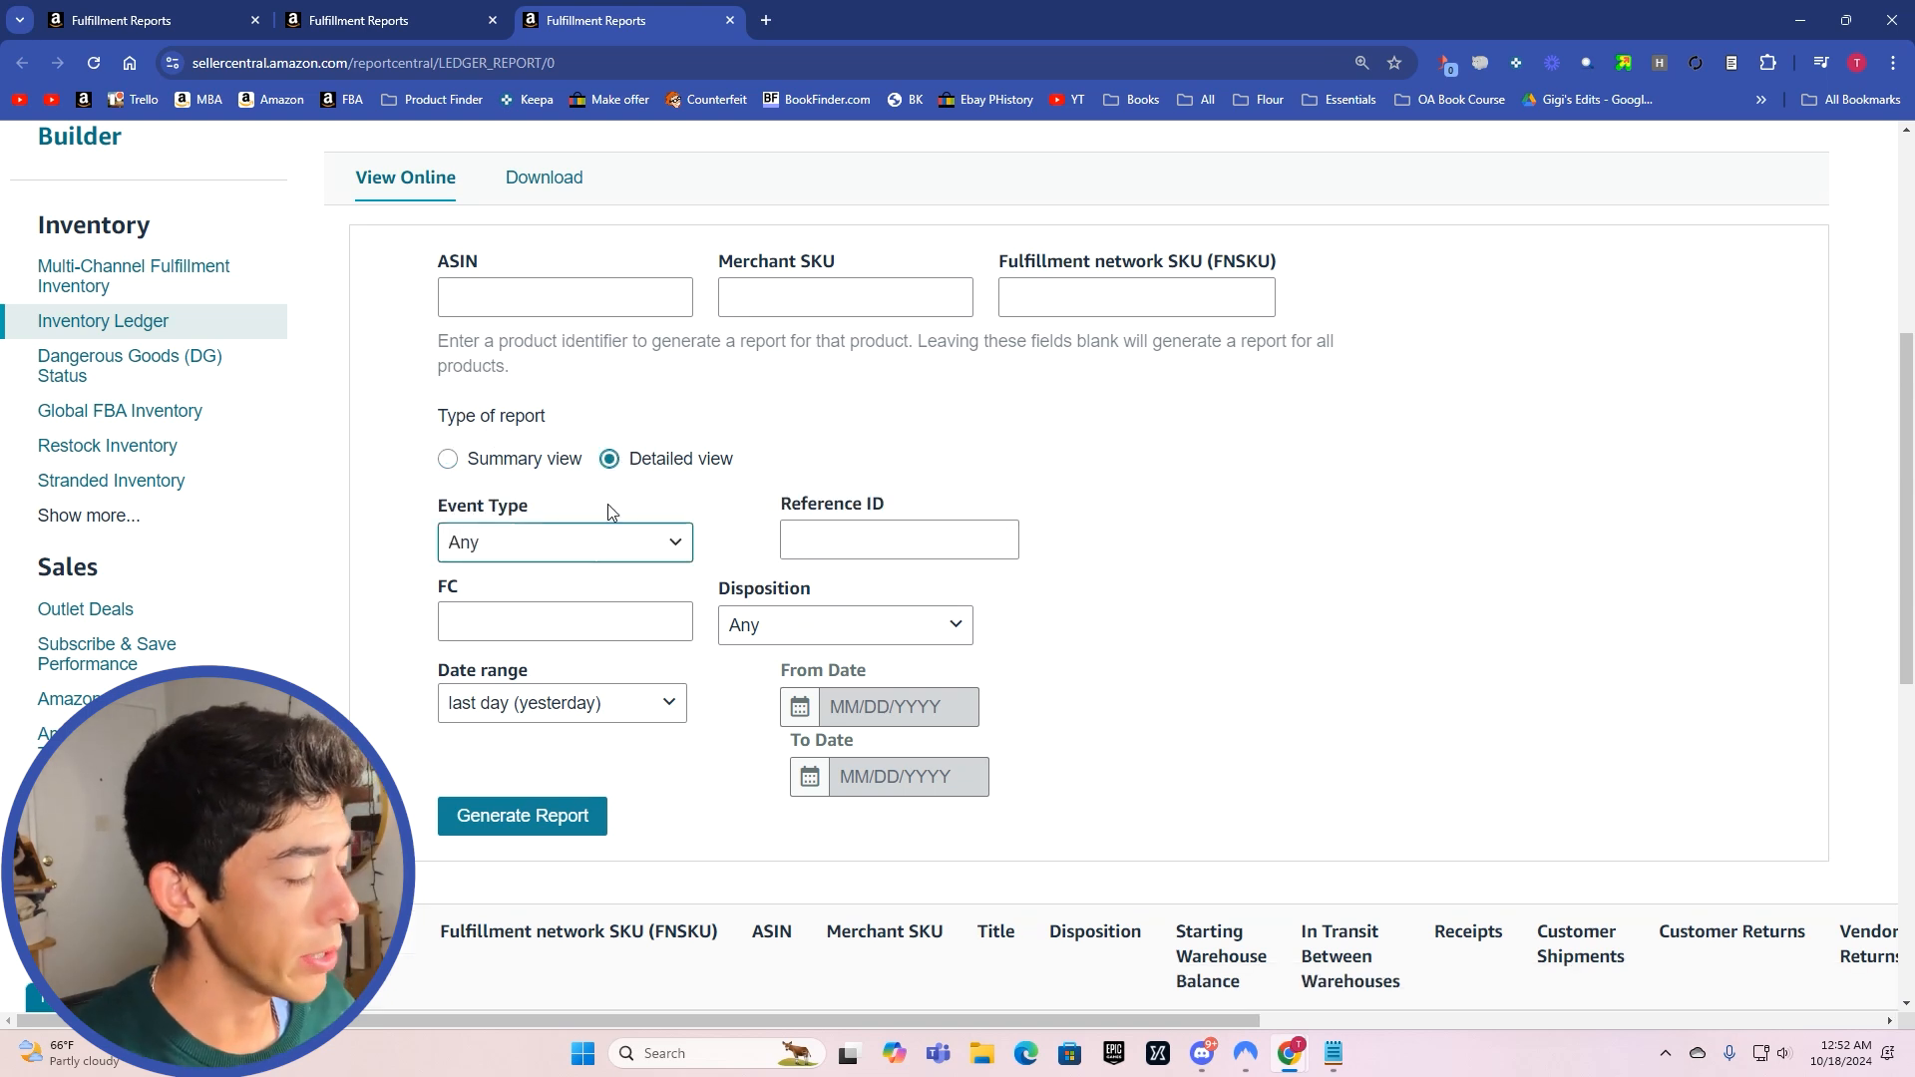
left_click(564, 543)
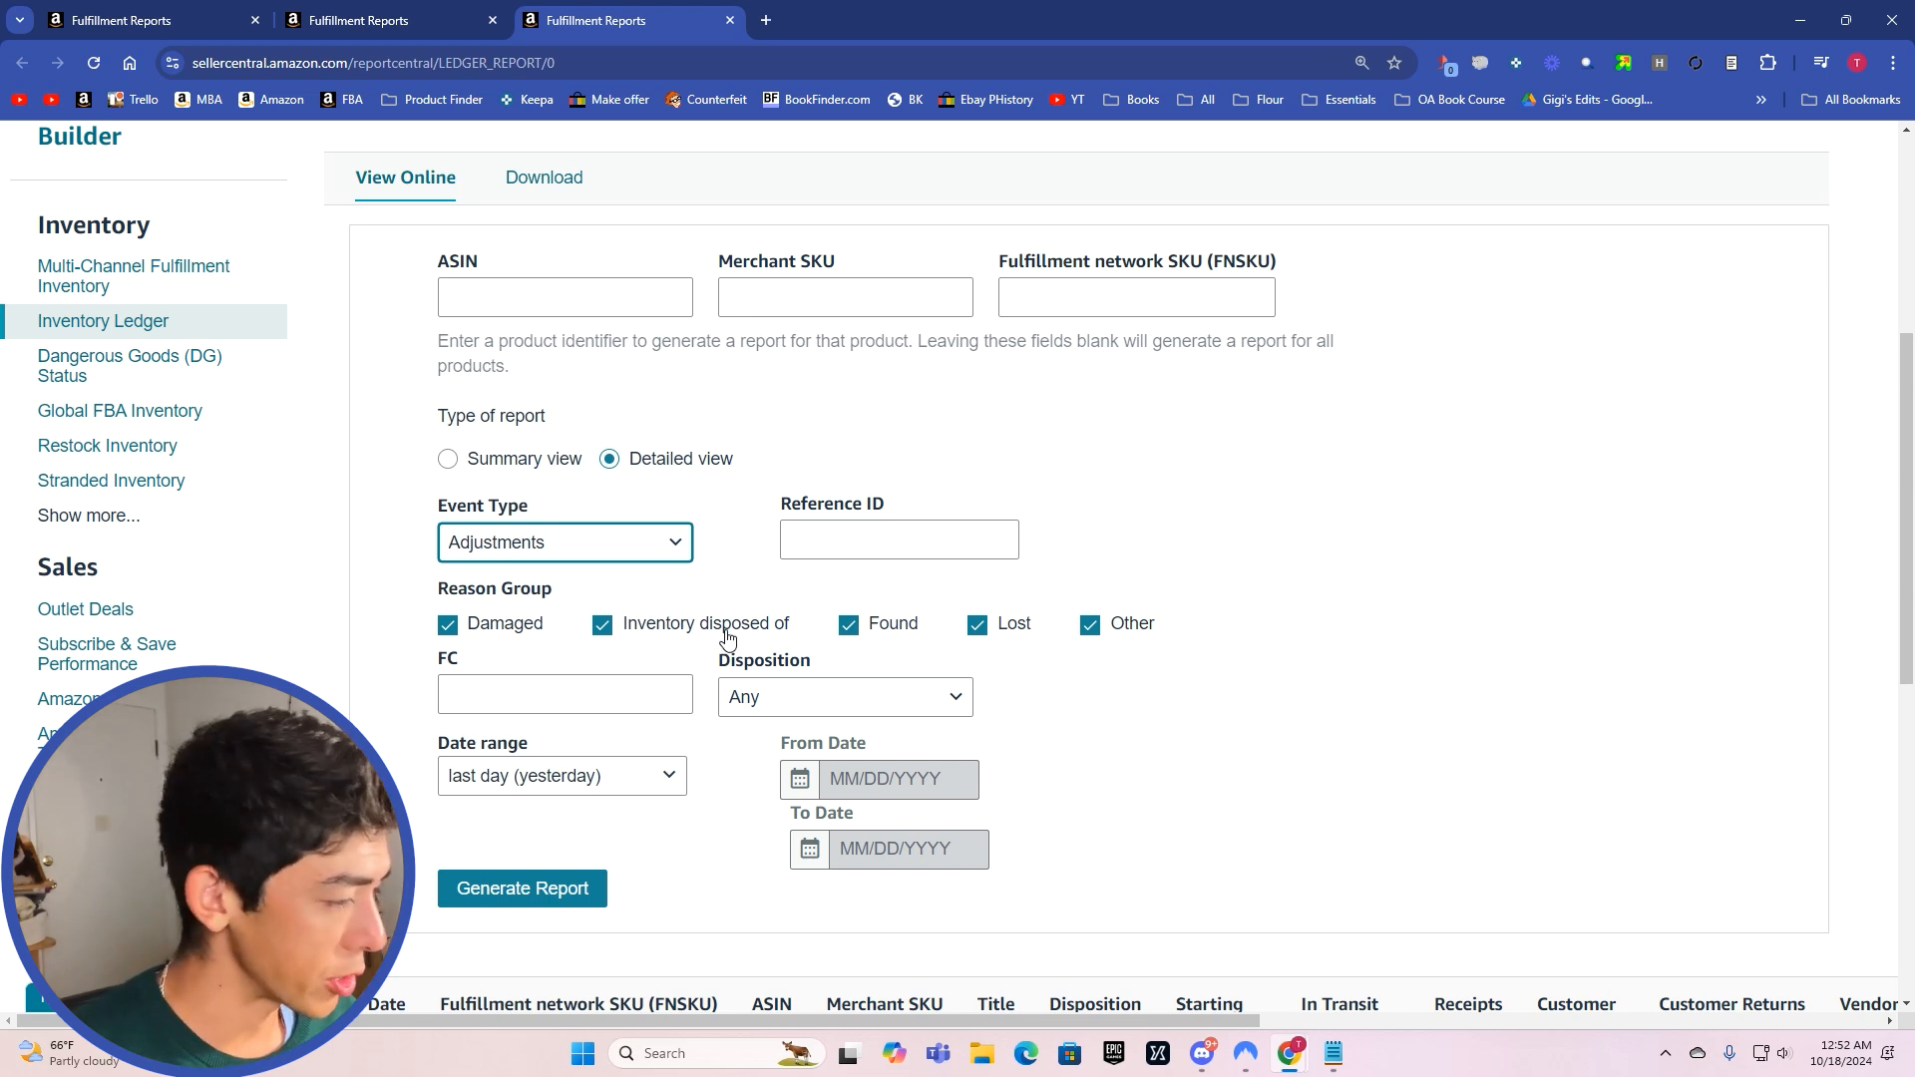
left_click(1089, 622)
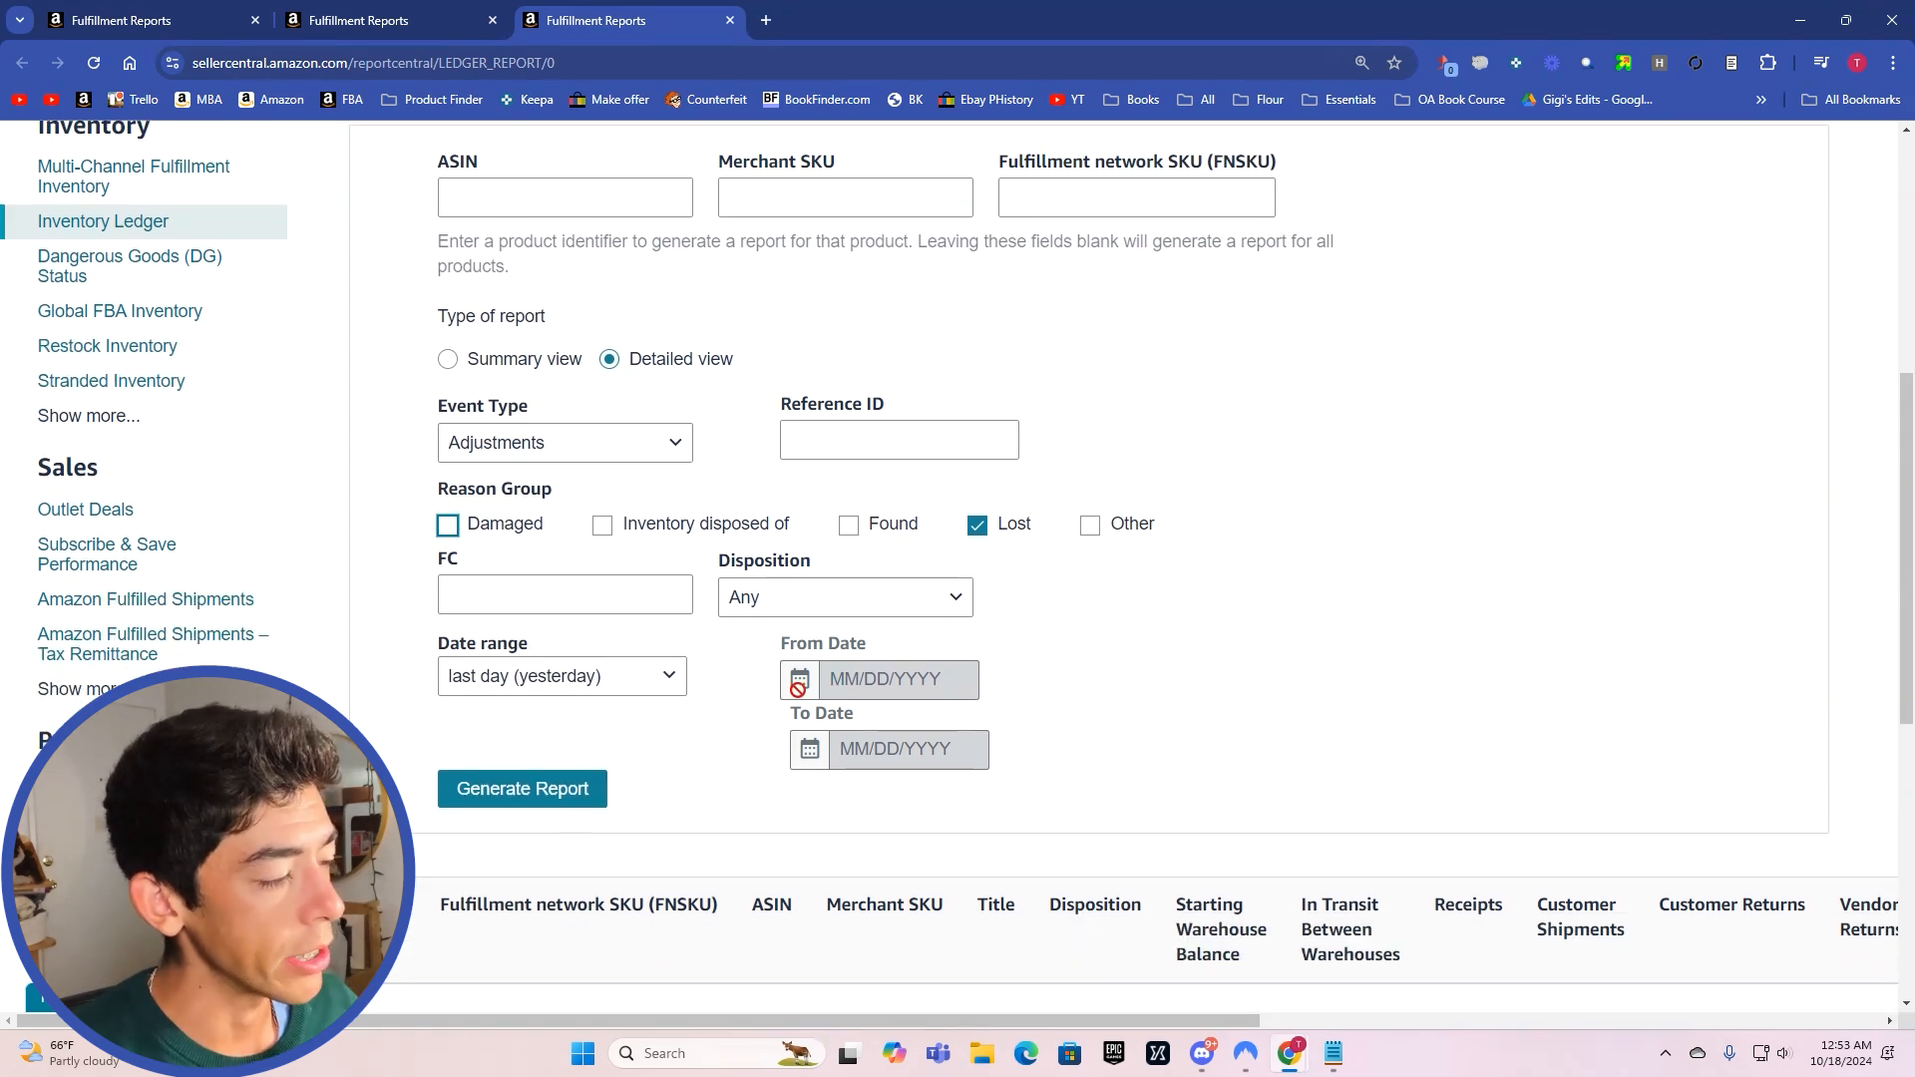
left_click(562, 674)
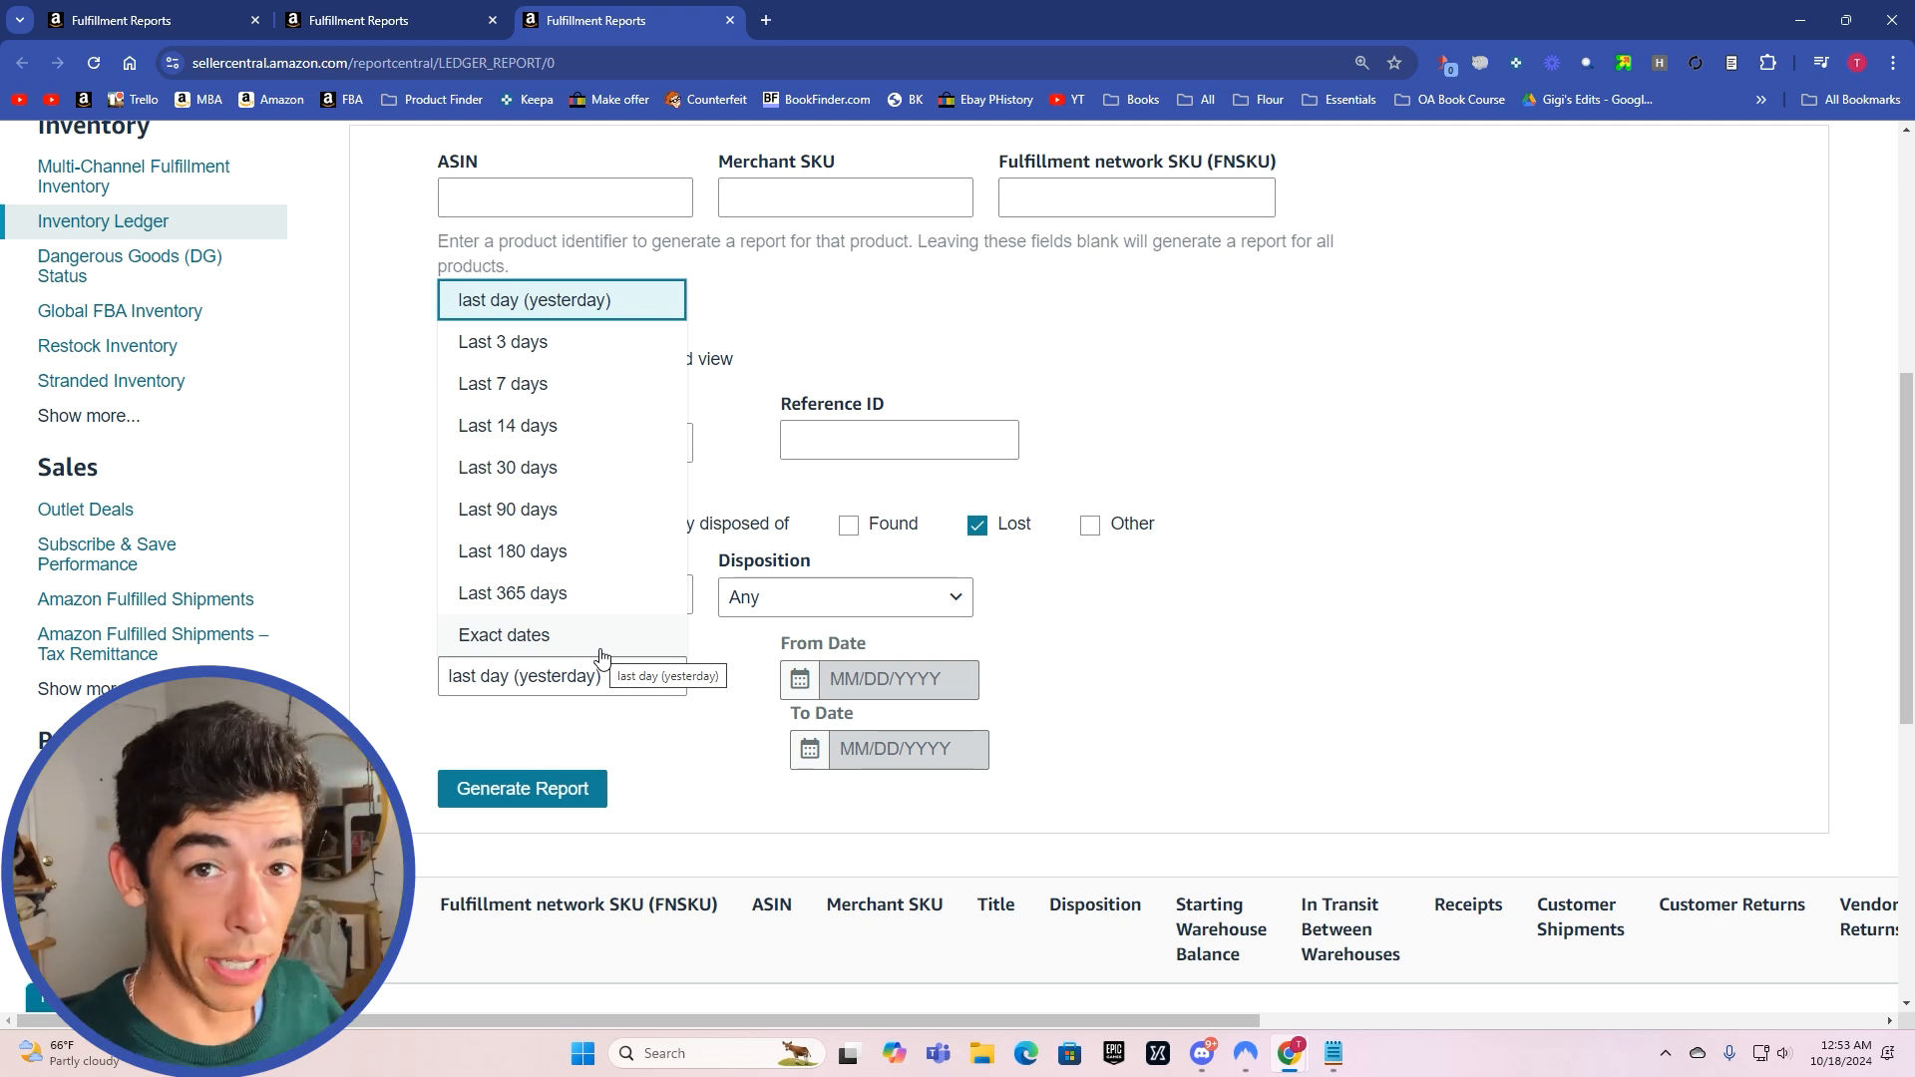
Step: Choose Exact dates and set the From Date to April 28, 2023
left_click(504, 634)
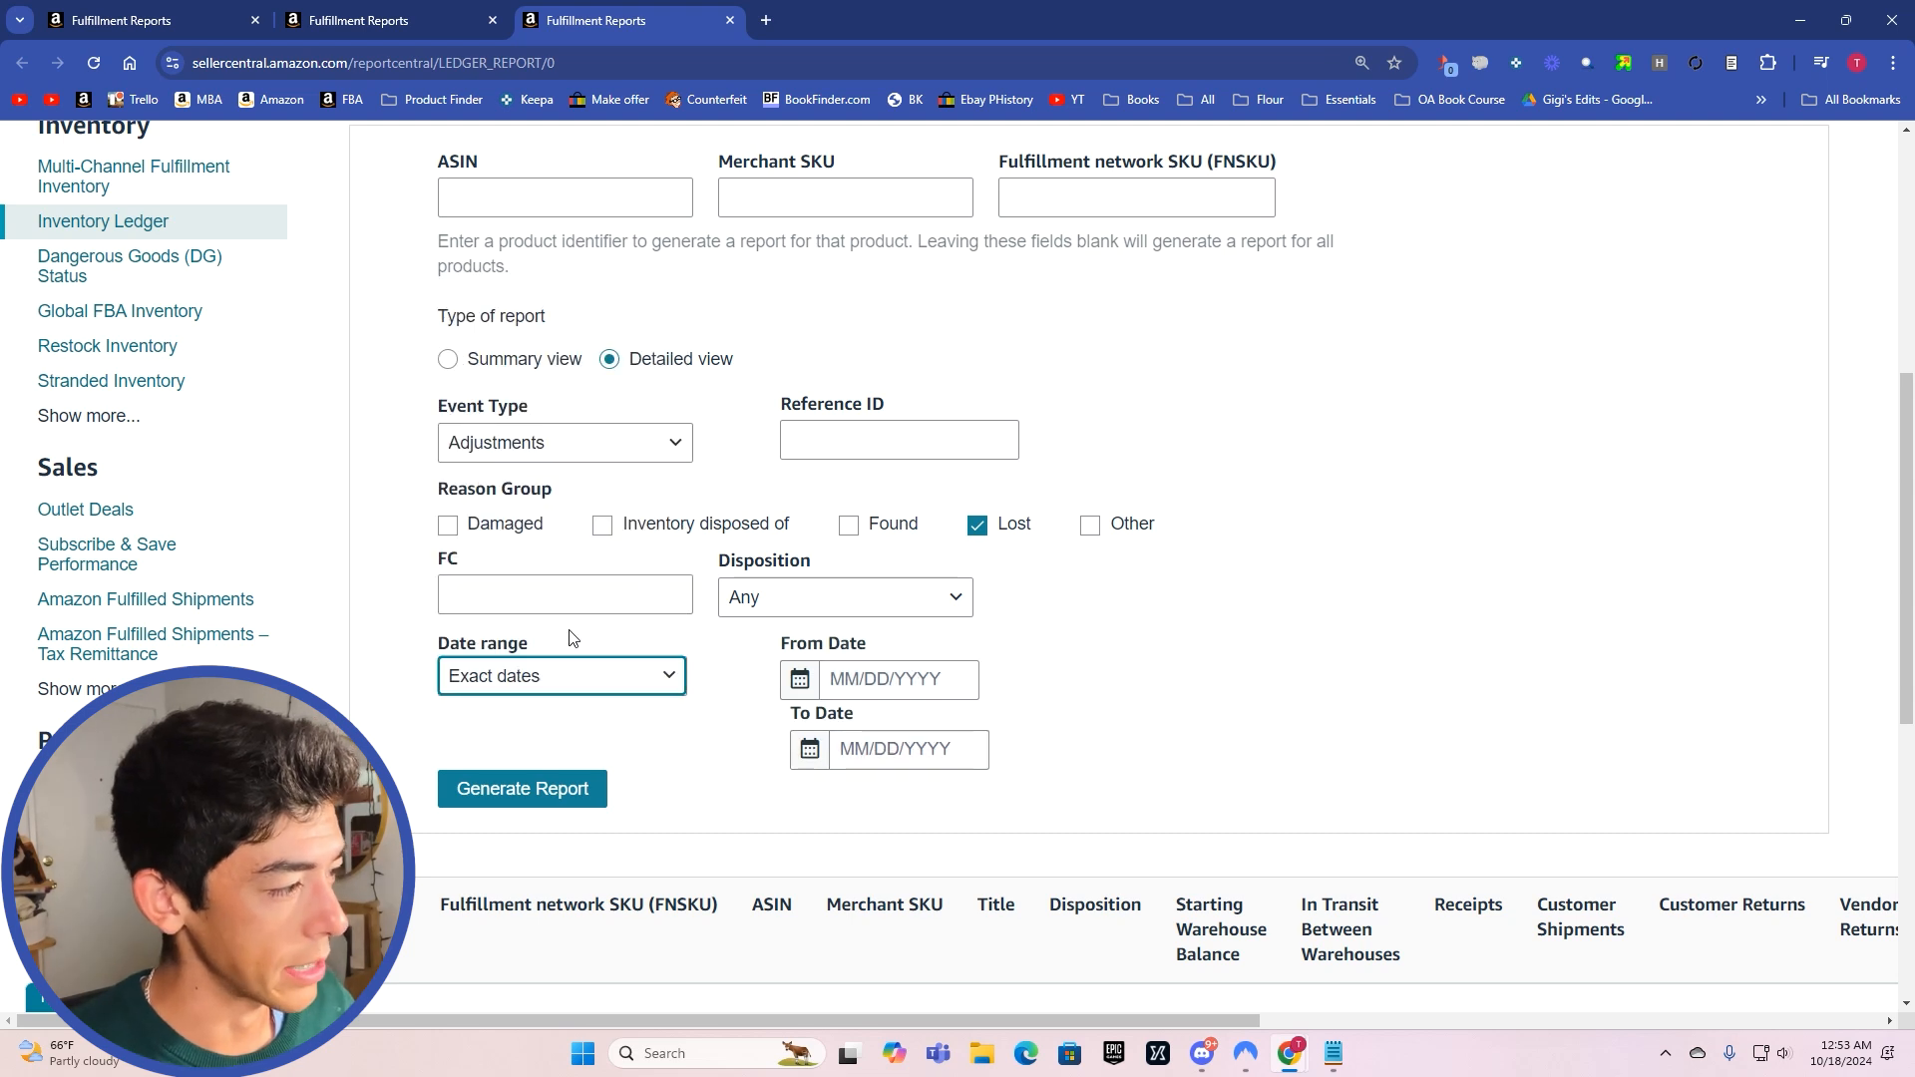
left_click(898, 678)
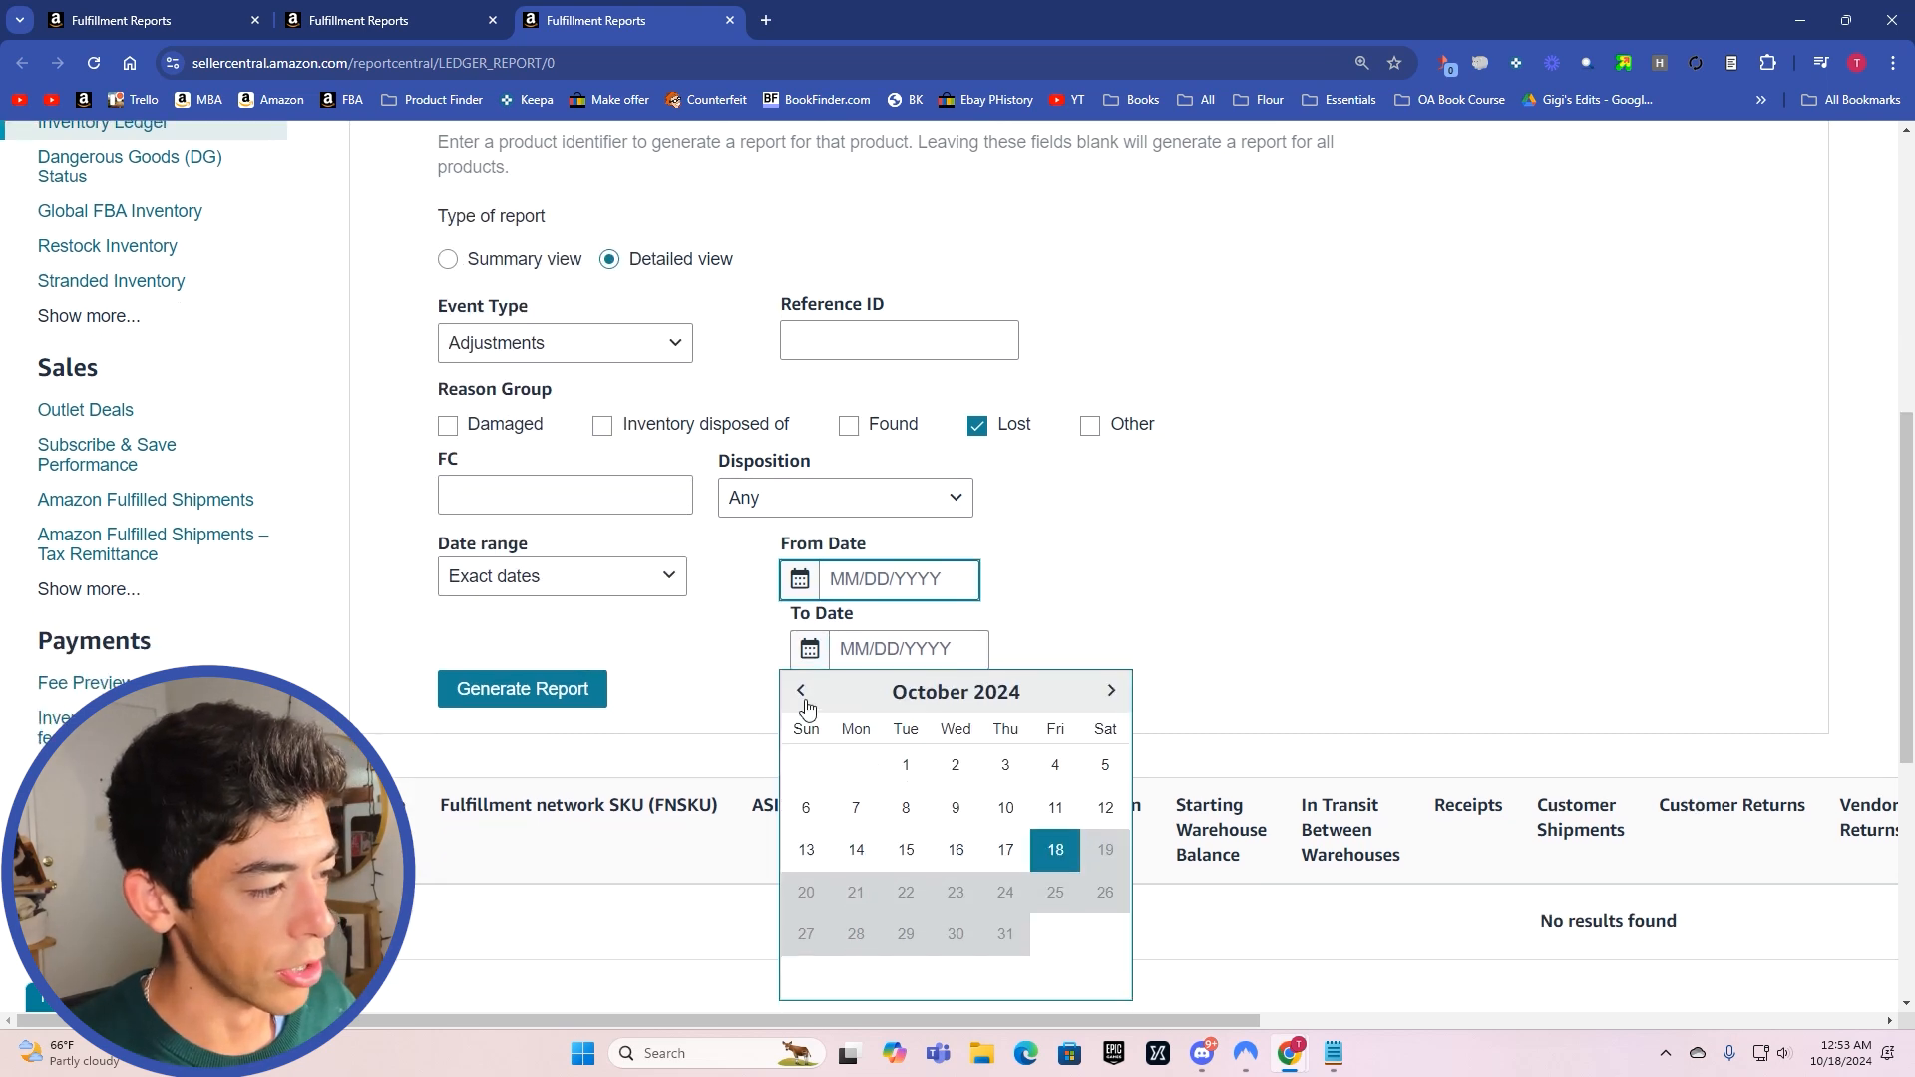
left_click(802, 688)
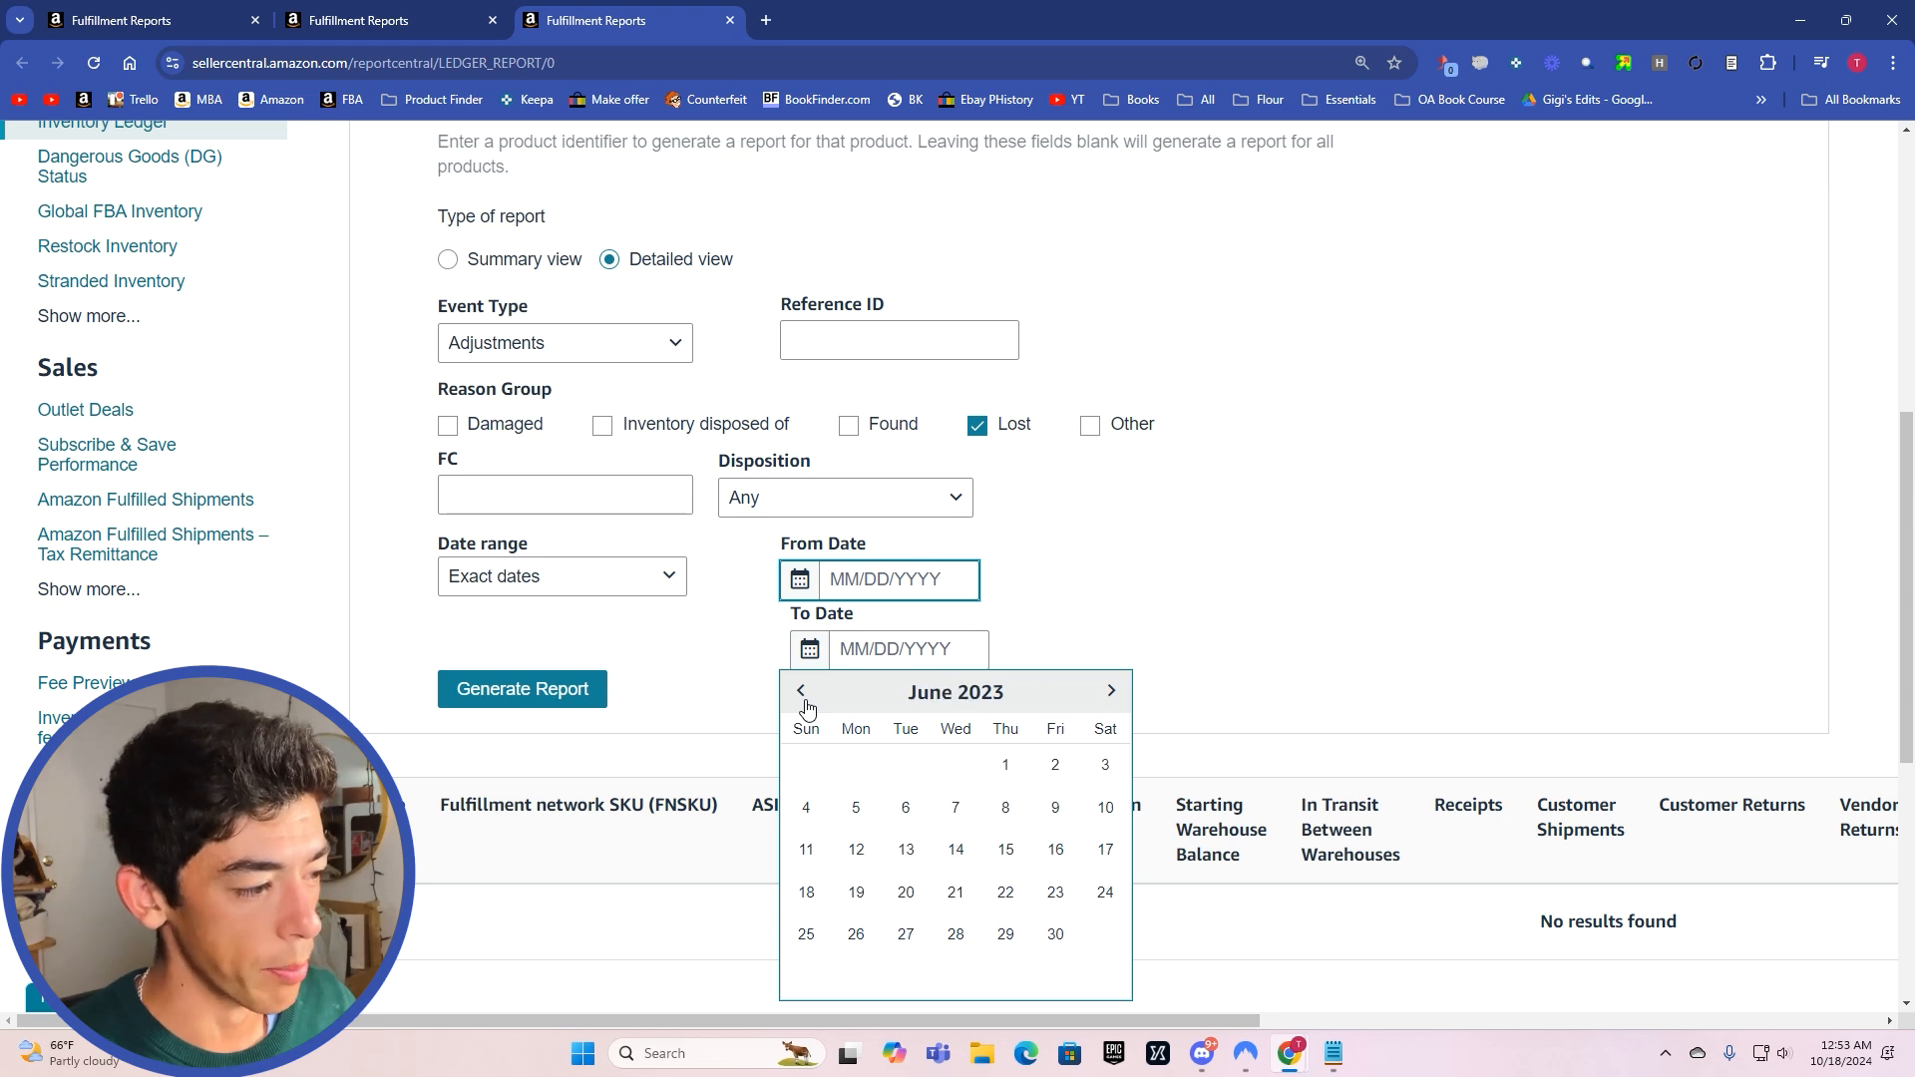
left_click(802, 691)
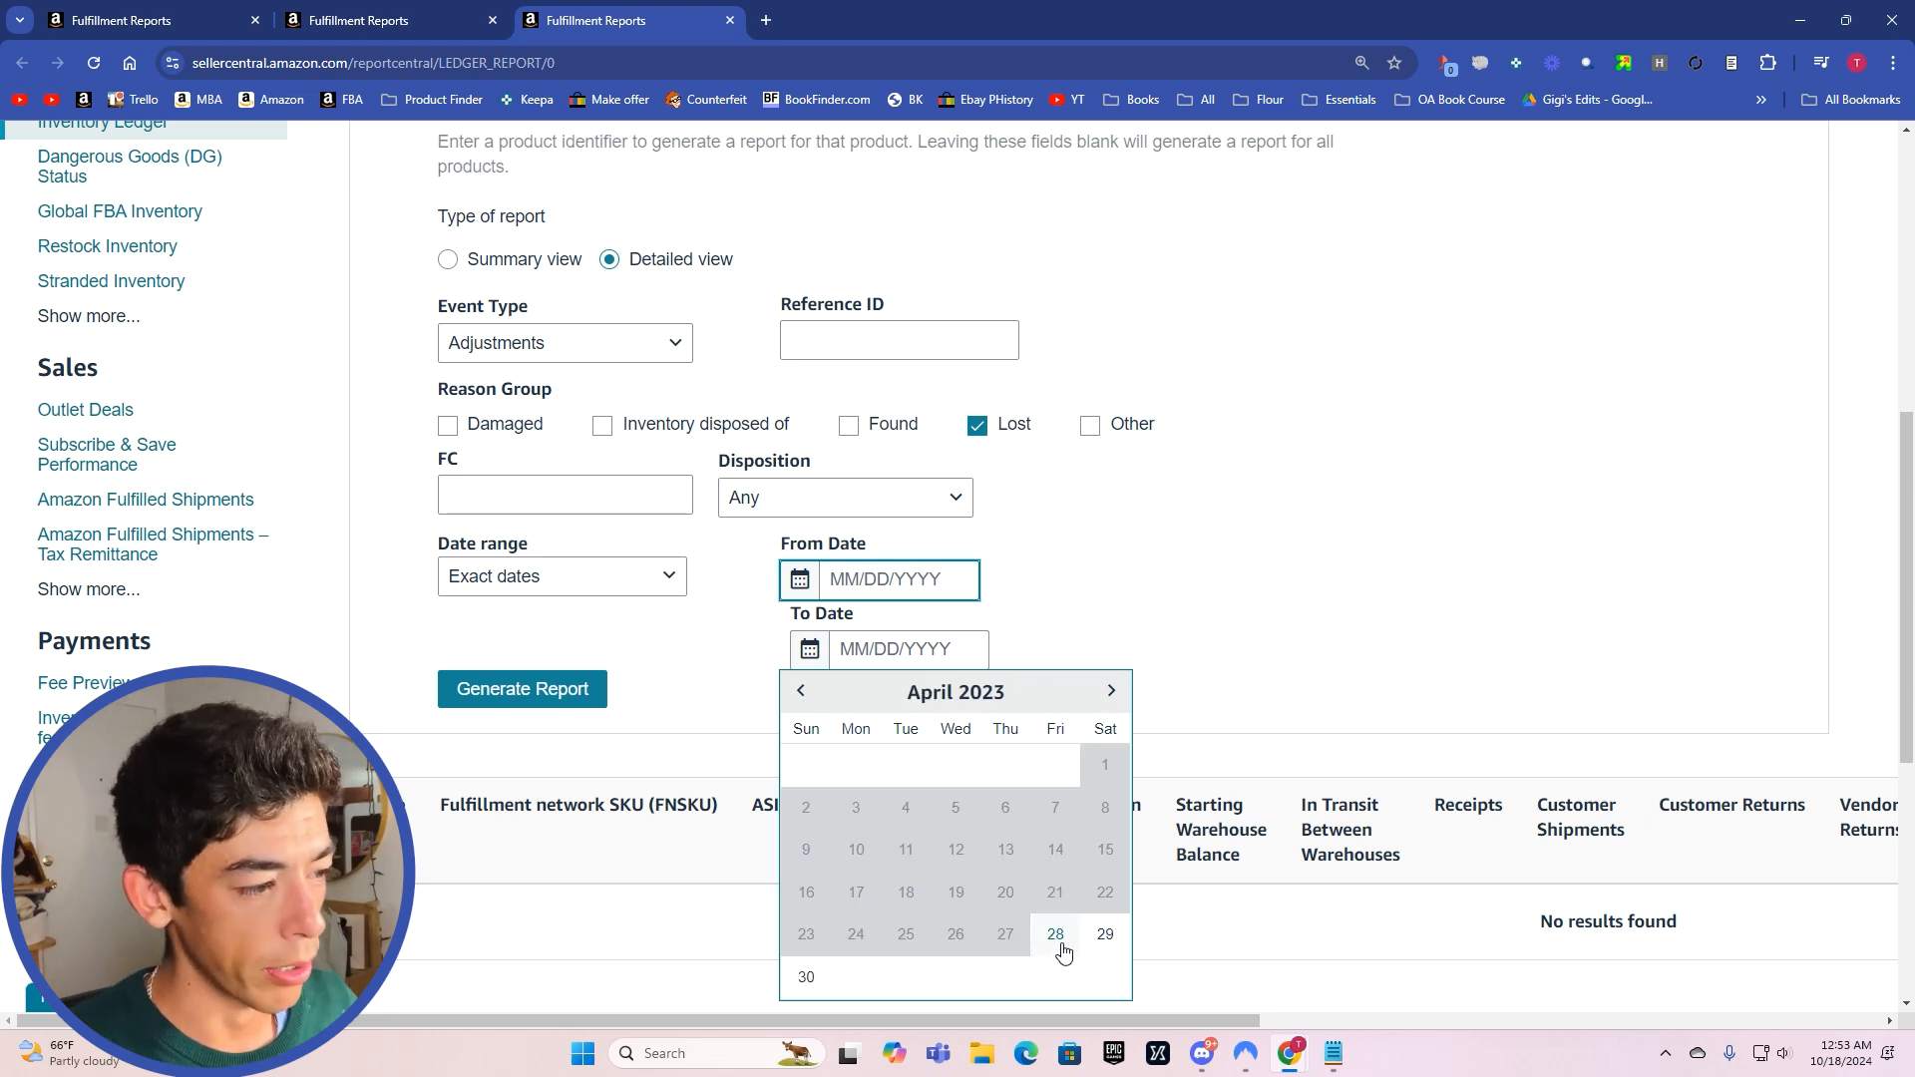
left_click(1053, 933)
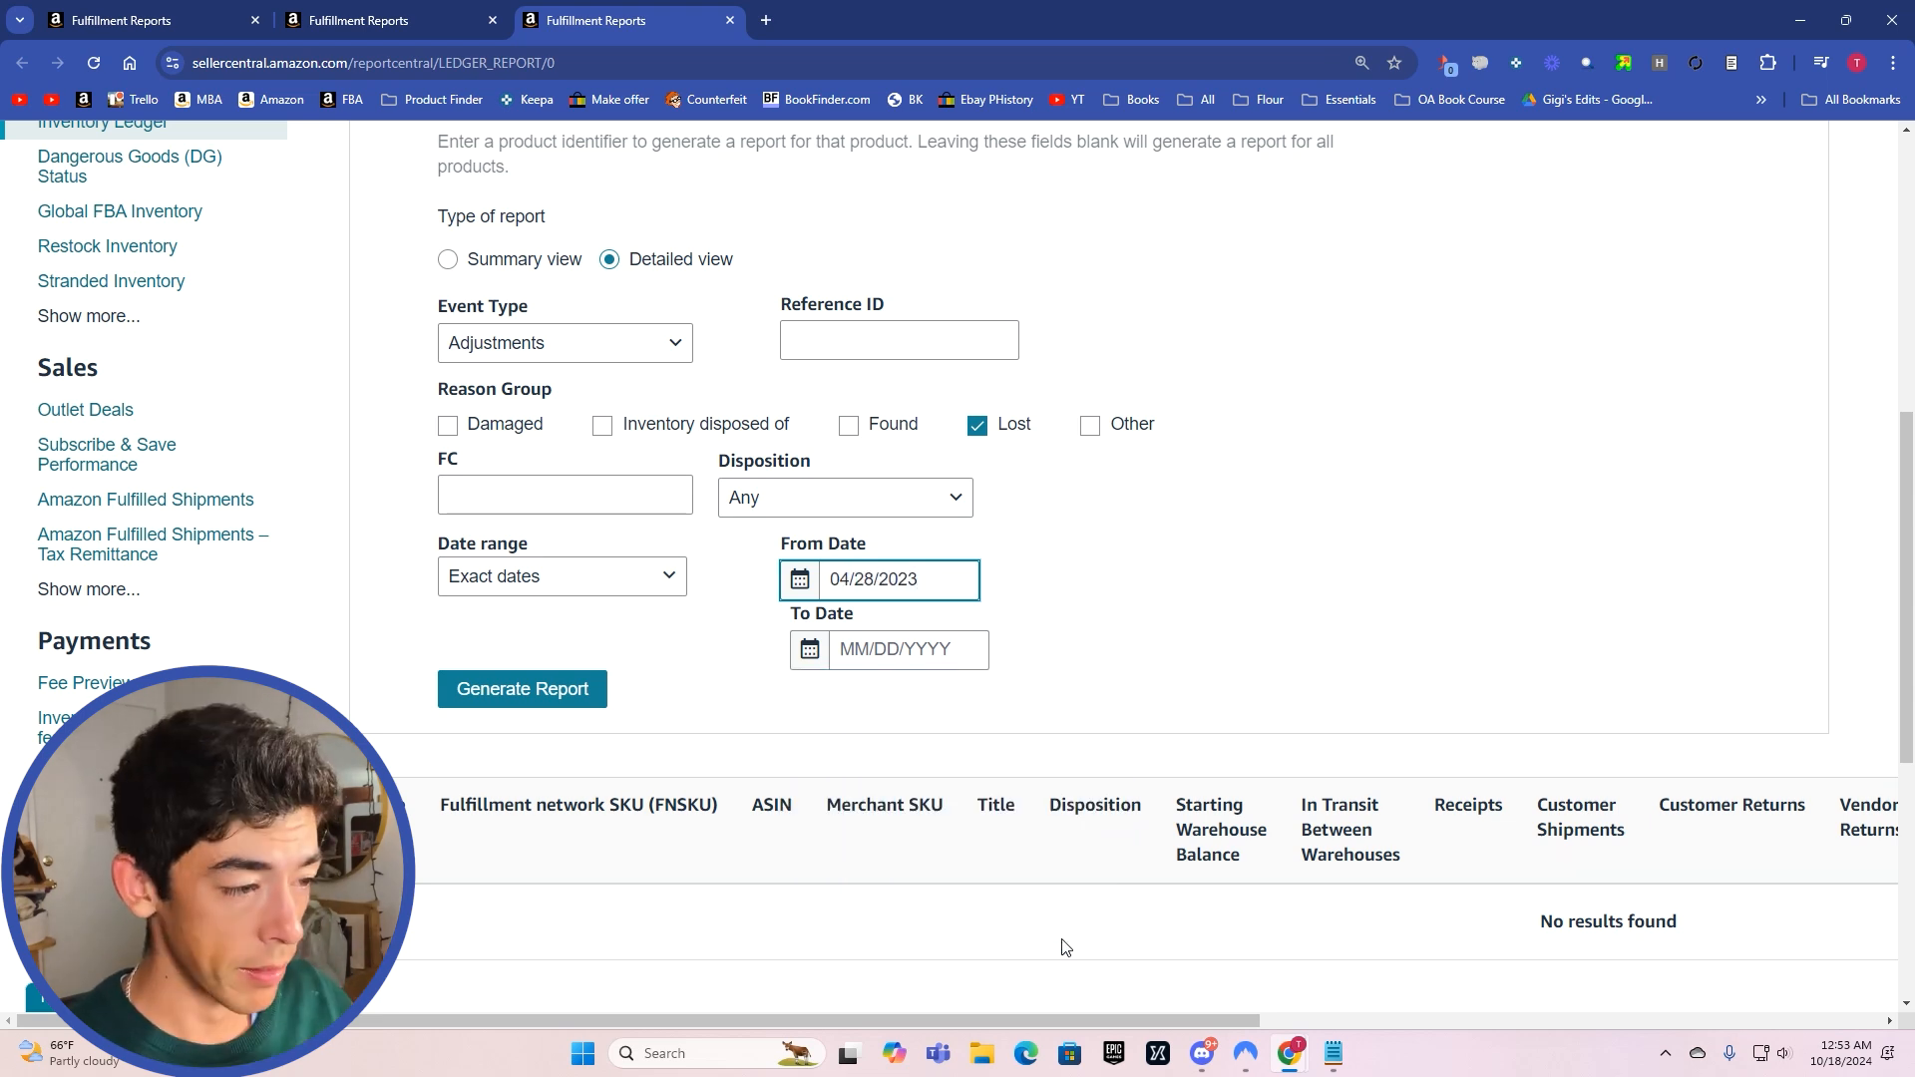
Step: Set the To Date to October 18, 2024, completing the report's date range
left_click(908, 650)
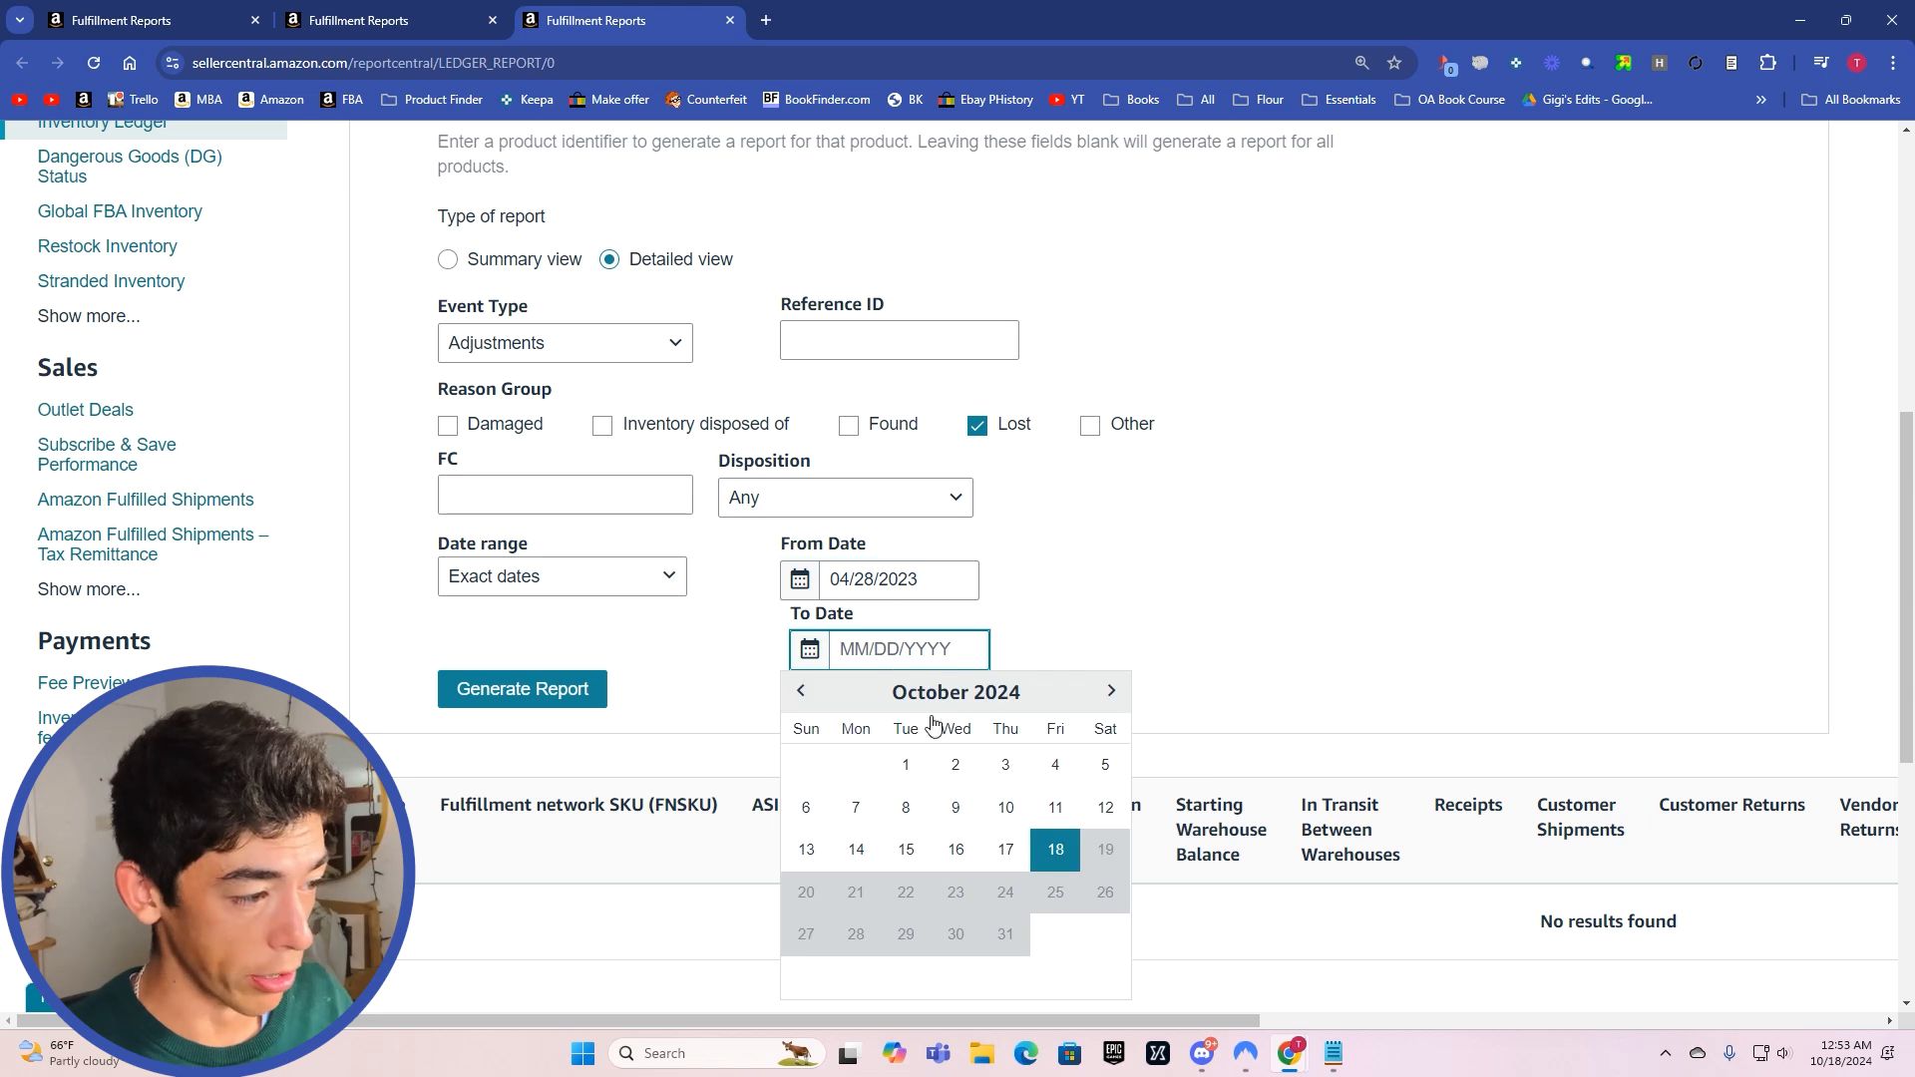
left_click(1053, 850)
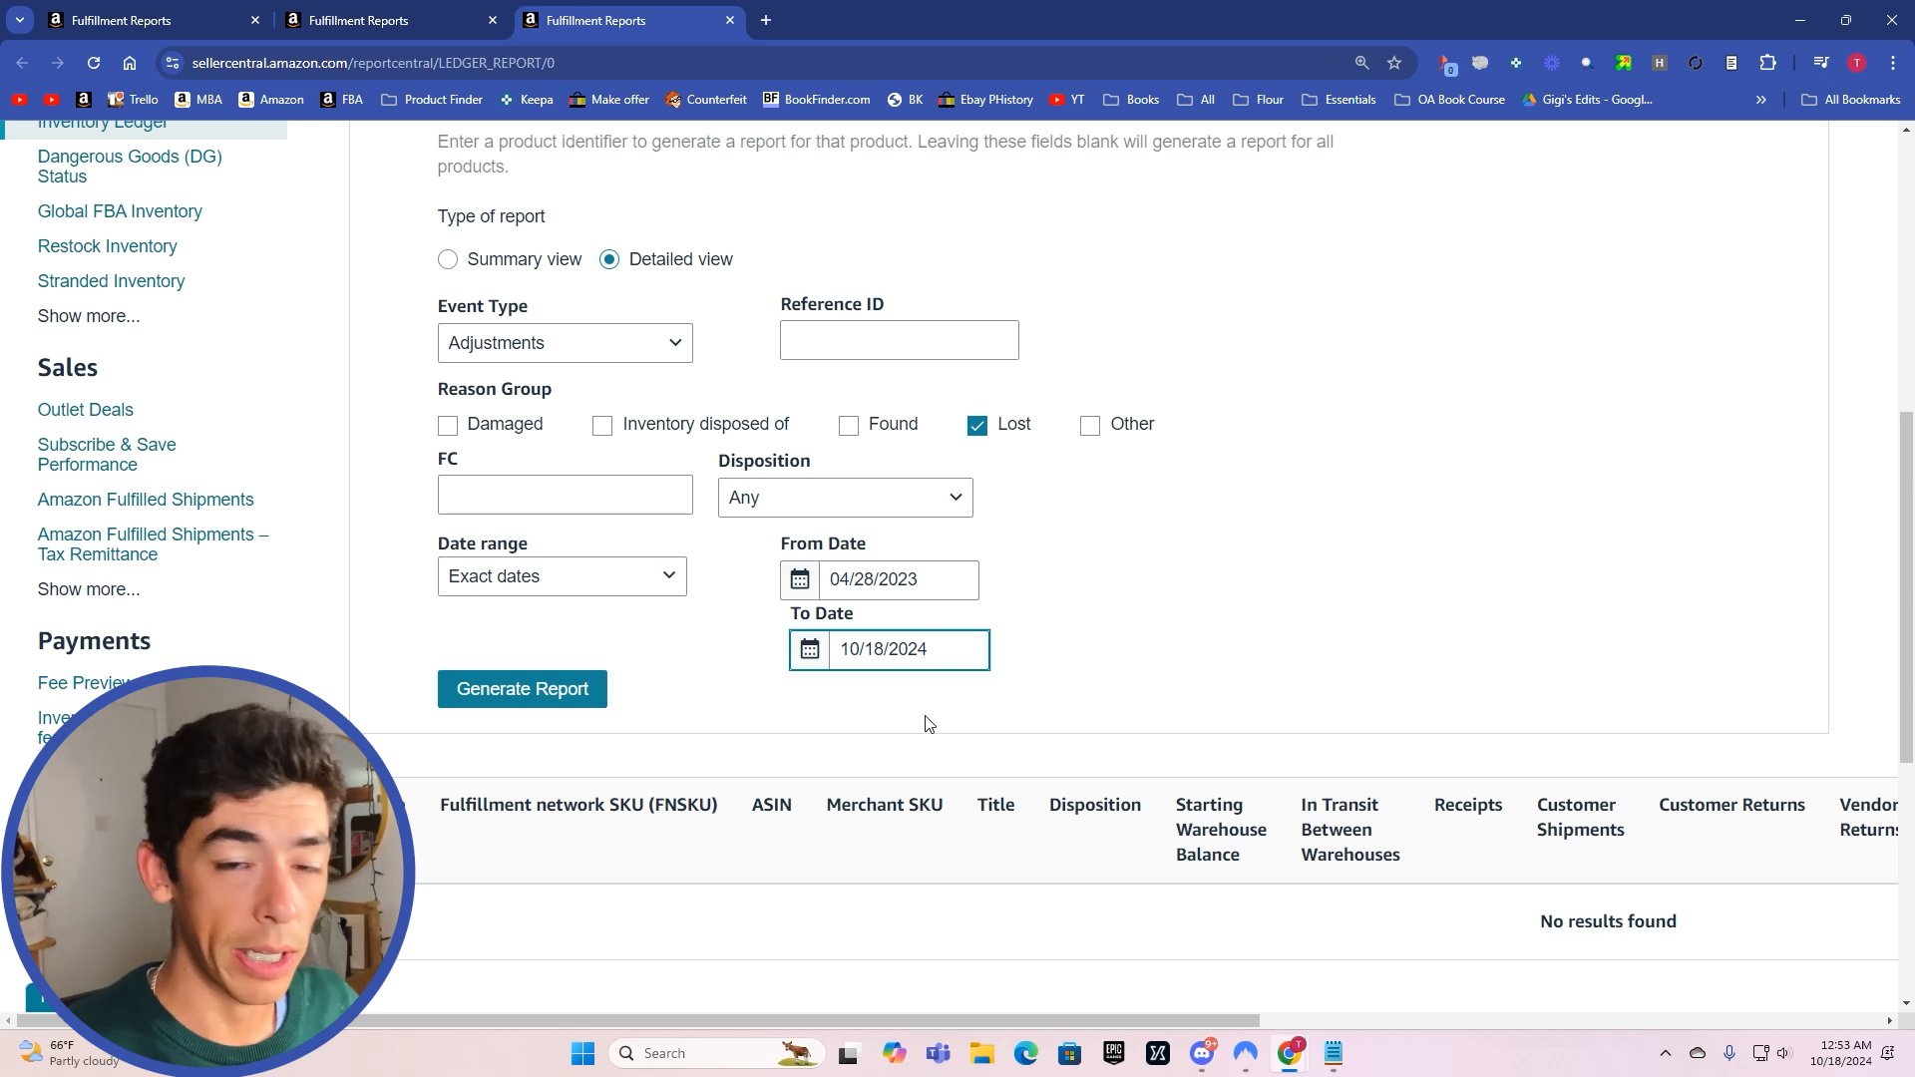
left_click(909, 650)
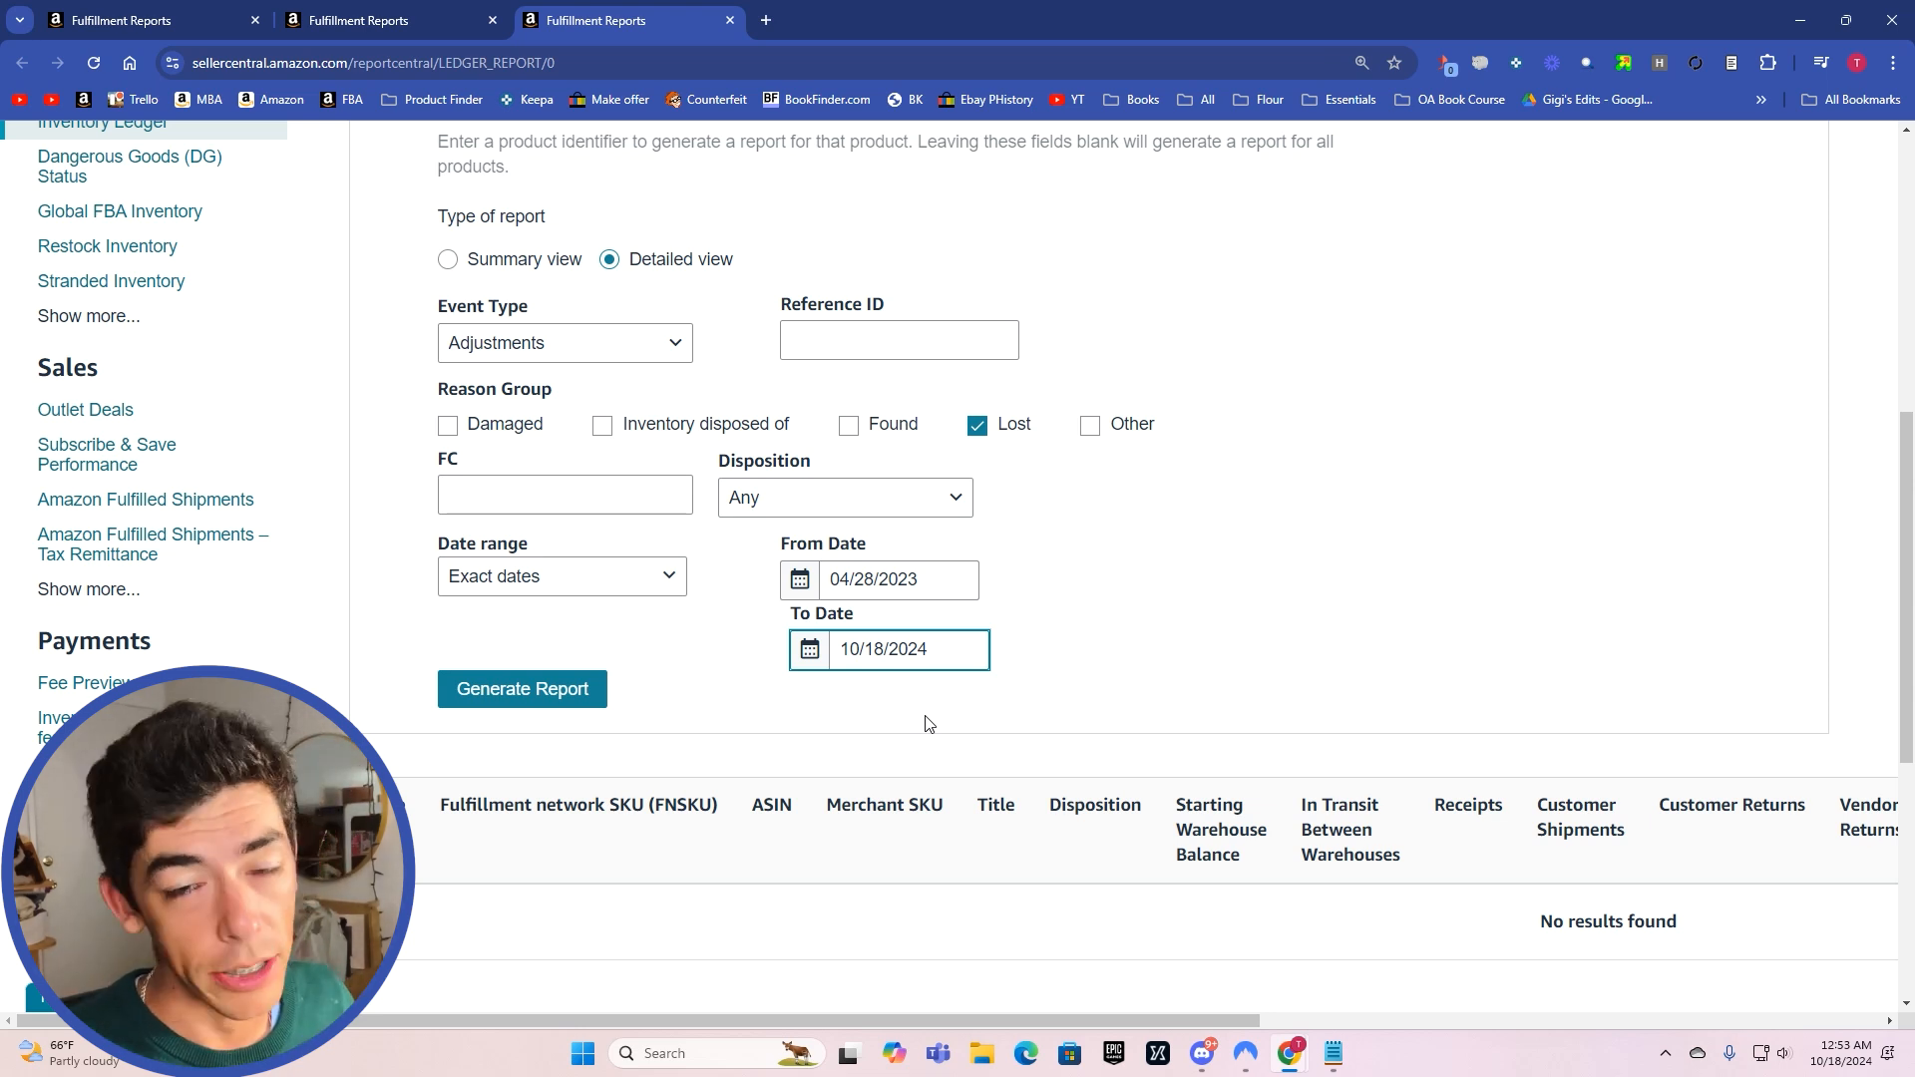
left_click(523, 688)
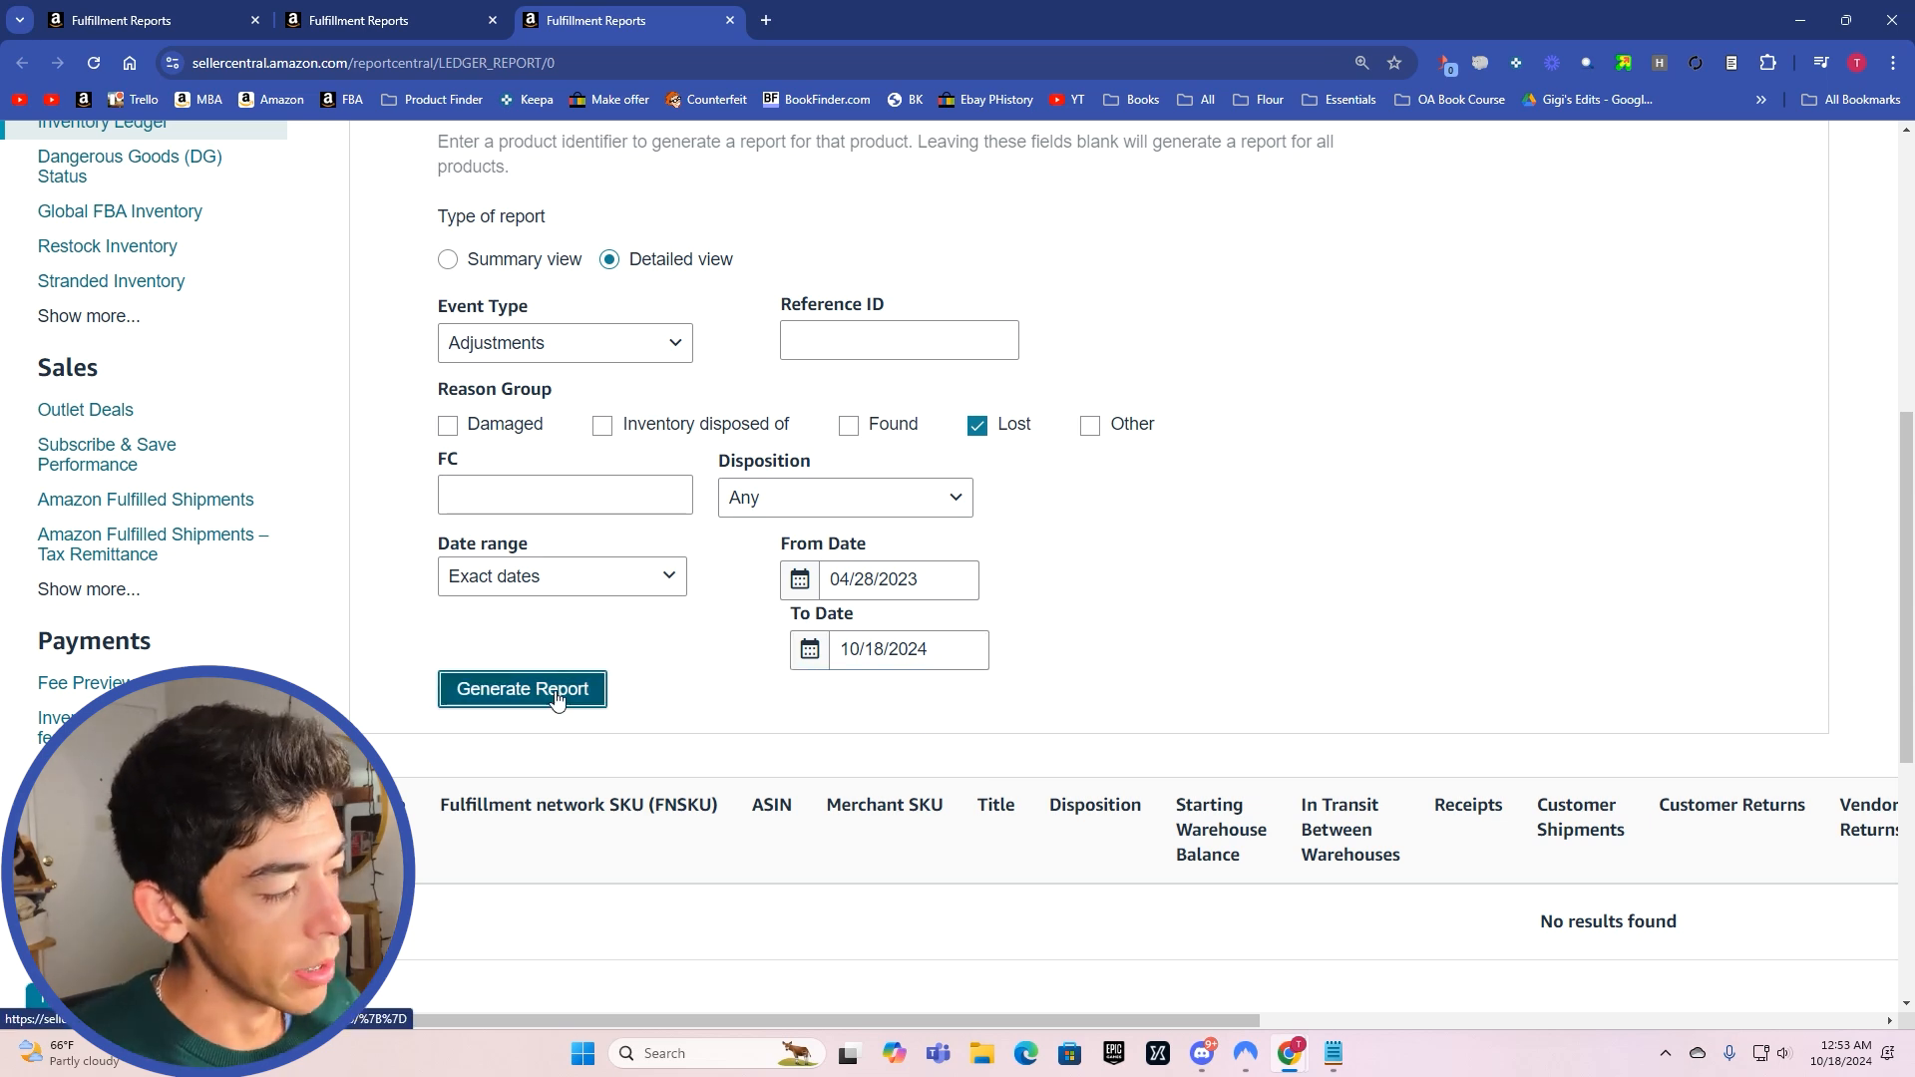
Step: Generate the Lost ledger report and scroll through its 'Inventory misplaced' adjustment rows
left_click(522, 688)
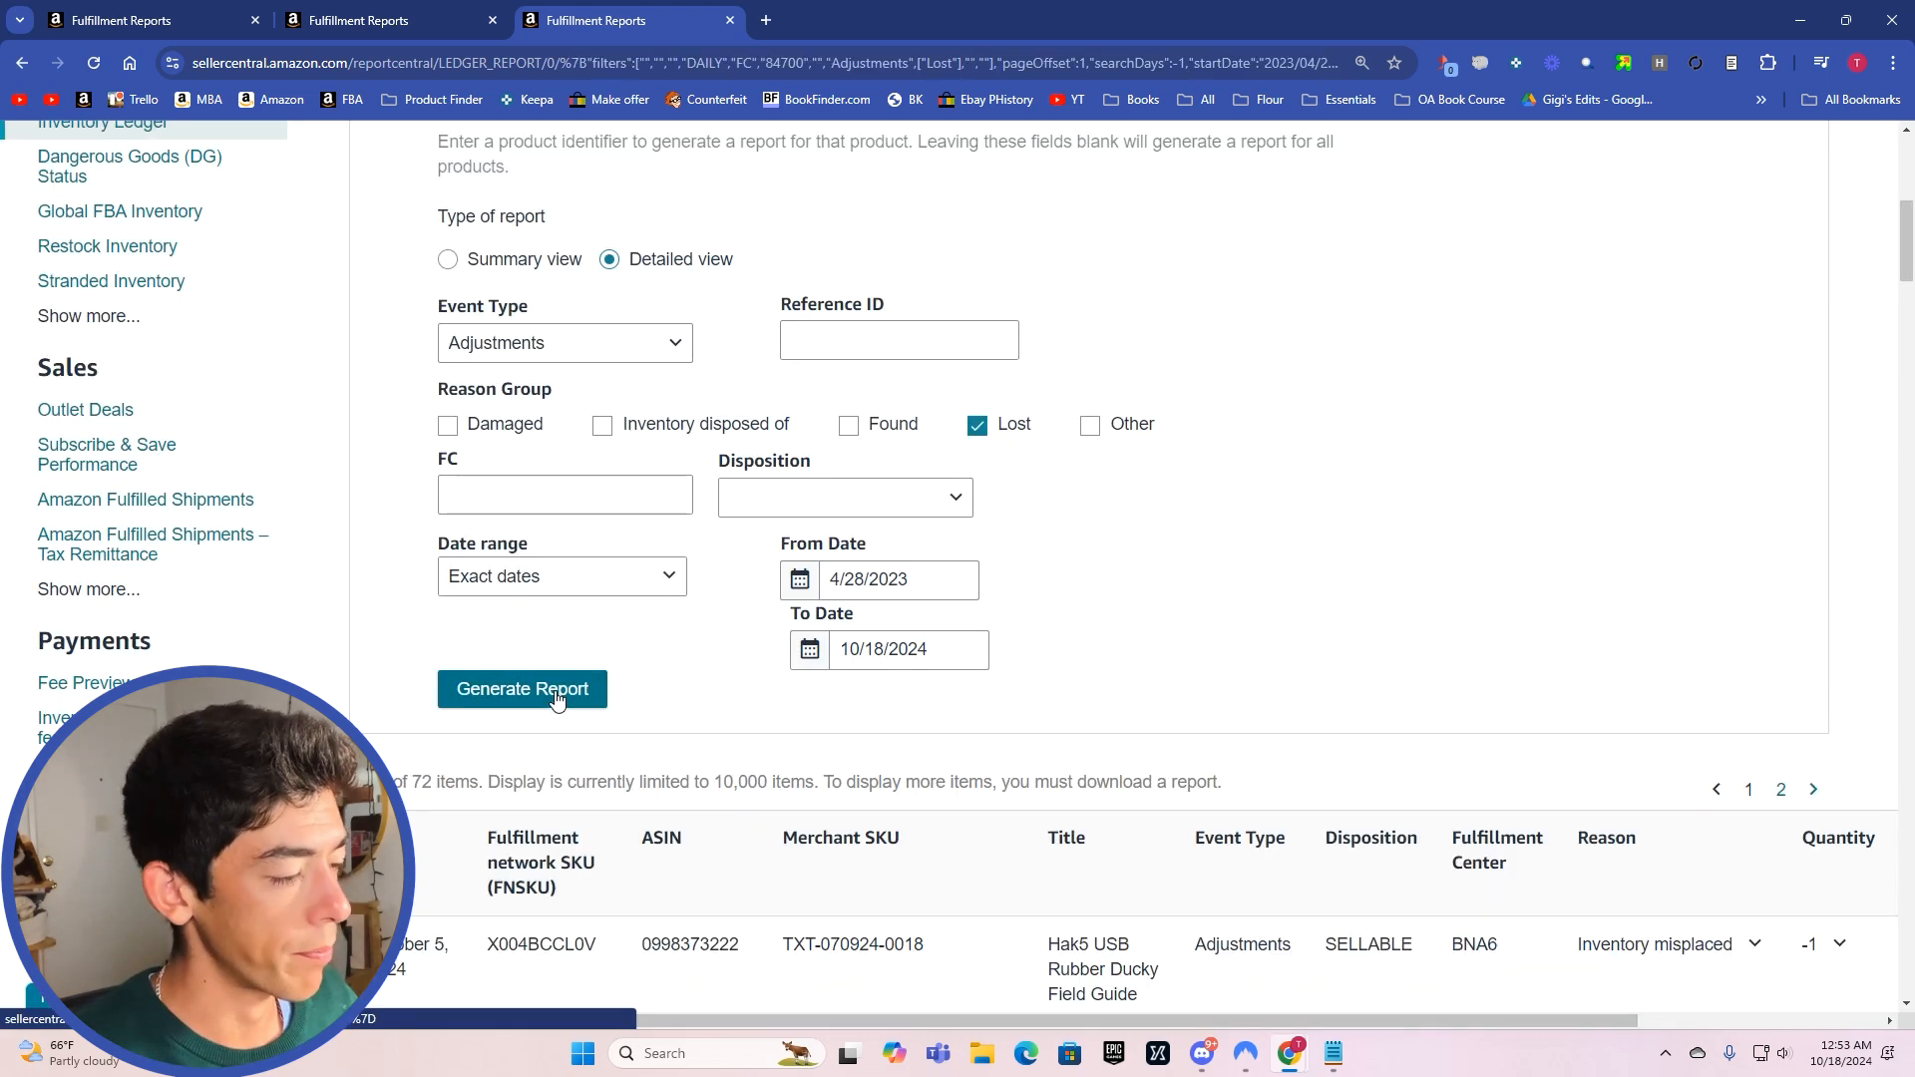
scroll("down", 3)
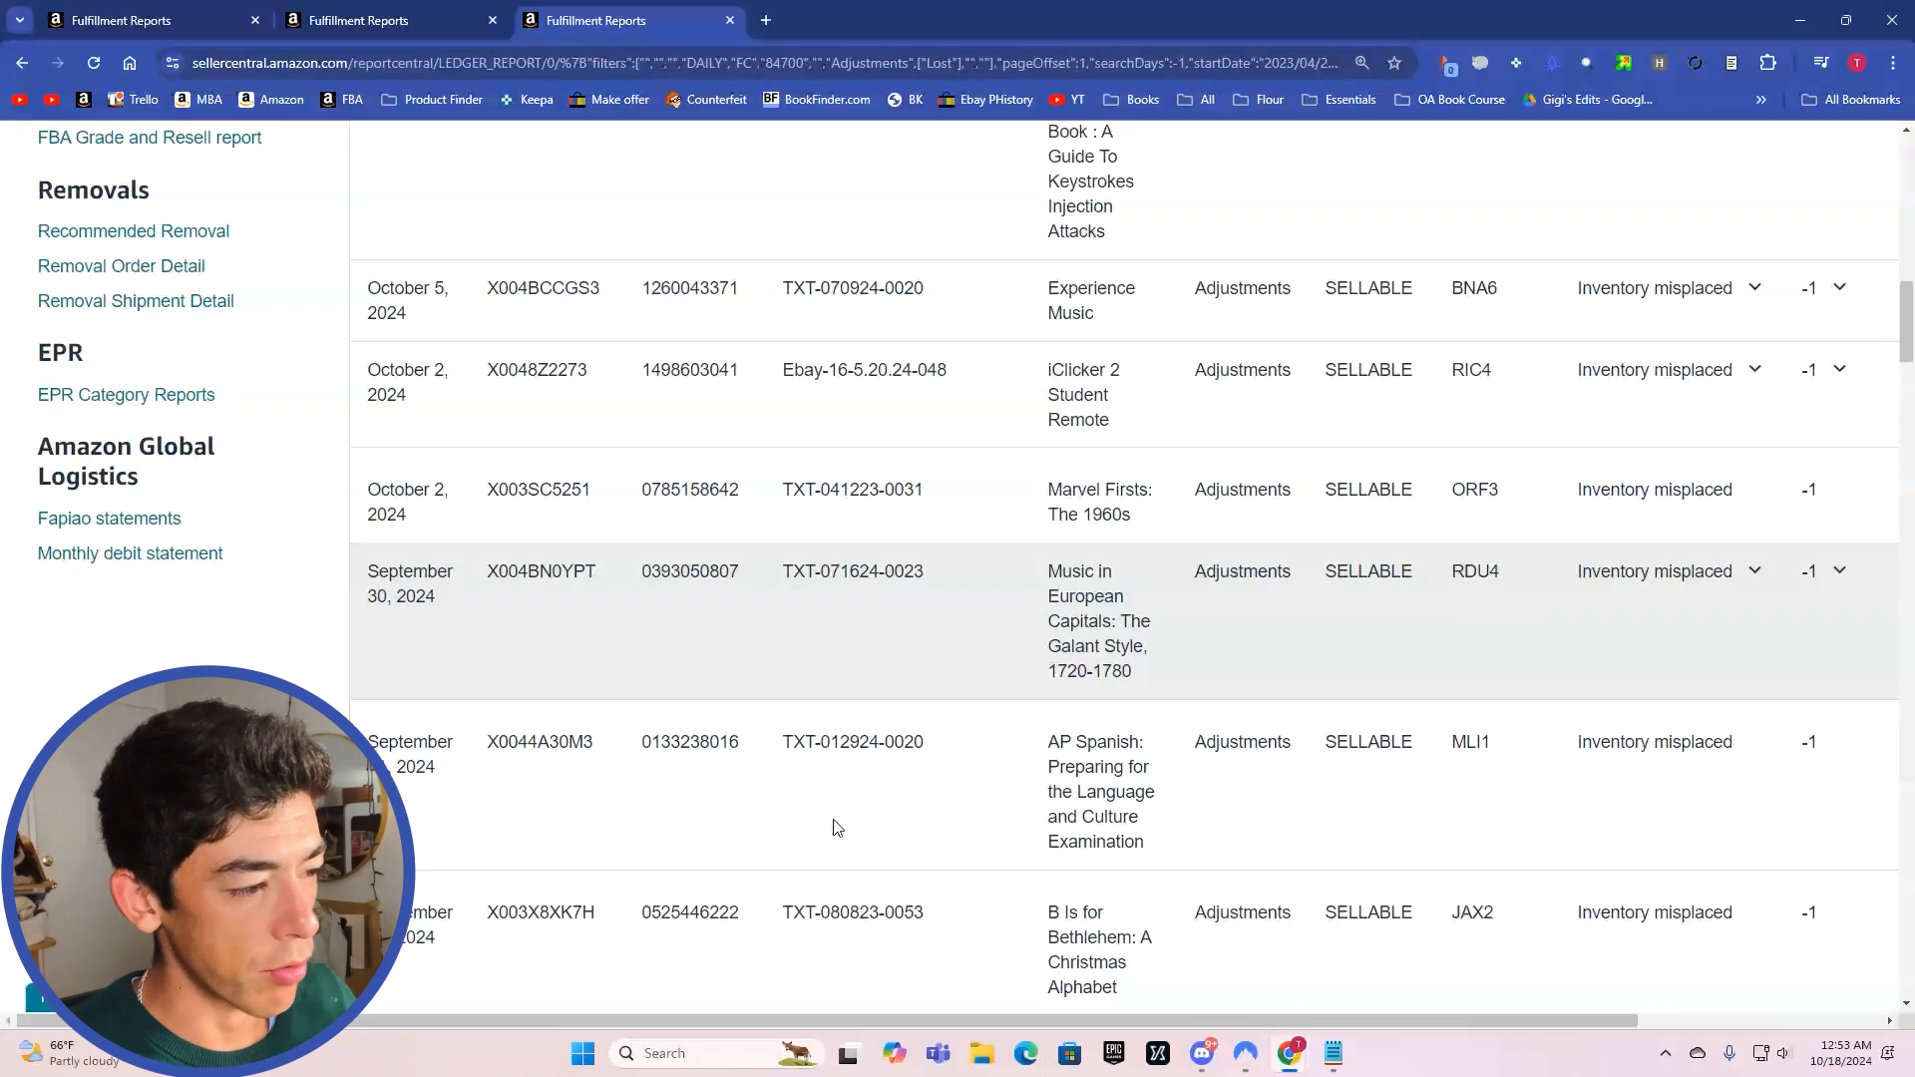
scroll("down", 3)
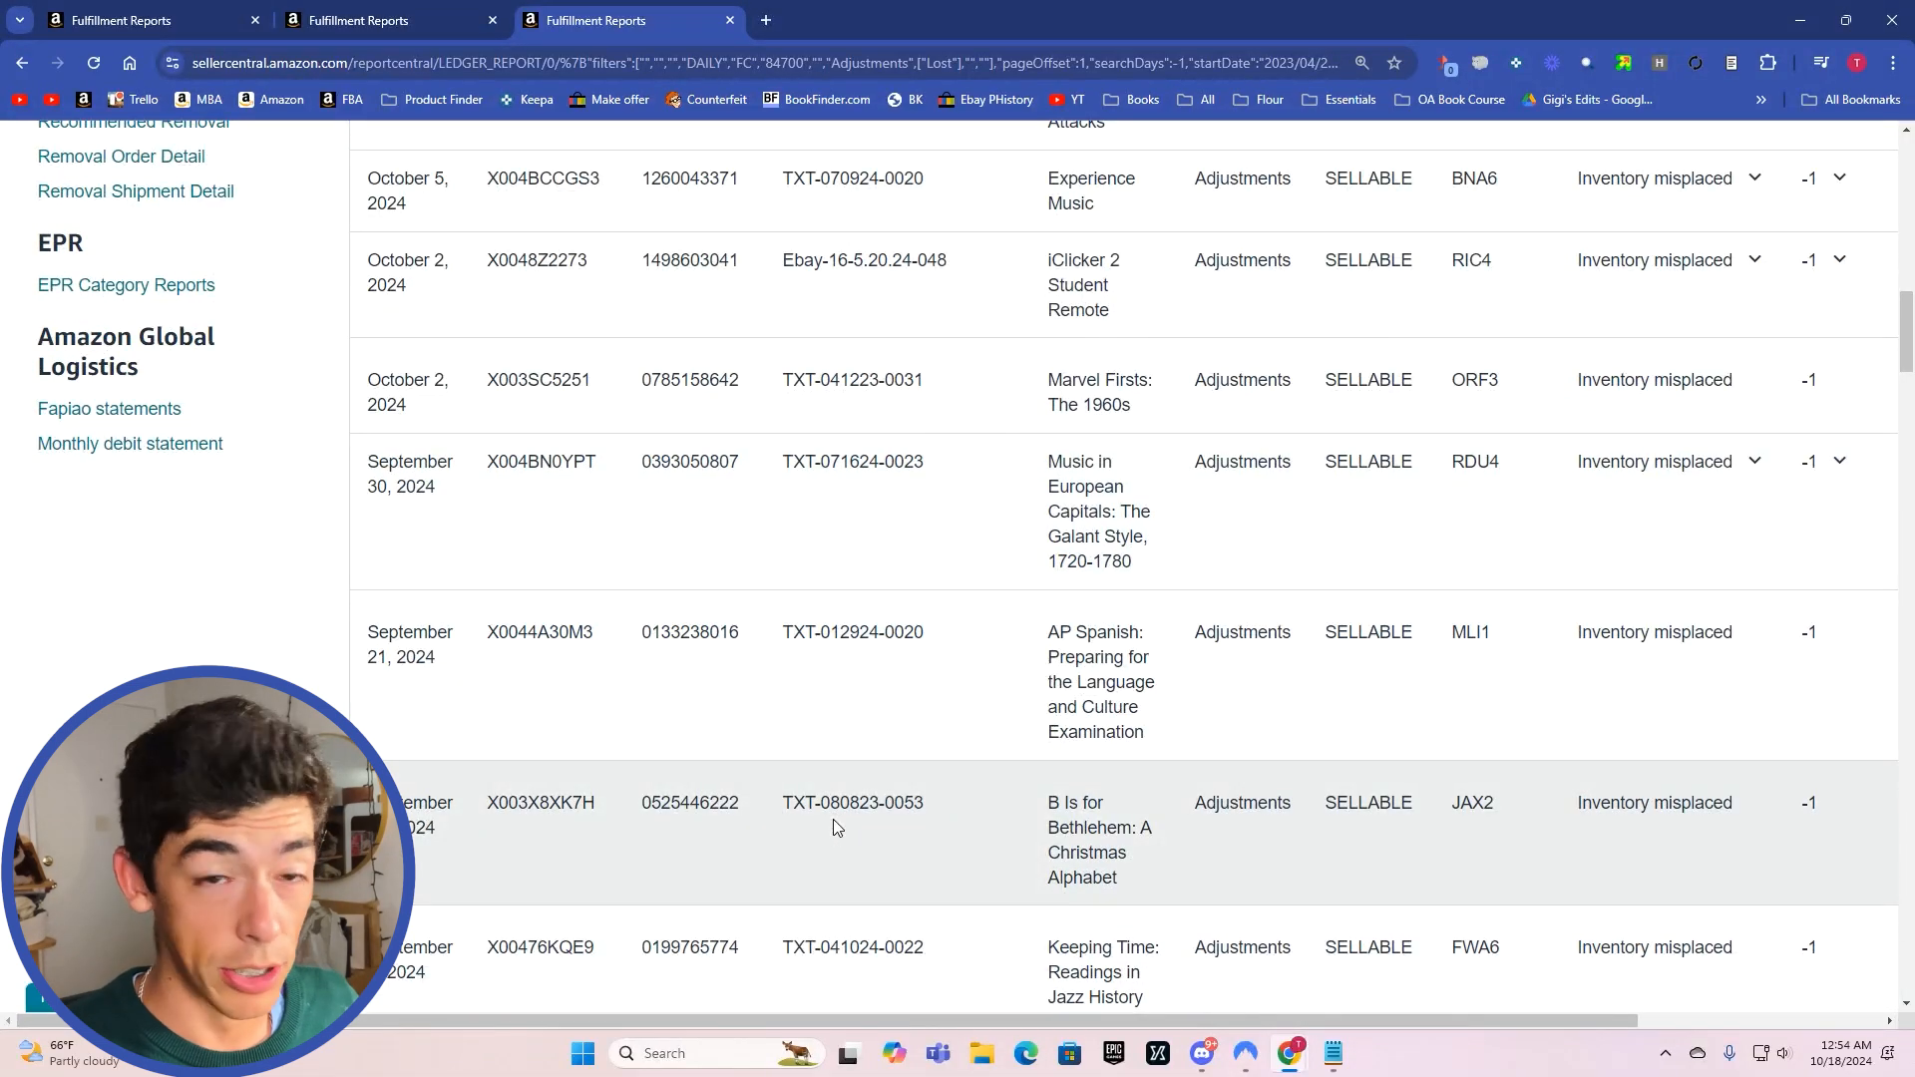
scroll("down", 3)
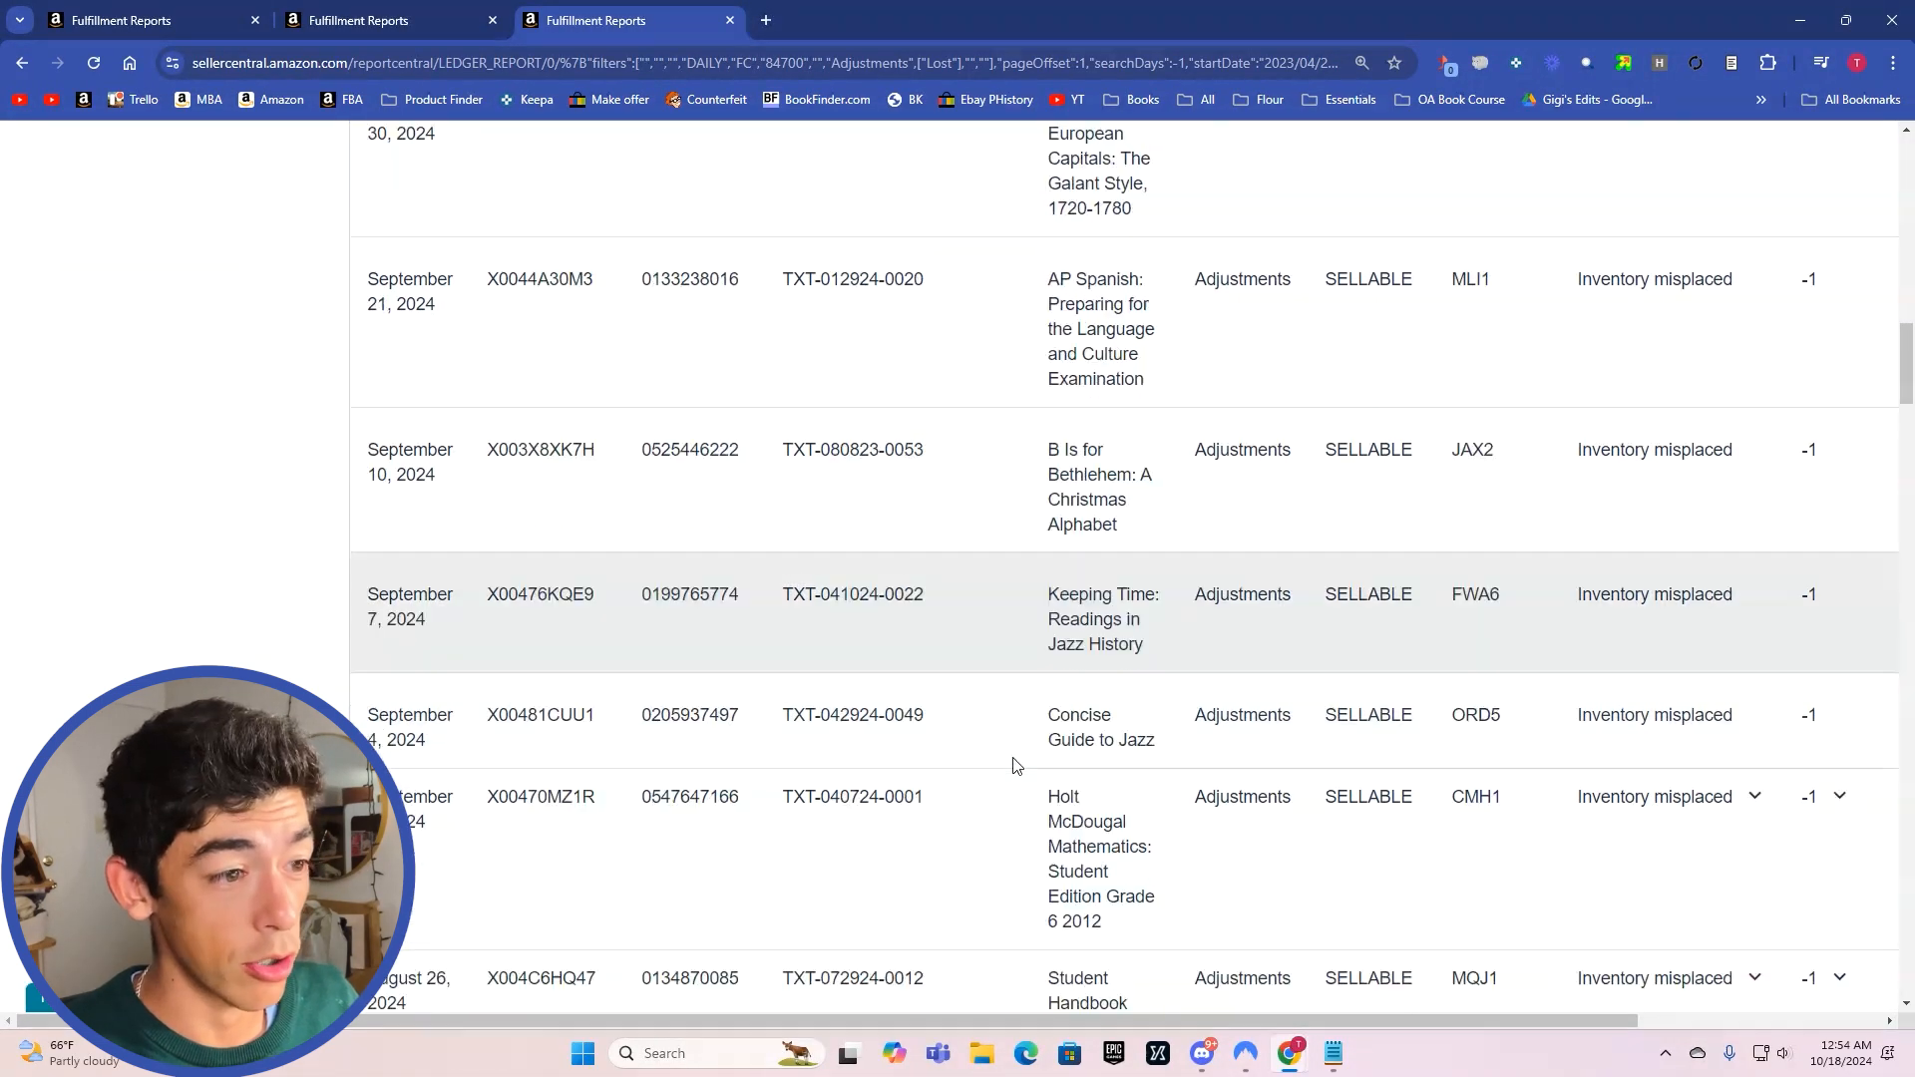
scroll("down", 3)
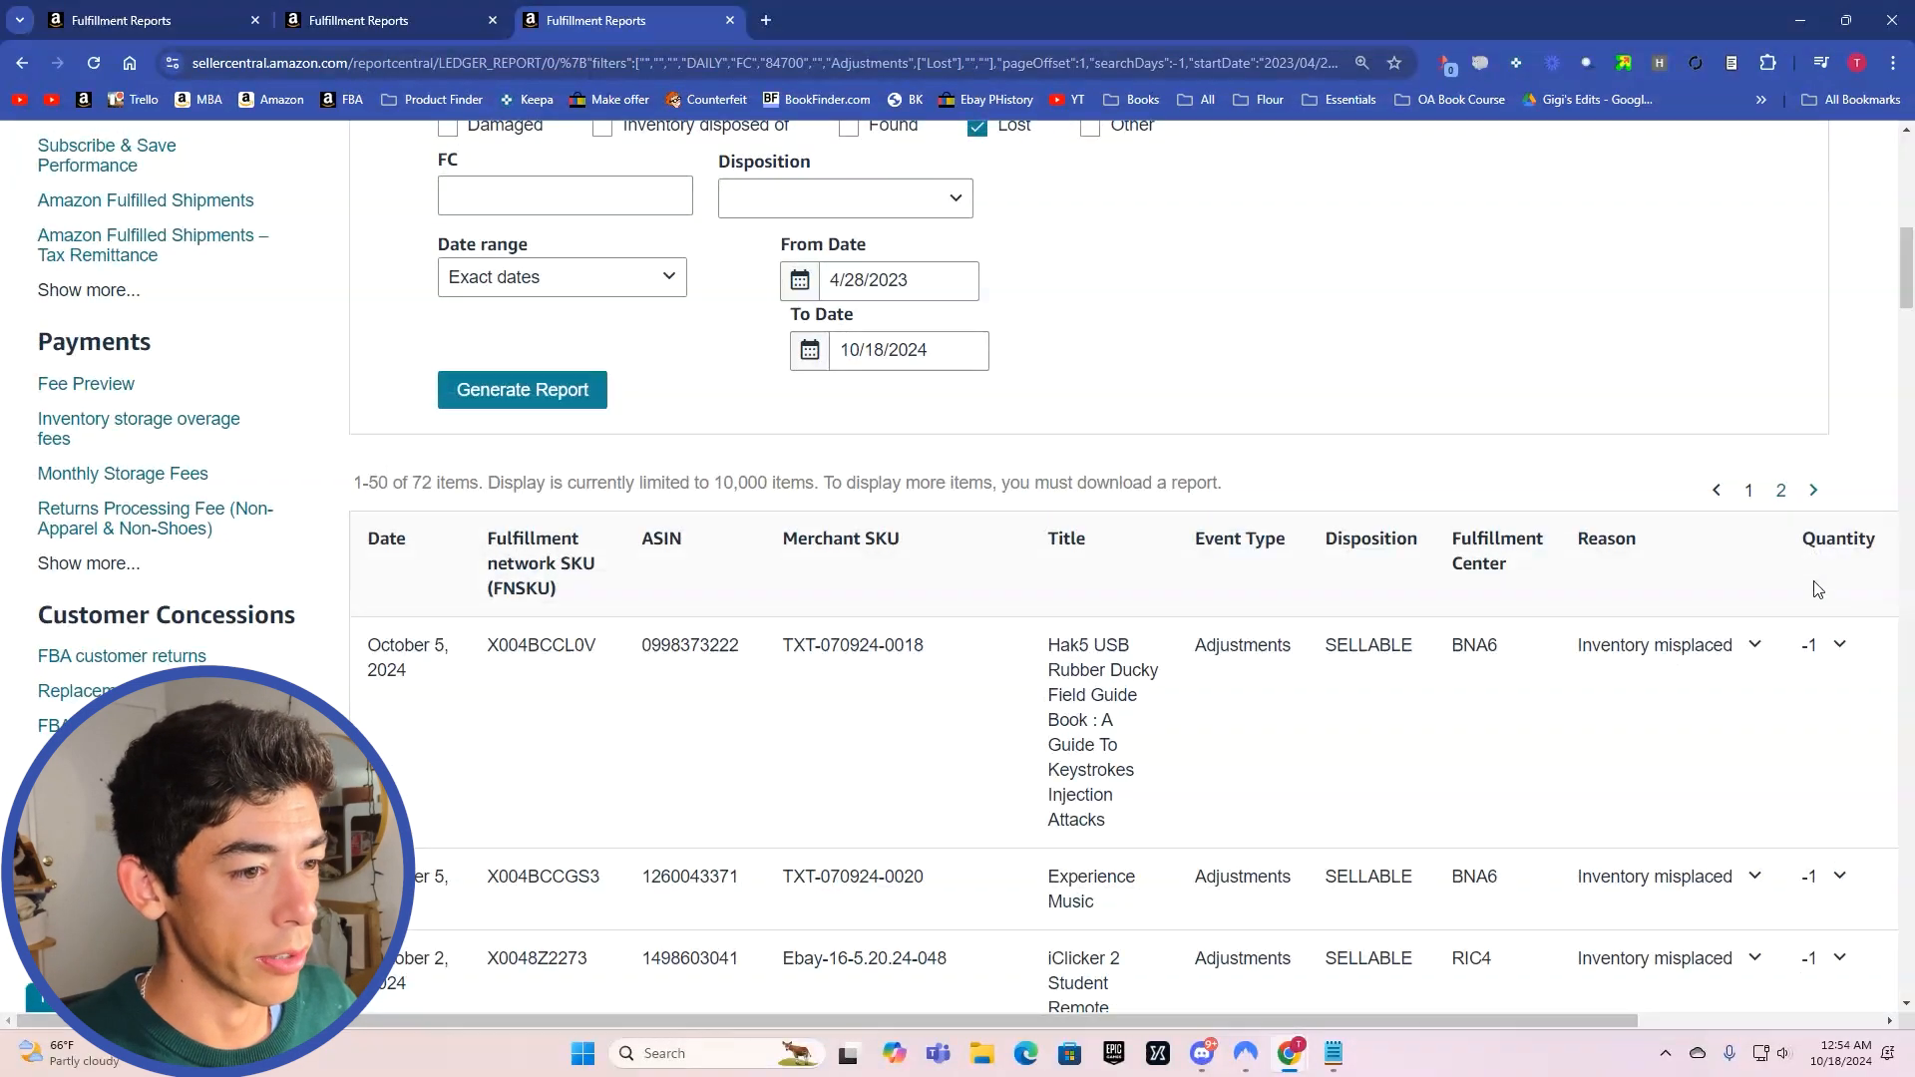
scroll("down", 3)
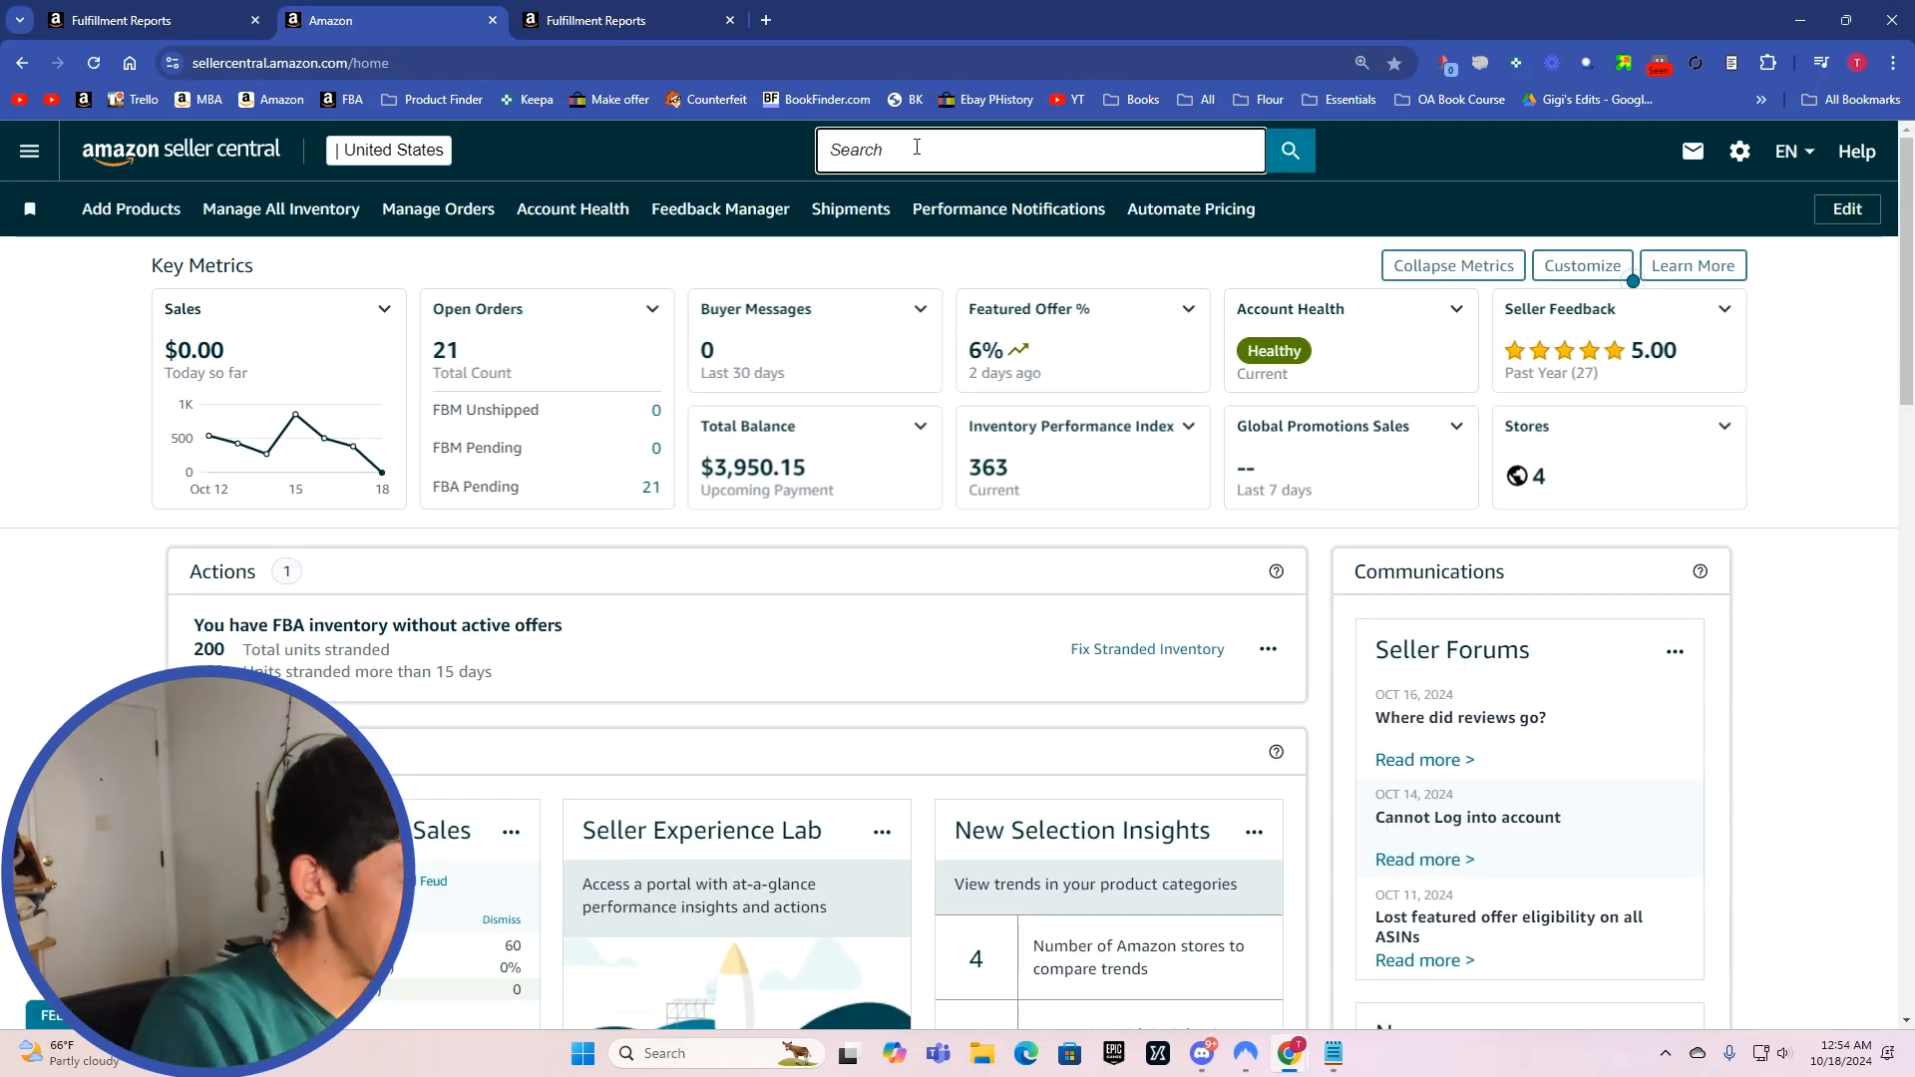
Step: Search help for 'lost inventory', open the Investigate FBA inventory lost in warehouse form, then return to the report
type("lost inventory")
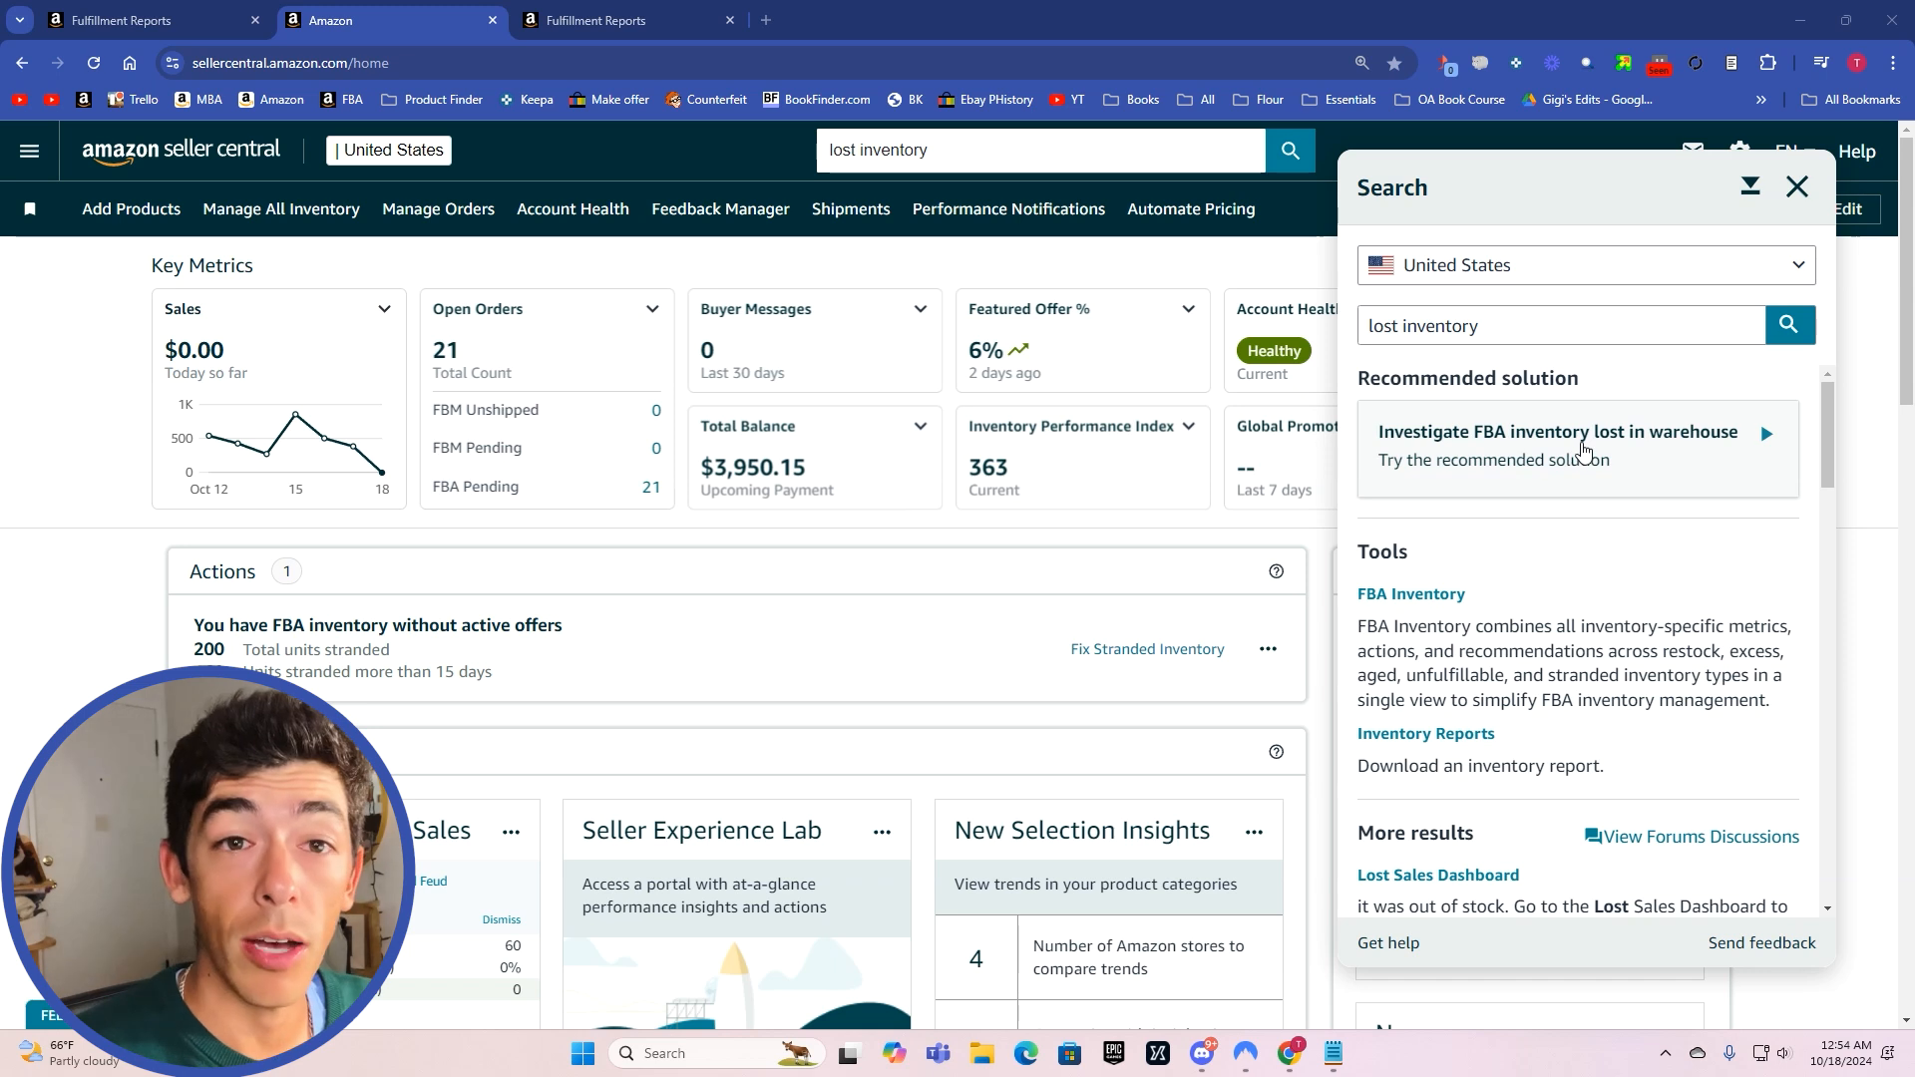
left_click(1578, 447)
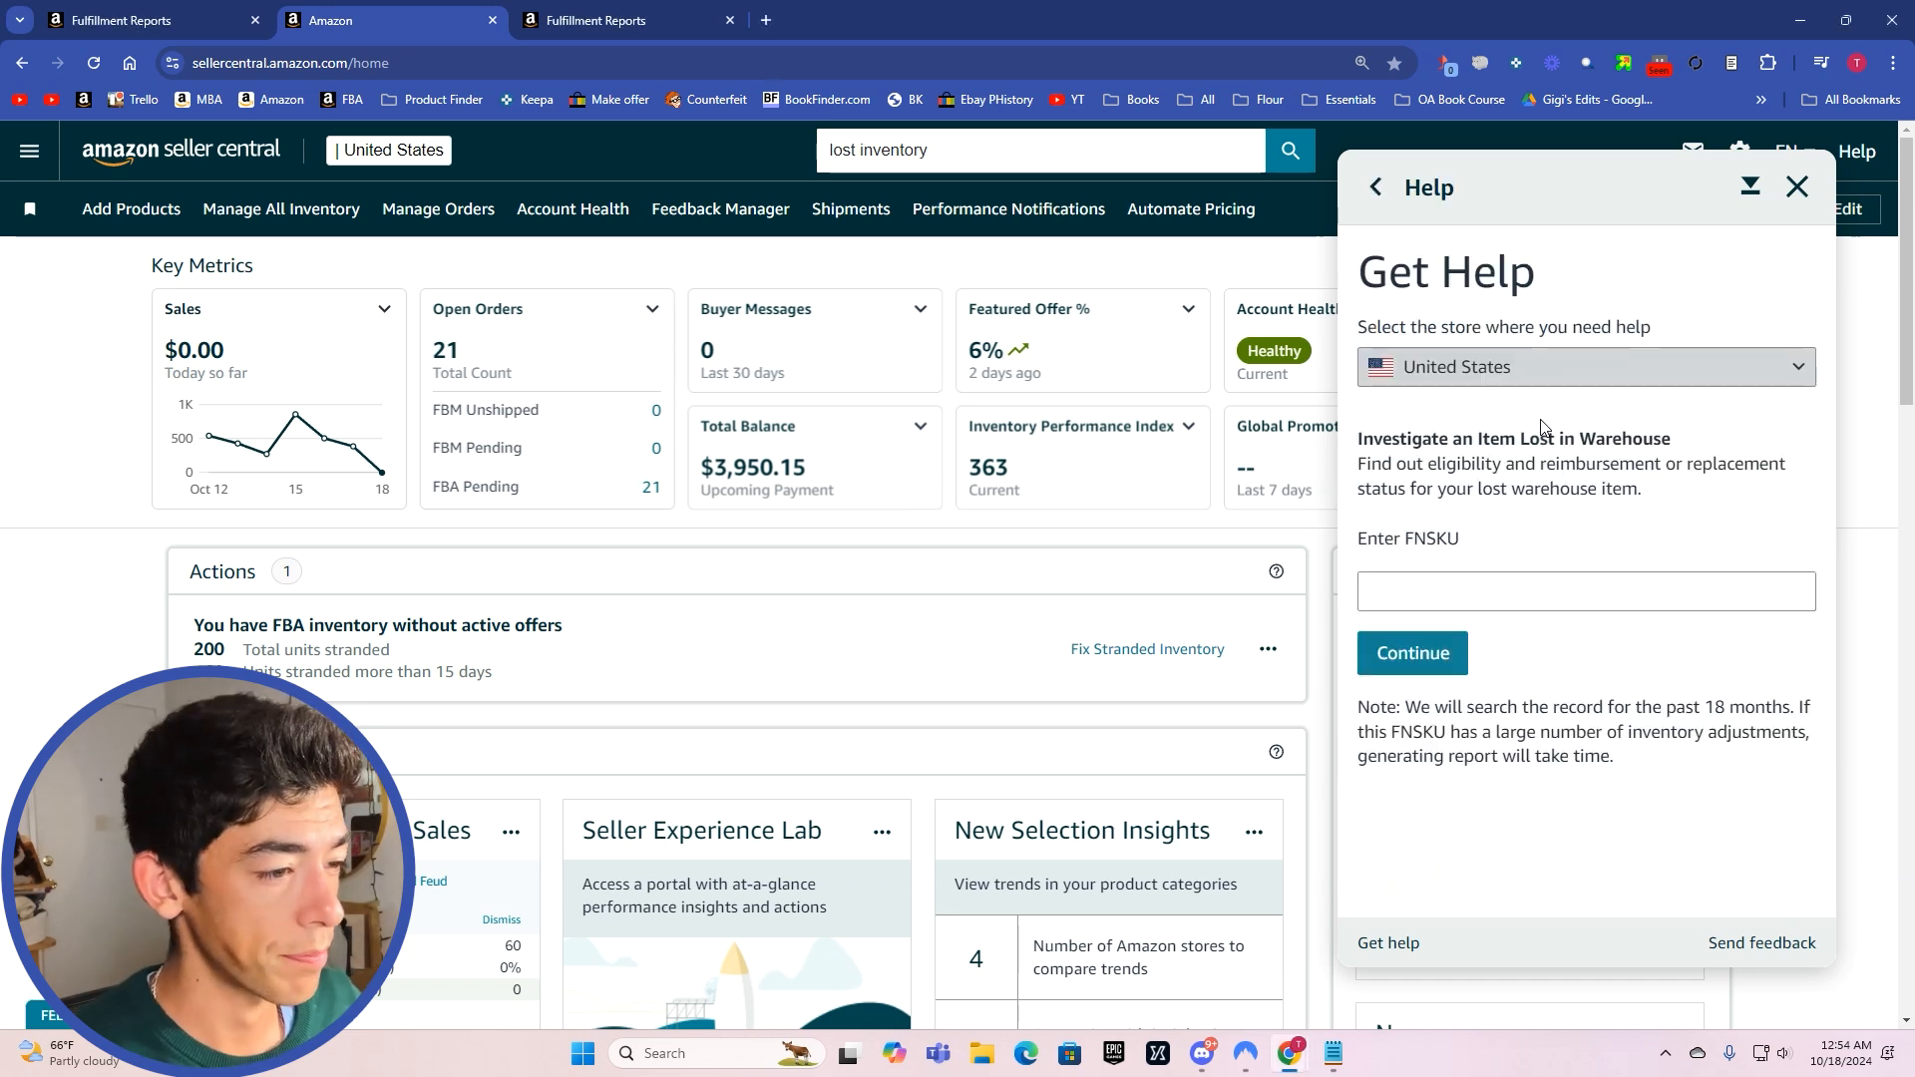
left_click(1586, 591)
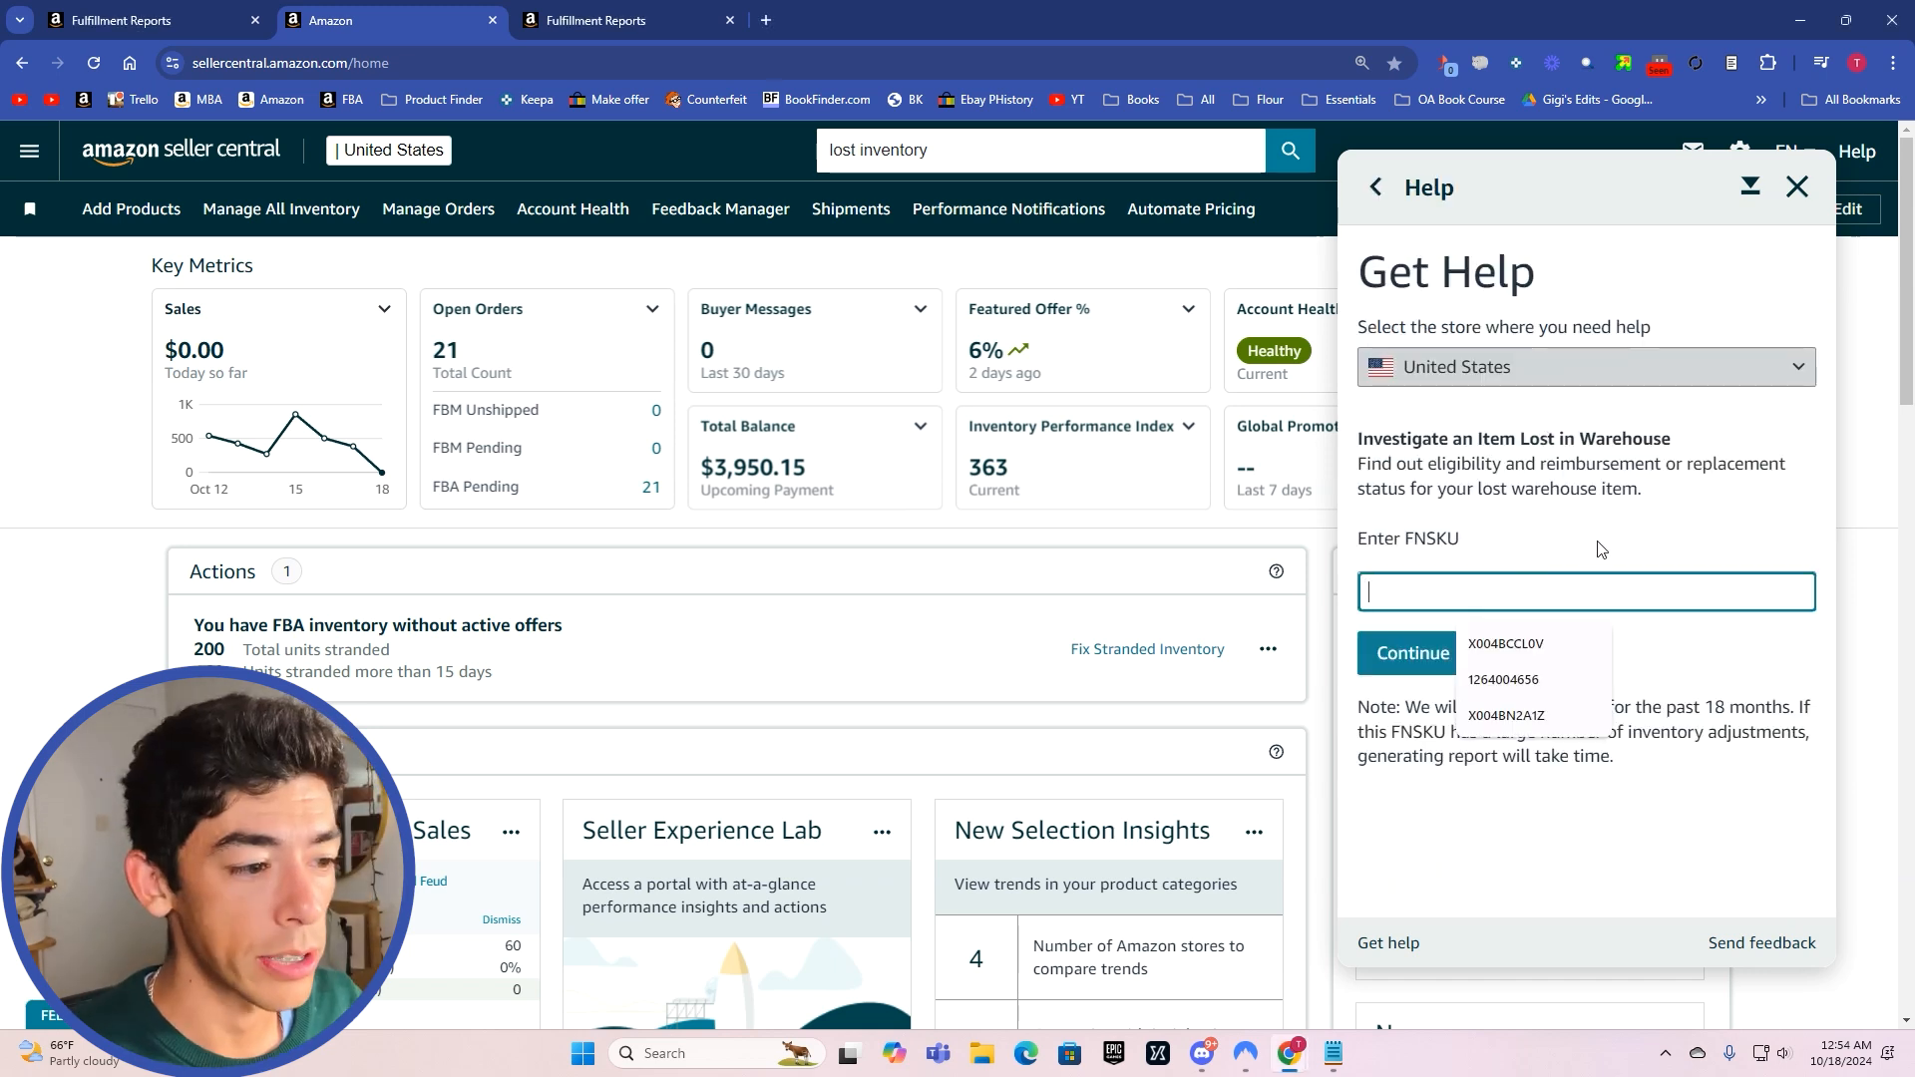
left_click(603, 20)
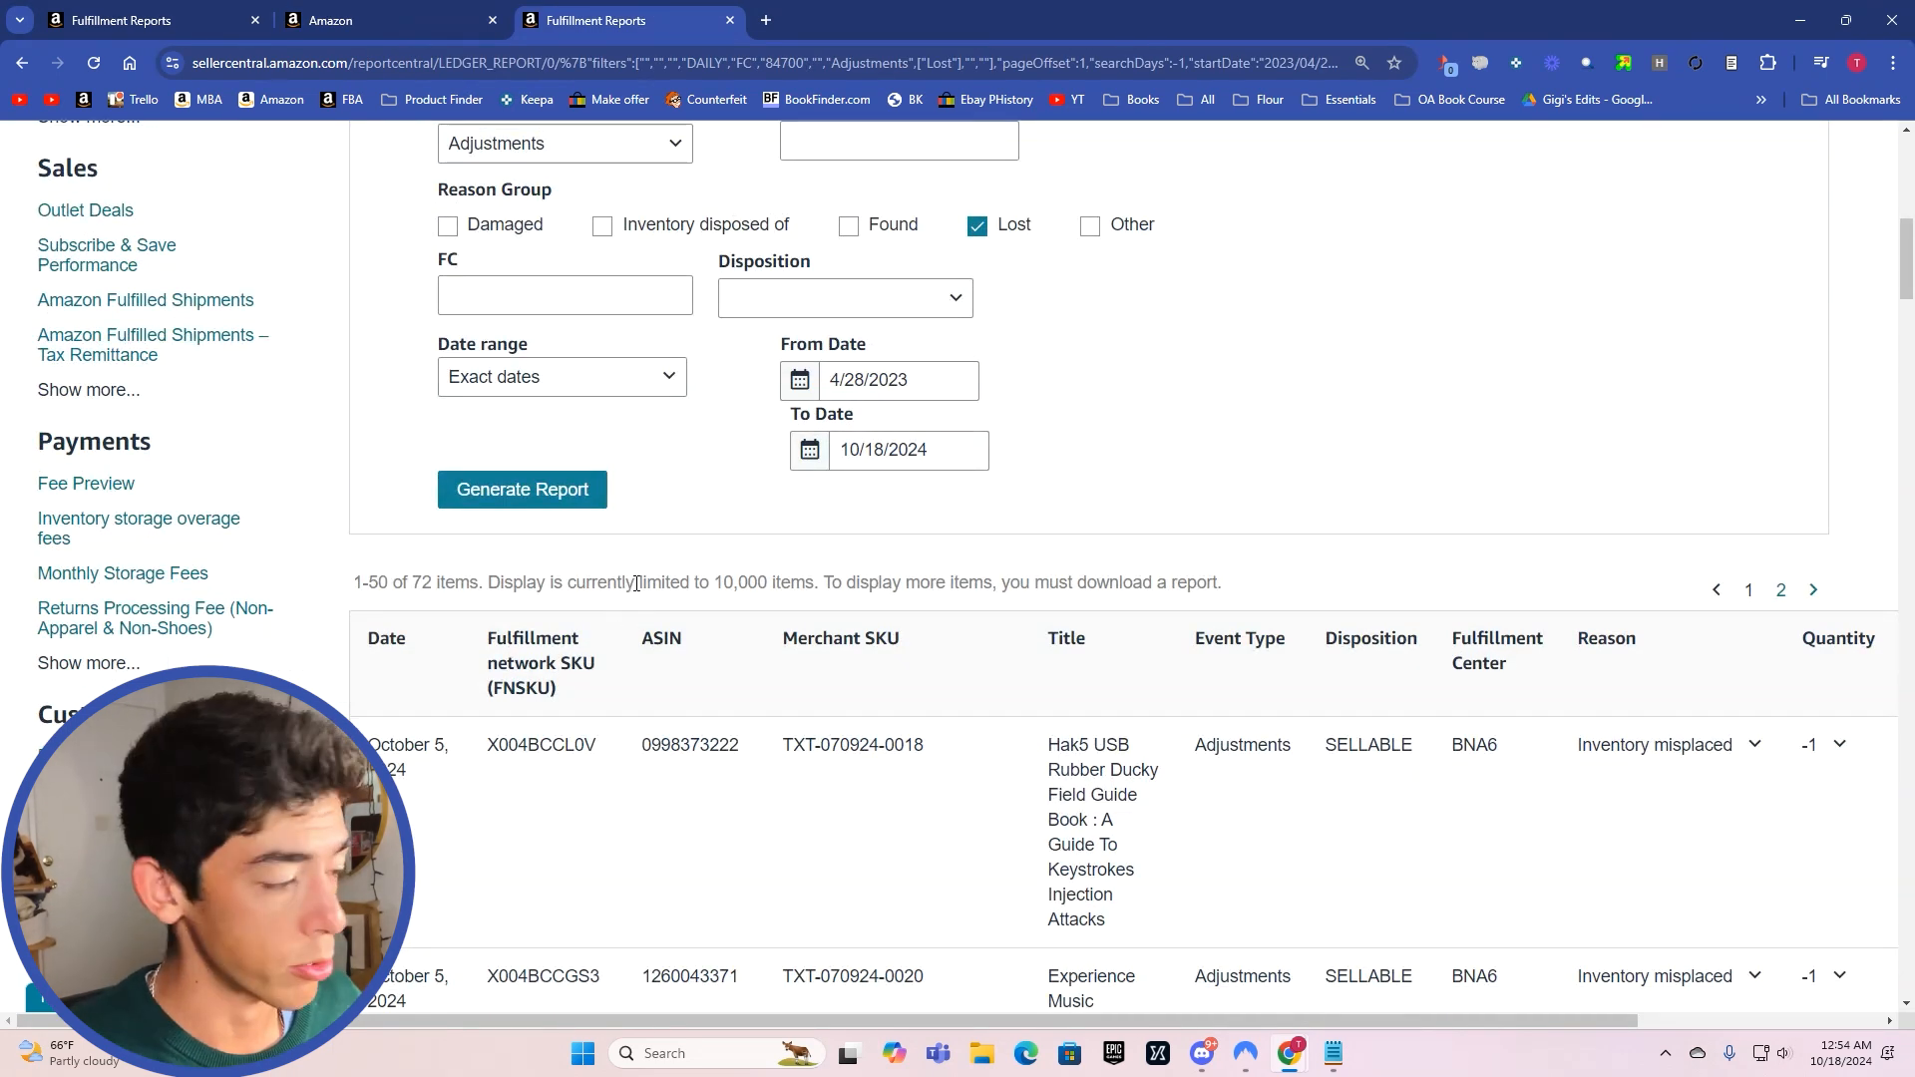
Step: Scroll to the report's second page and select the oldest lost item's FNSKU X003RC54RD to copy it
scroll("down", 3)
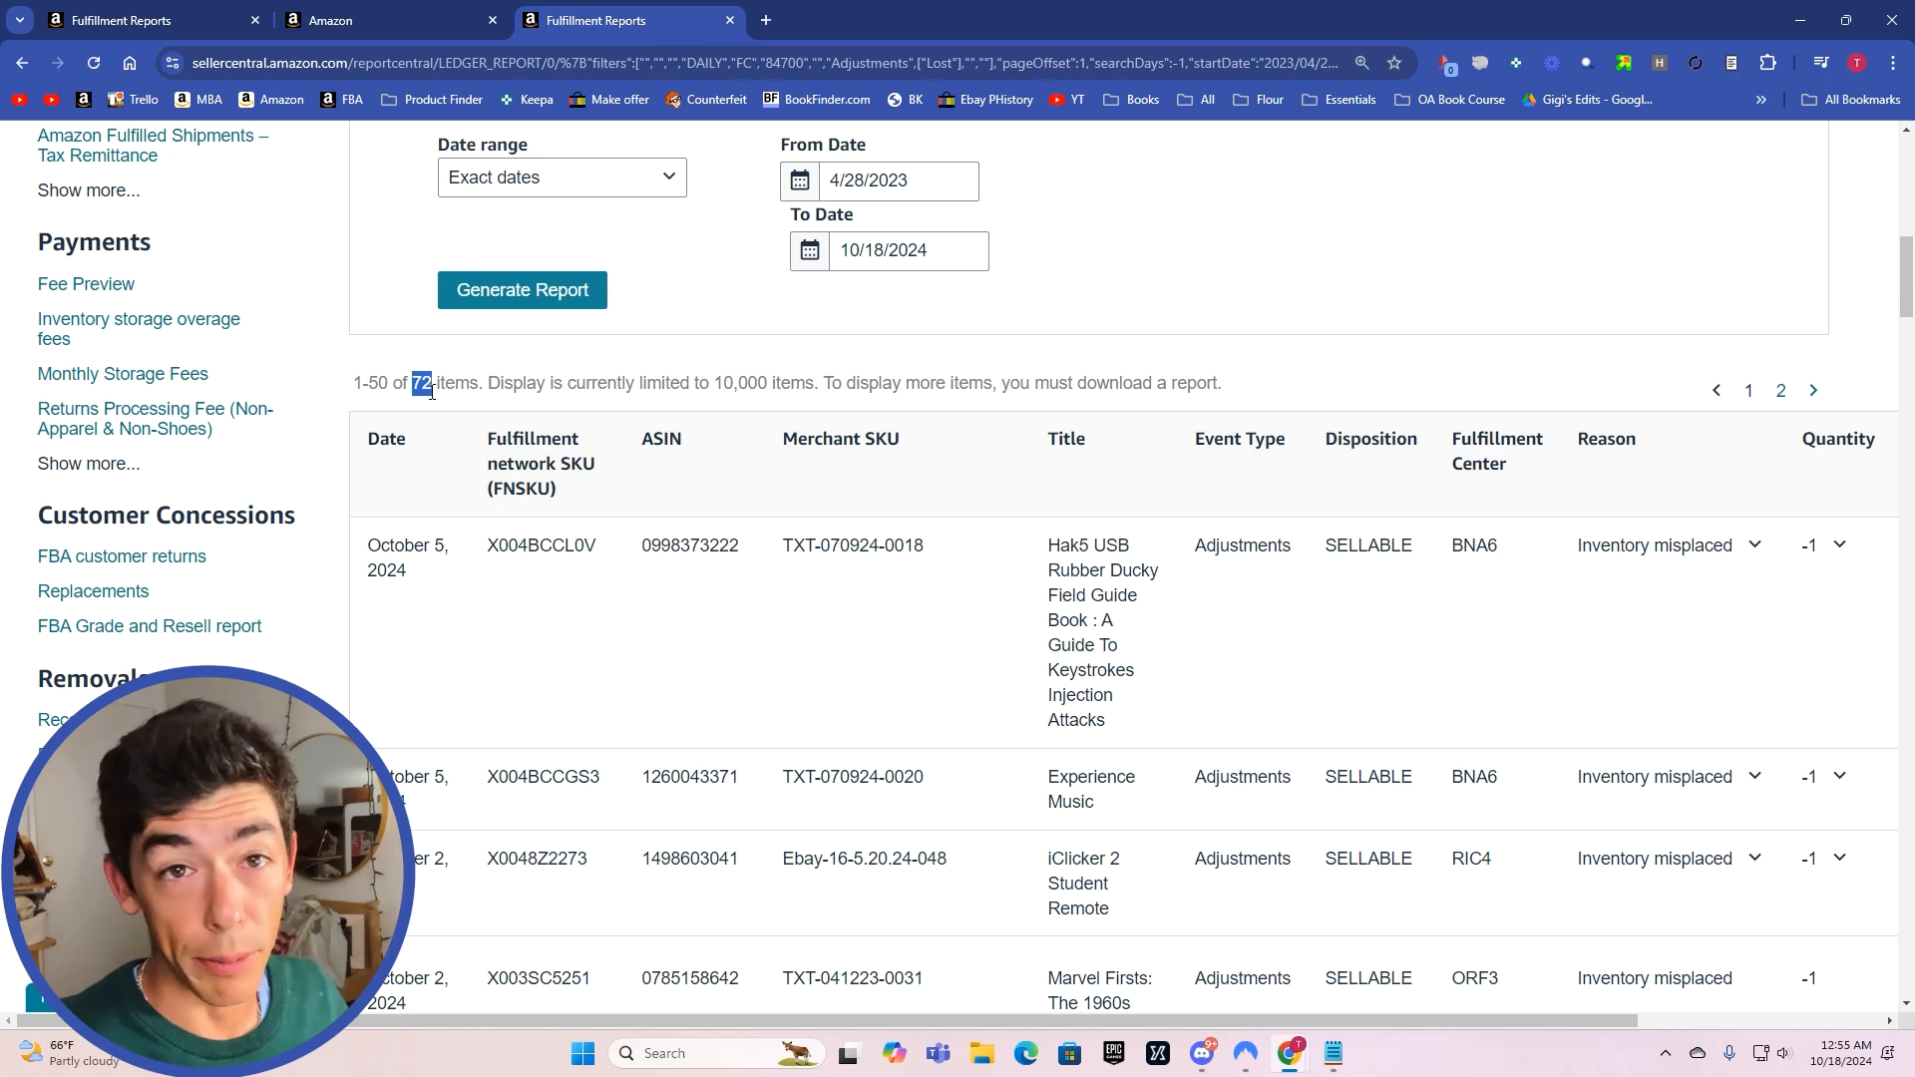
scroll("down", 3)
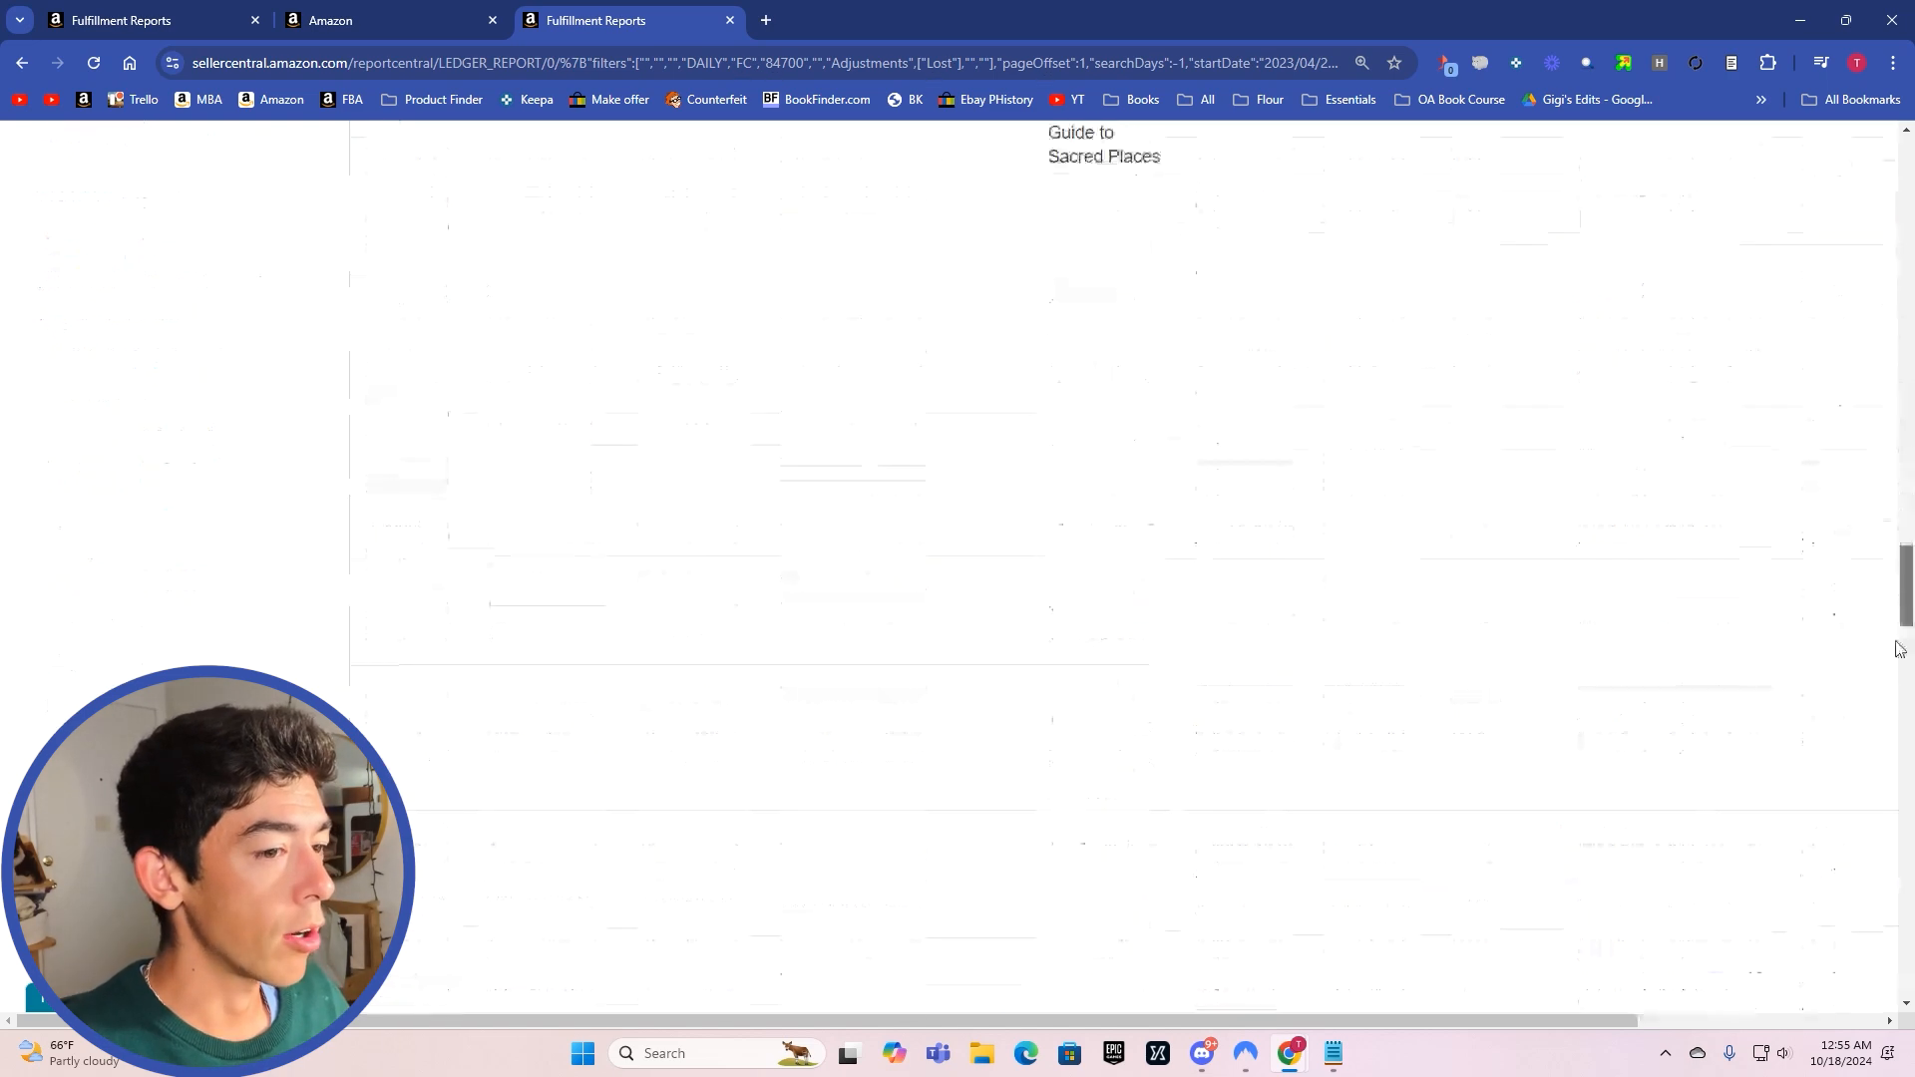
scroll("down", 3)
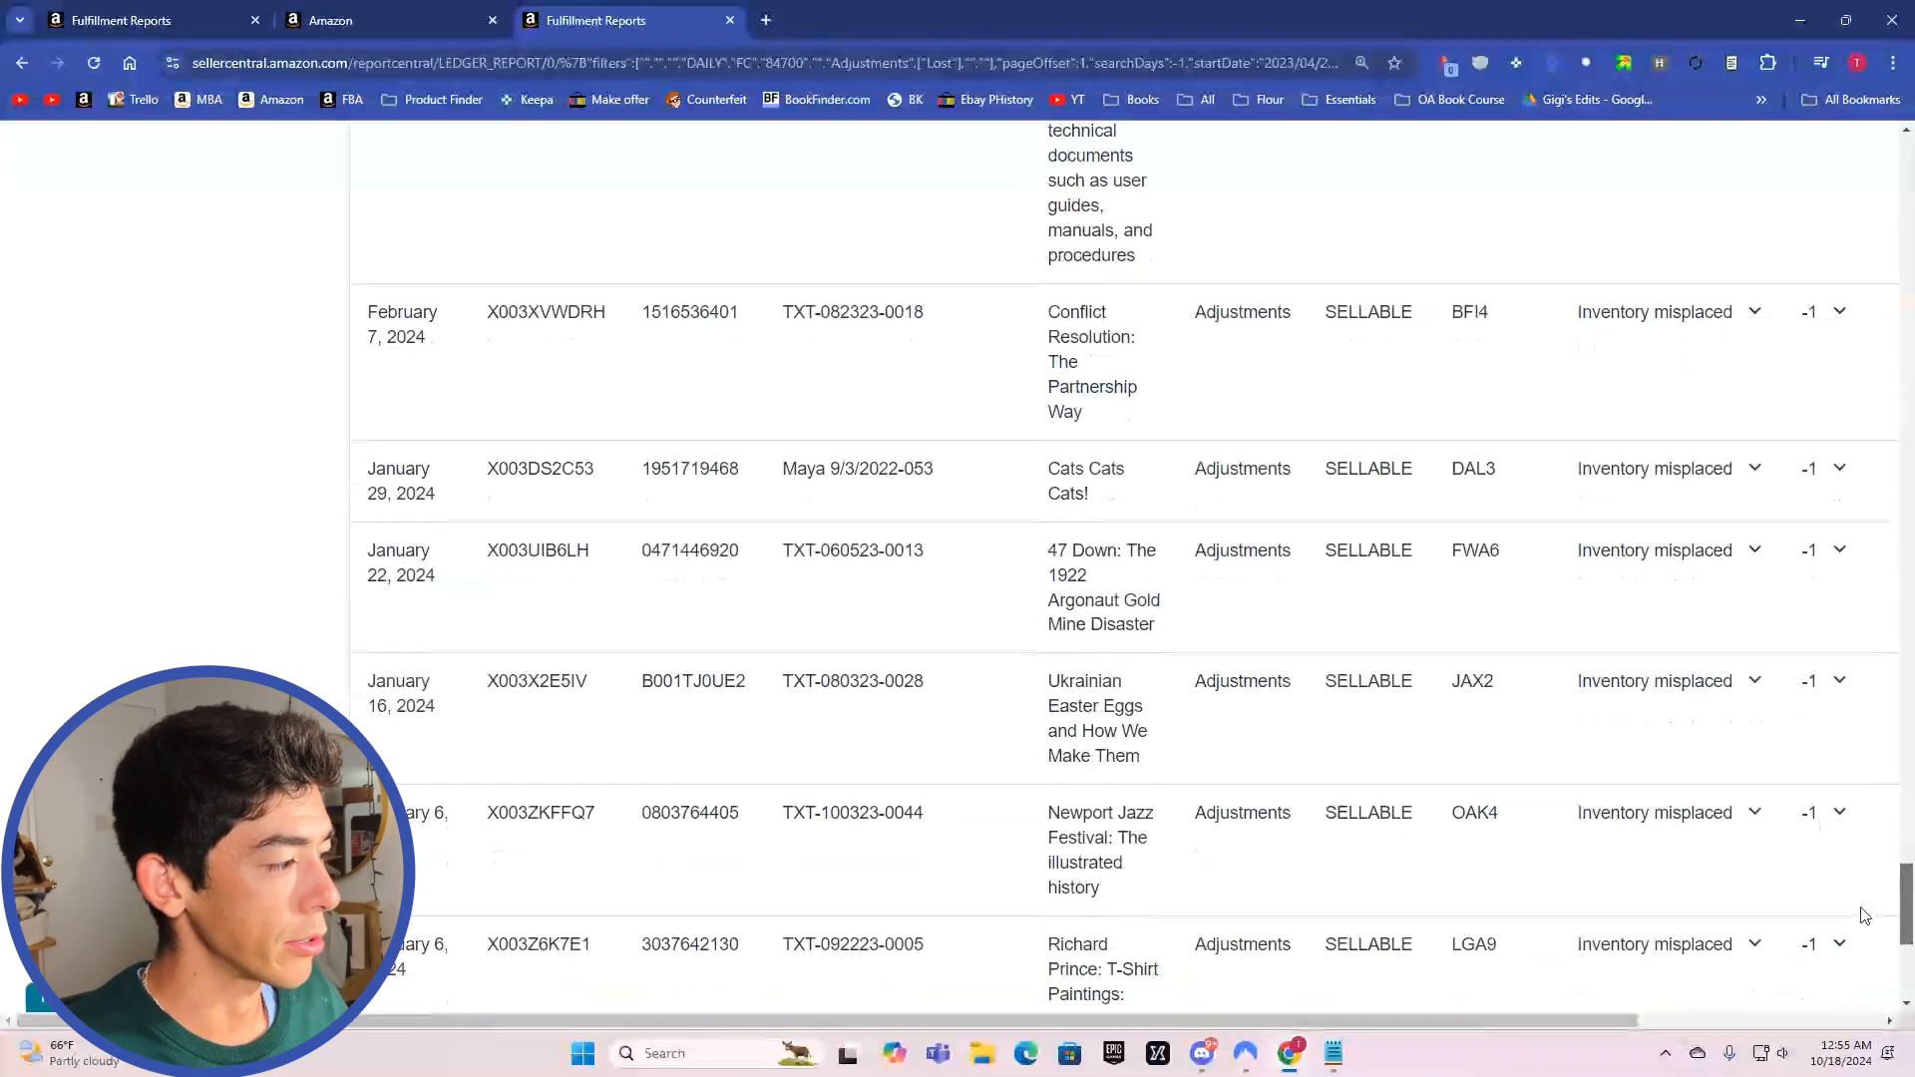
left_click(1780, 864)
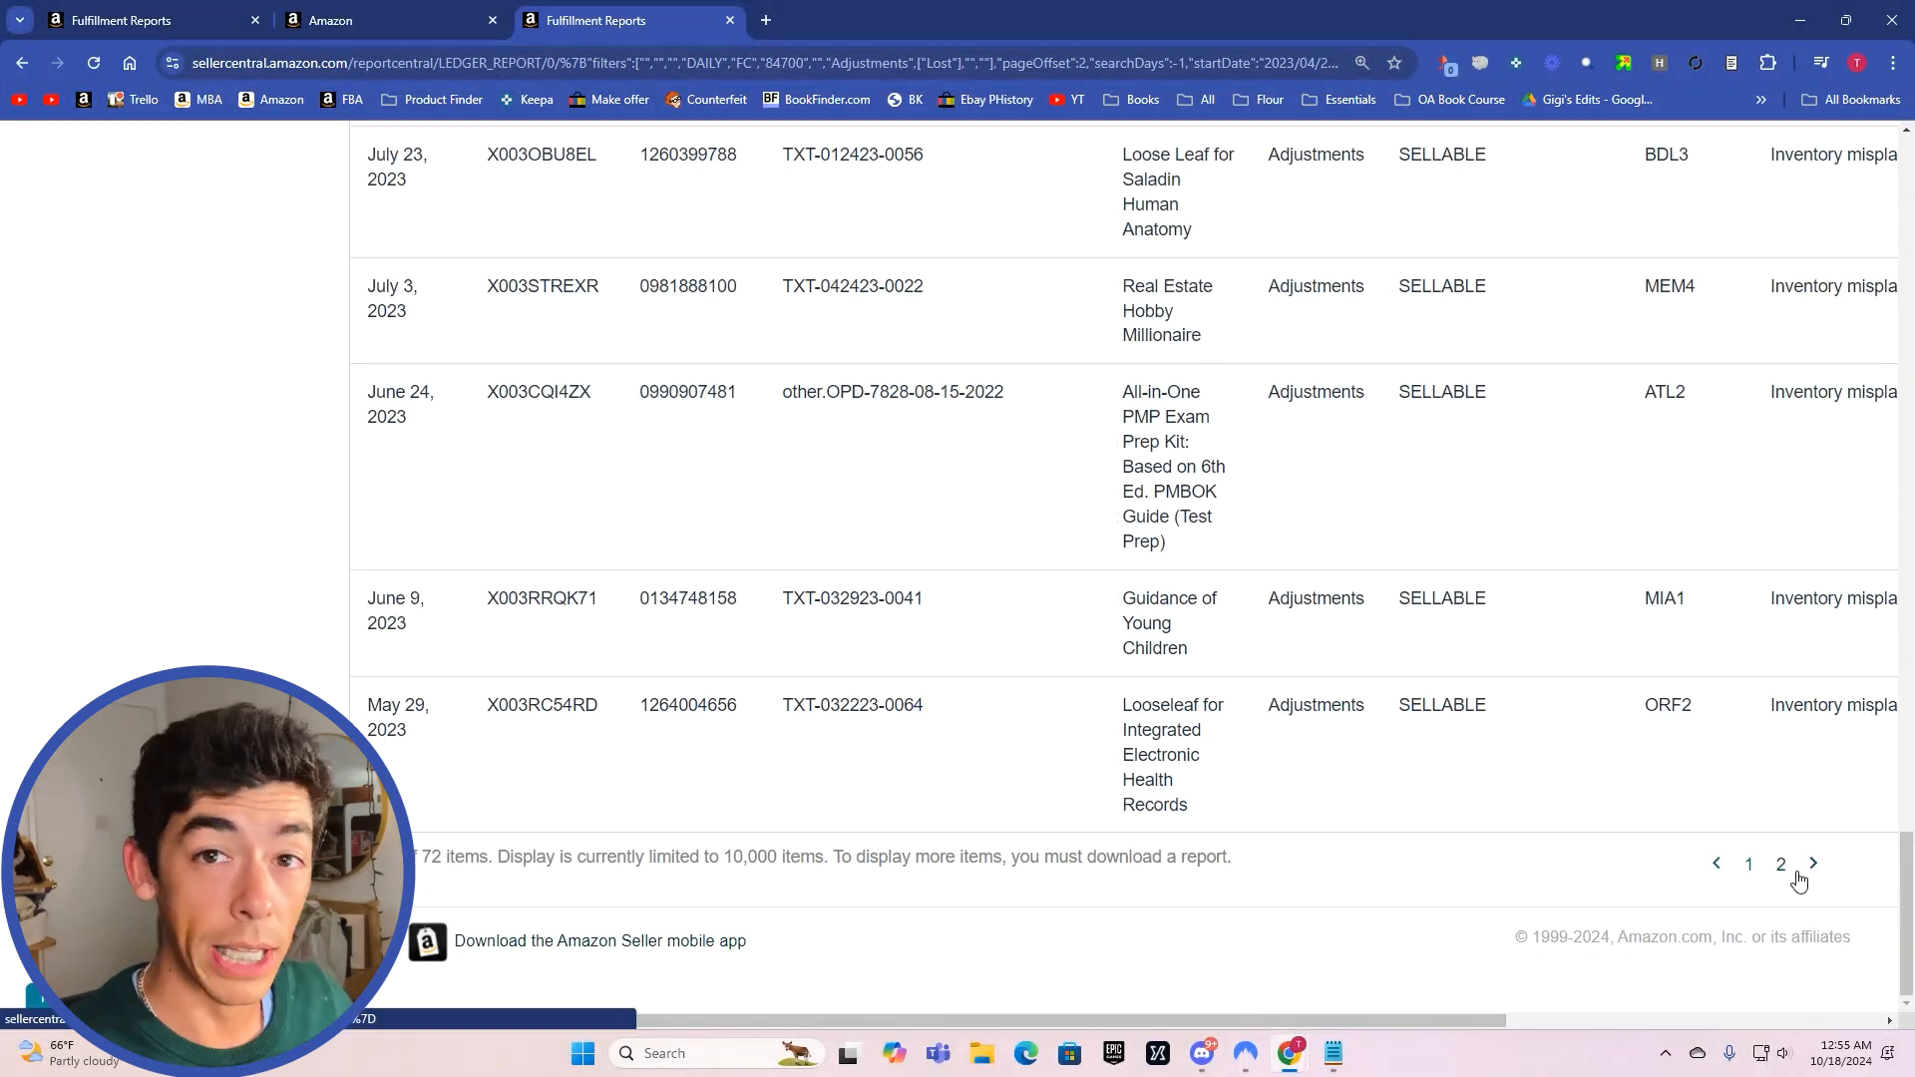
double_click(540, 707)
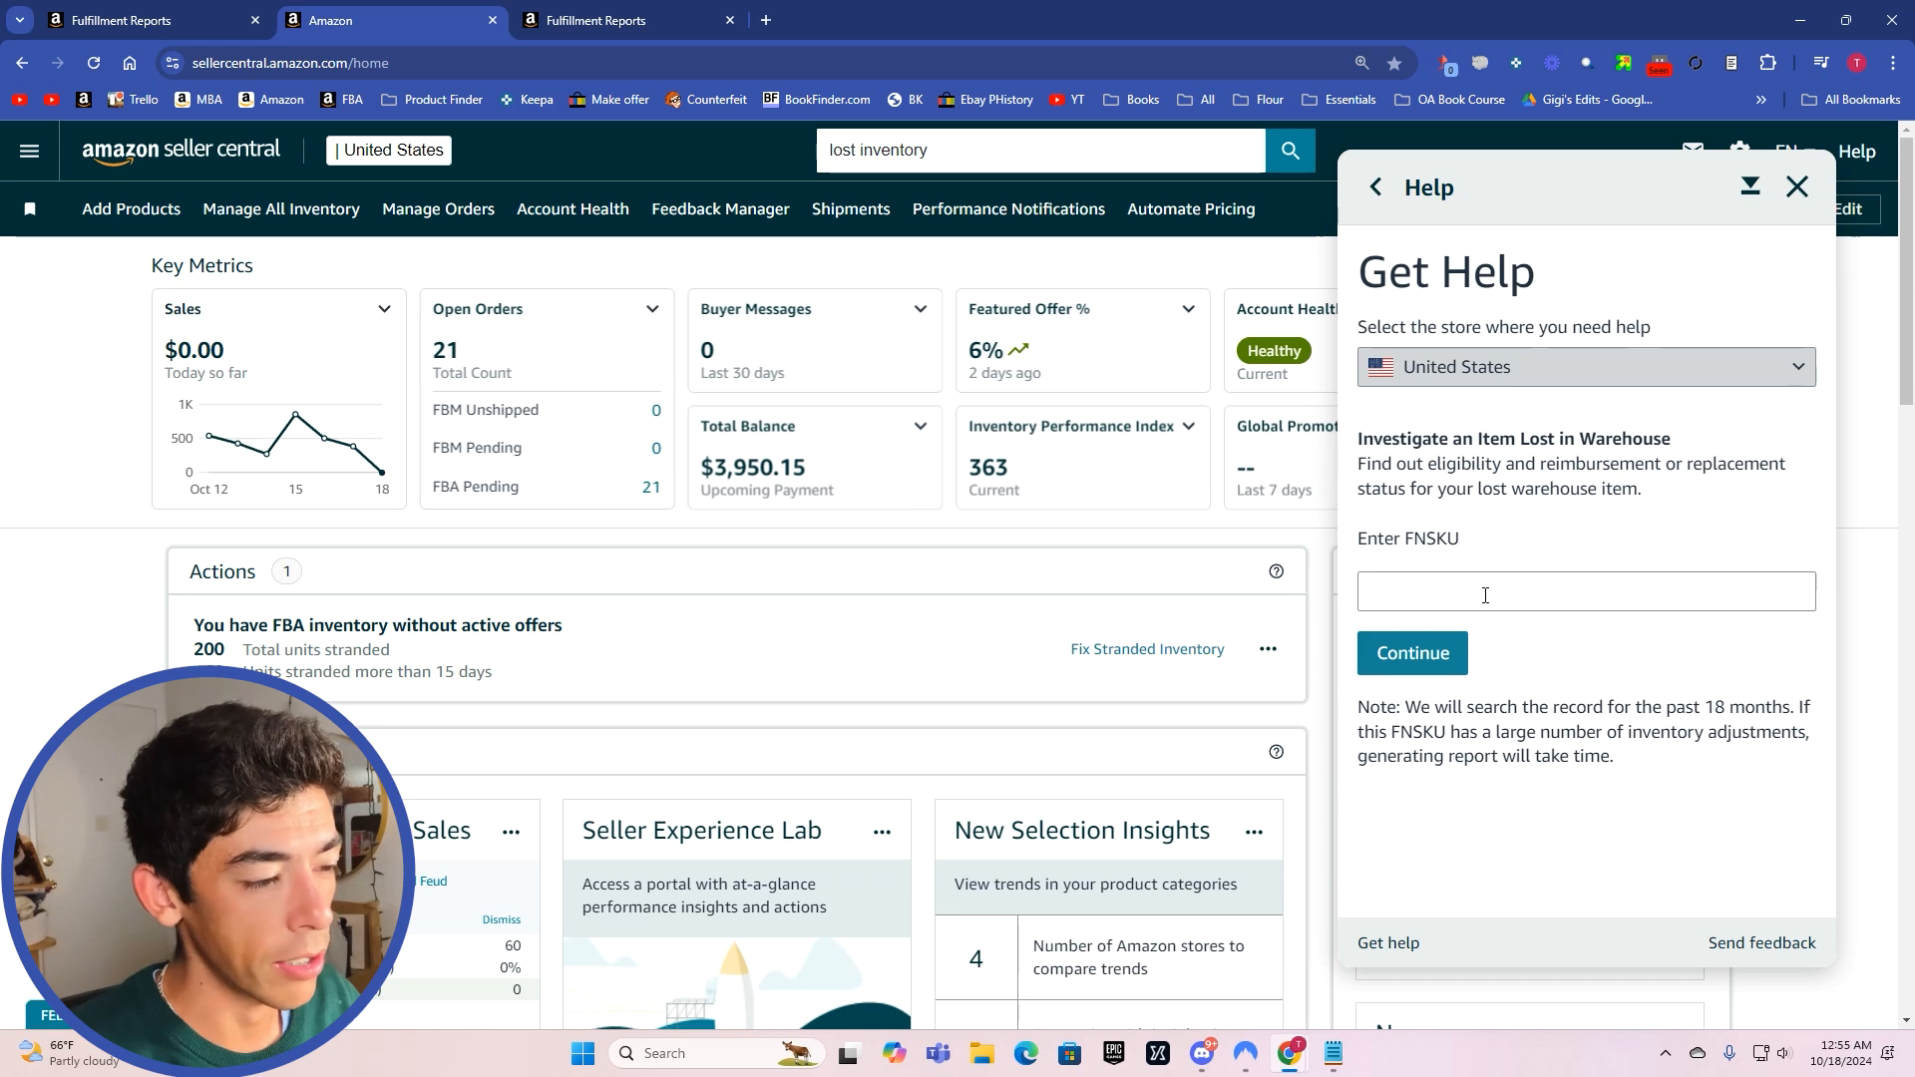
Step: Enter FNSKU X003RC54RD in the investigation form and review its already-reimbursed result
left_click(1413, 652)
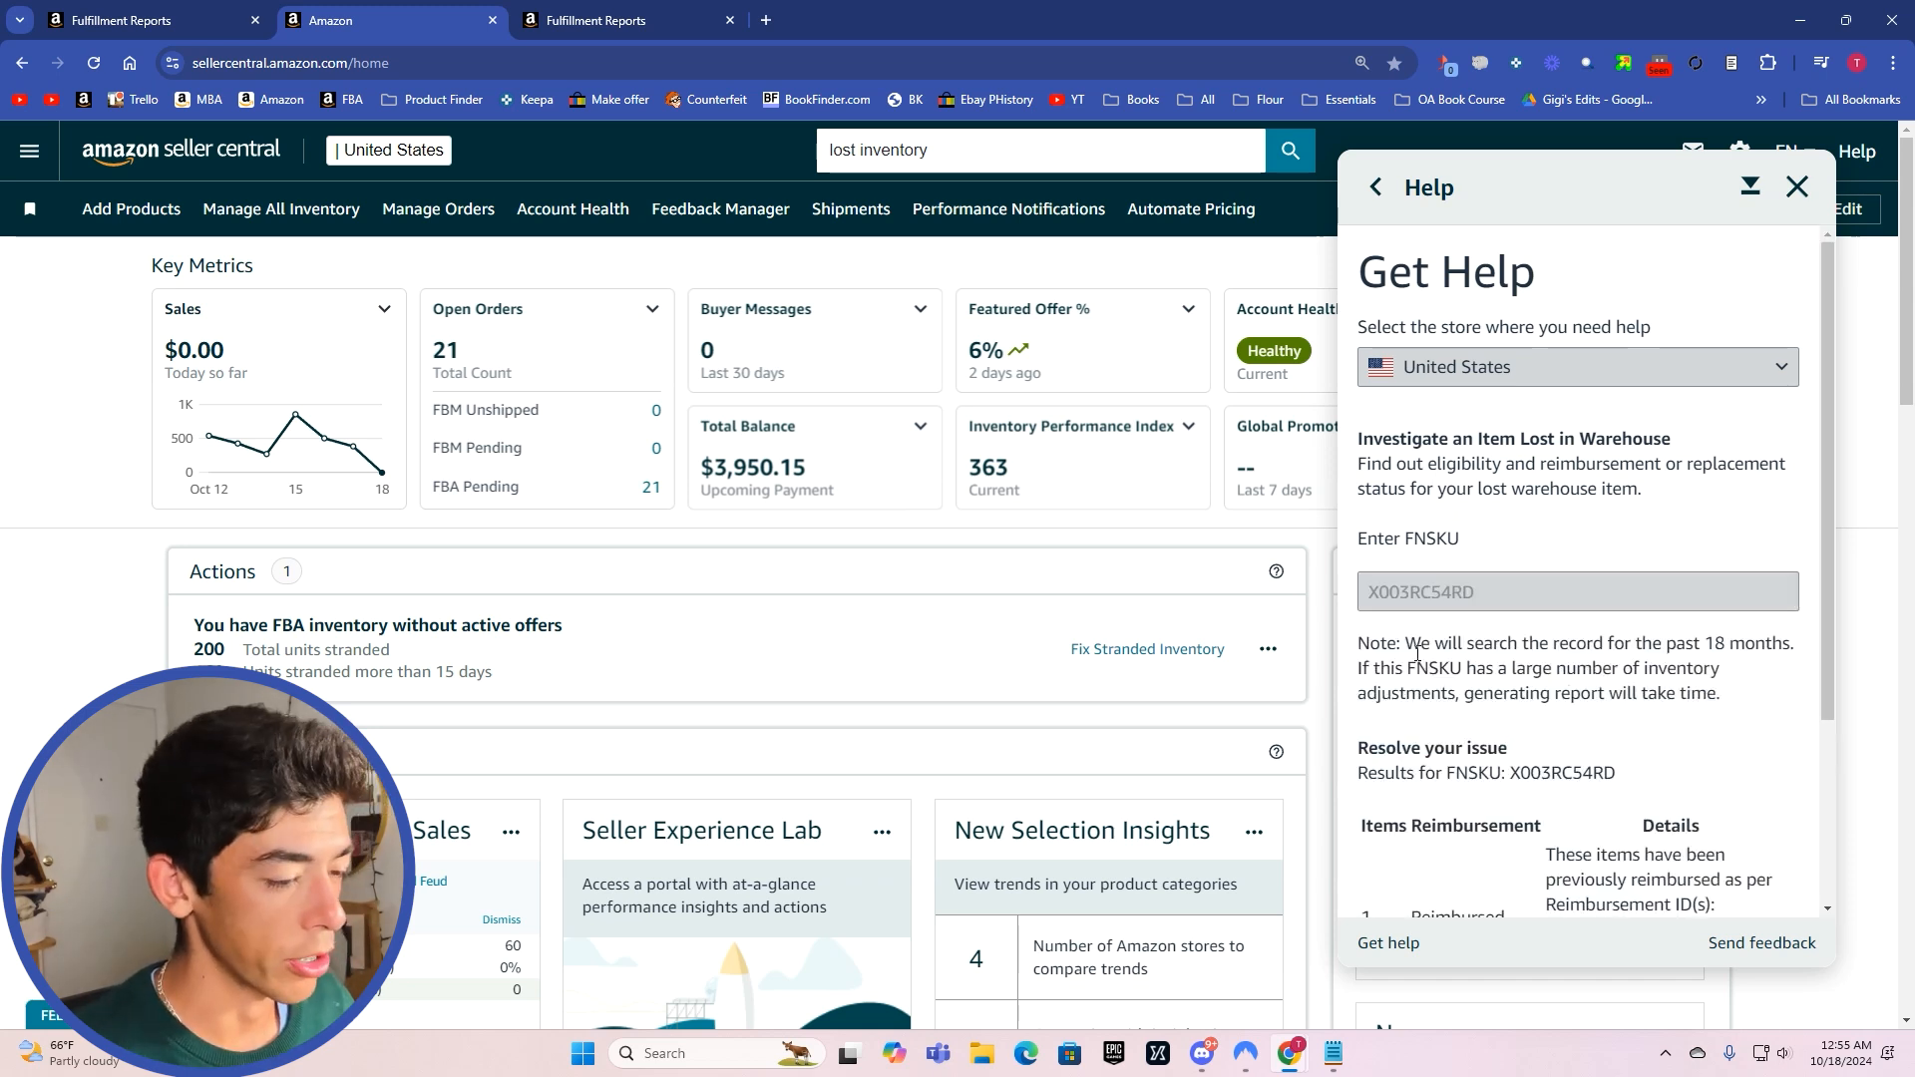
scroll("down", 3)
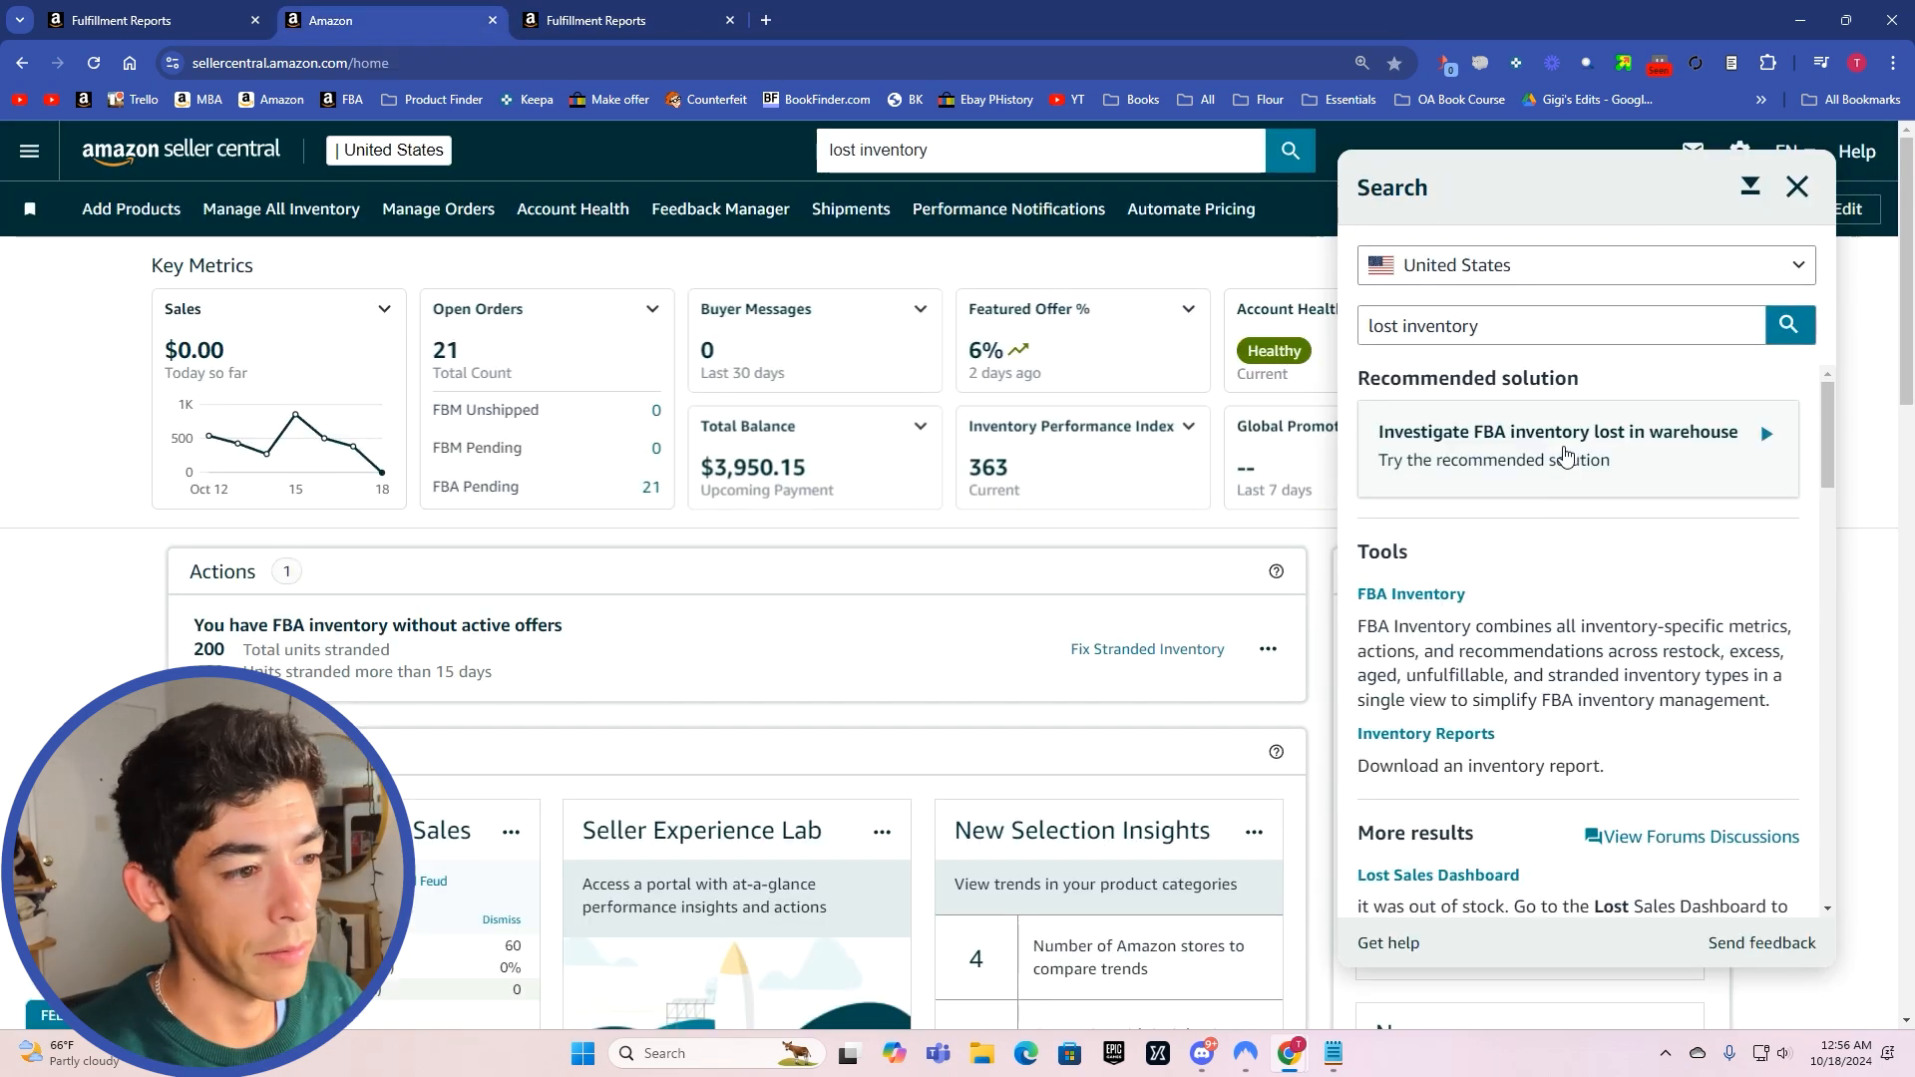
Step: Reopen the investigation form, look up FNSKU X003RRQK71, then switch to the Payments Dashboard tab
left_click(1576, 443)
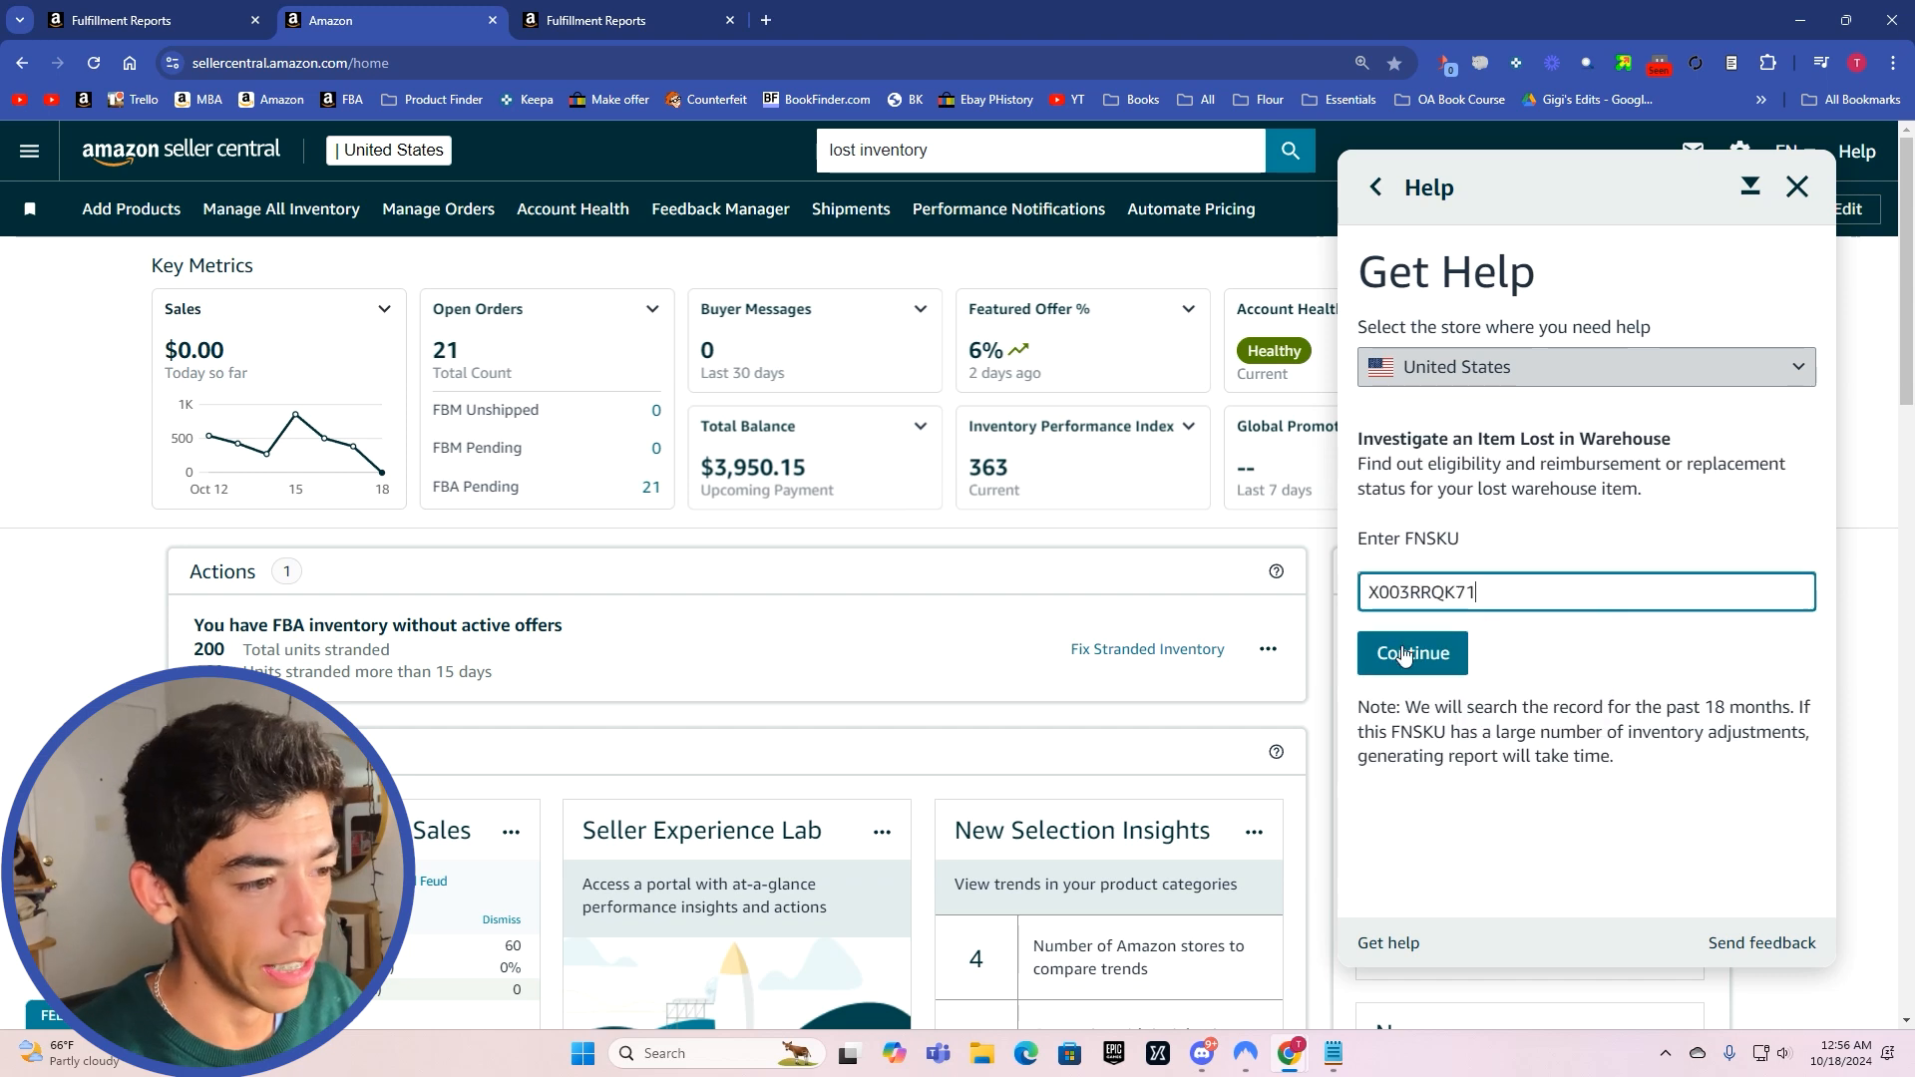
left_click(1412, 652)
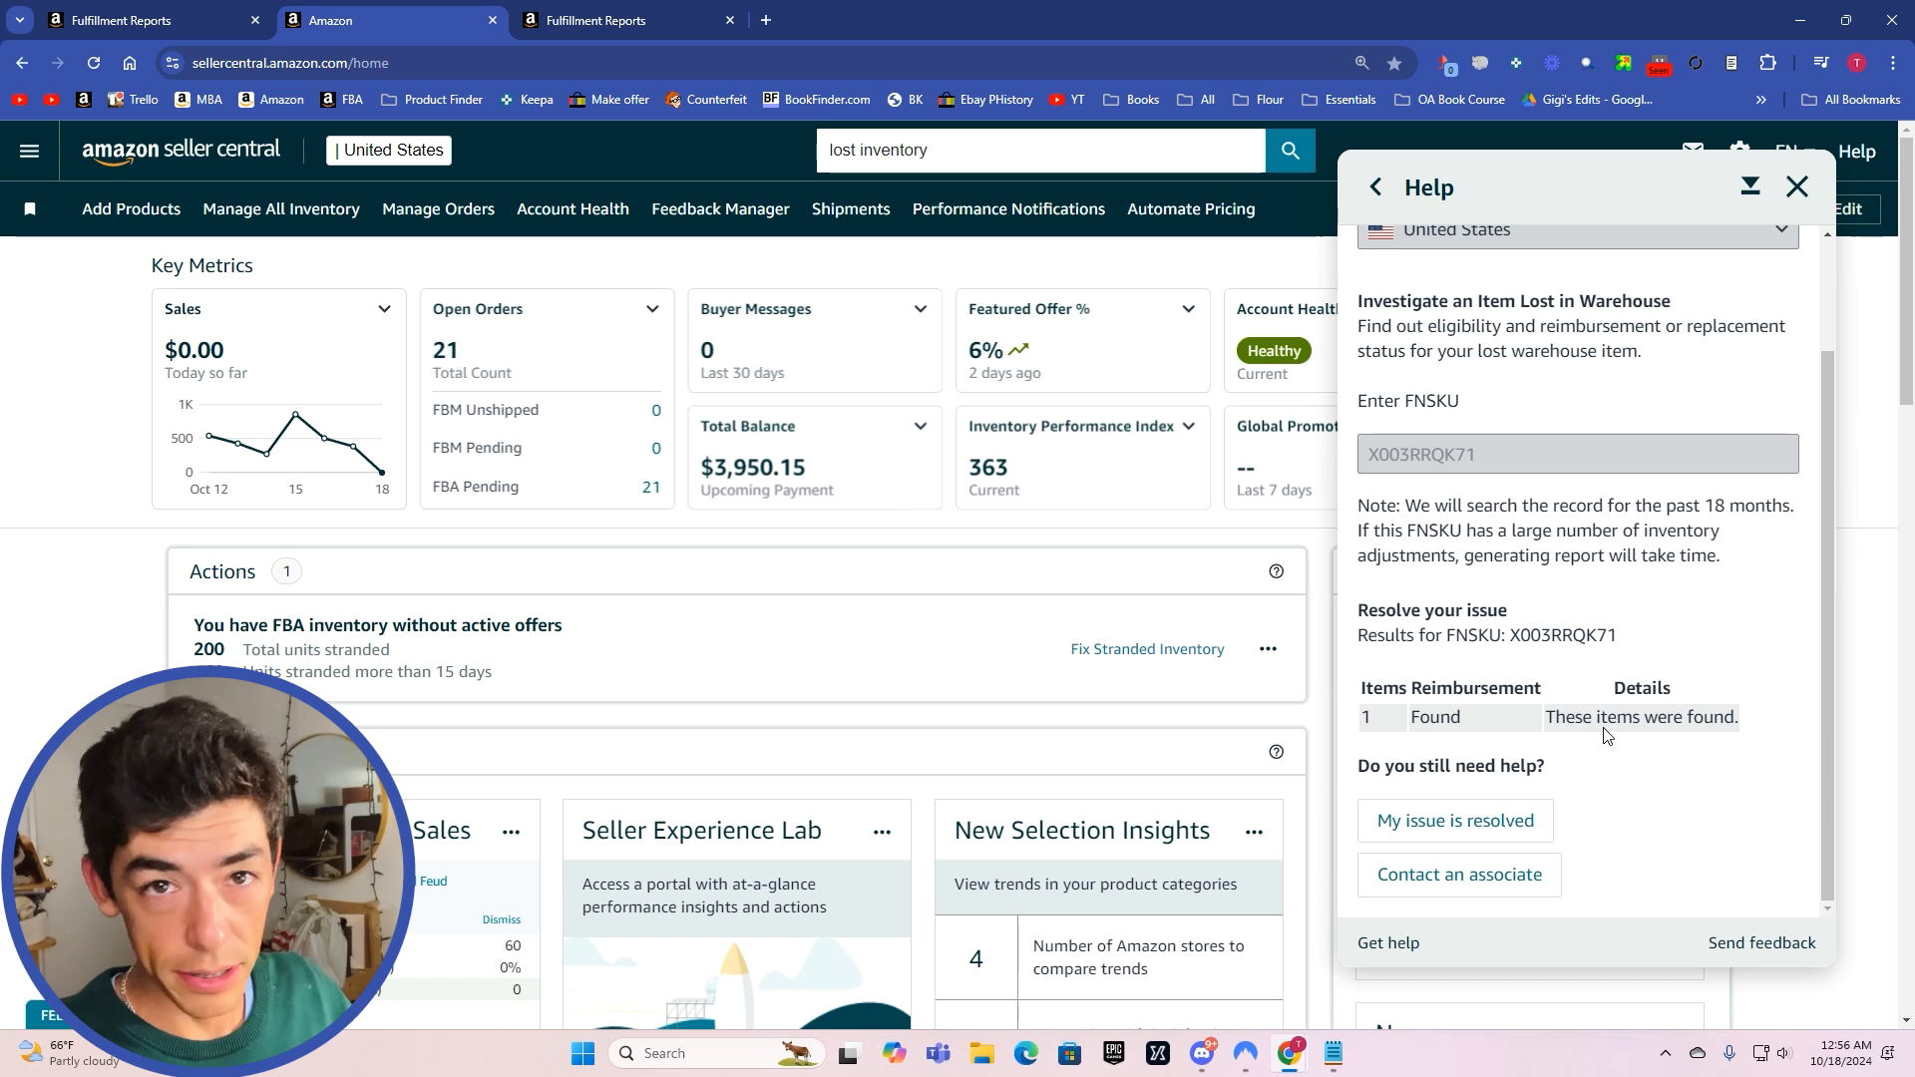
left_click(615, 19)
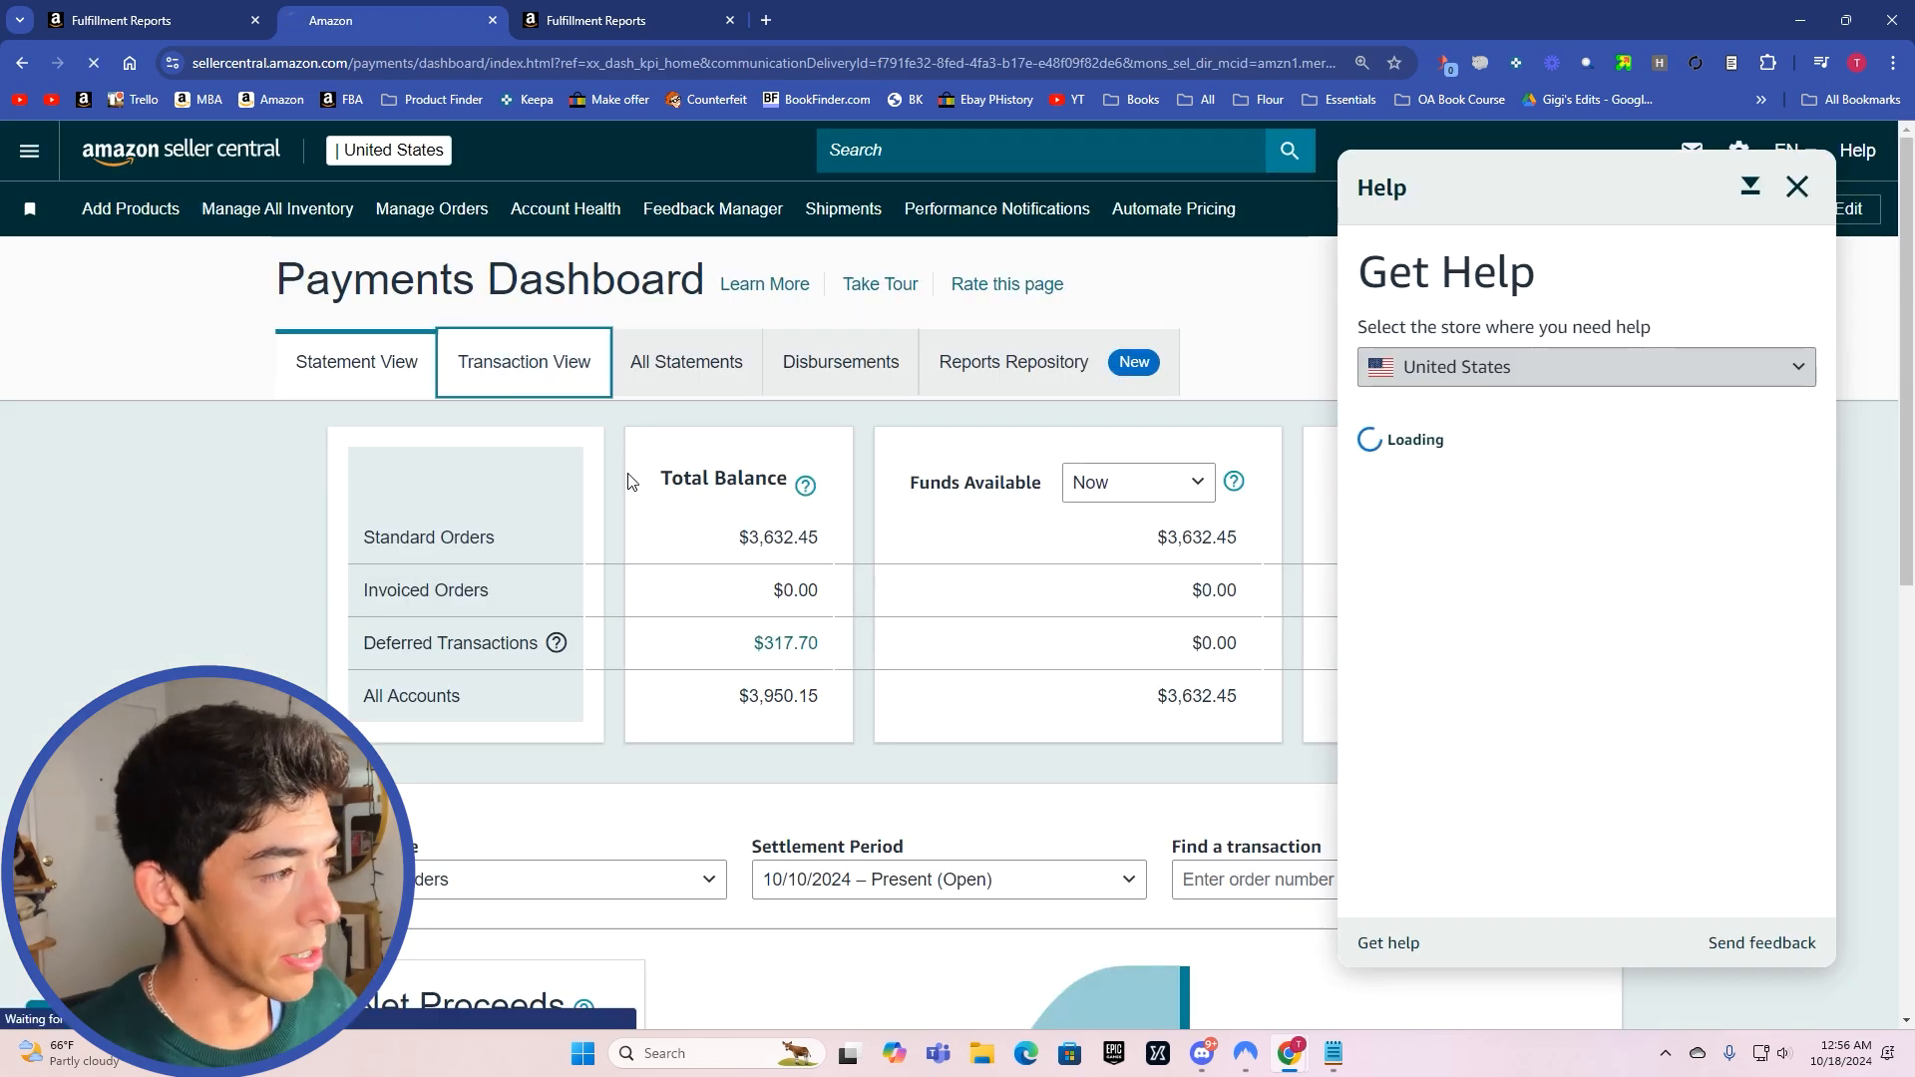
Step: Show Transaction View with the help panel closed and scroll to the 10/15/2024 FBA Inventory Reimbursement rows
left_click(523, 361)
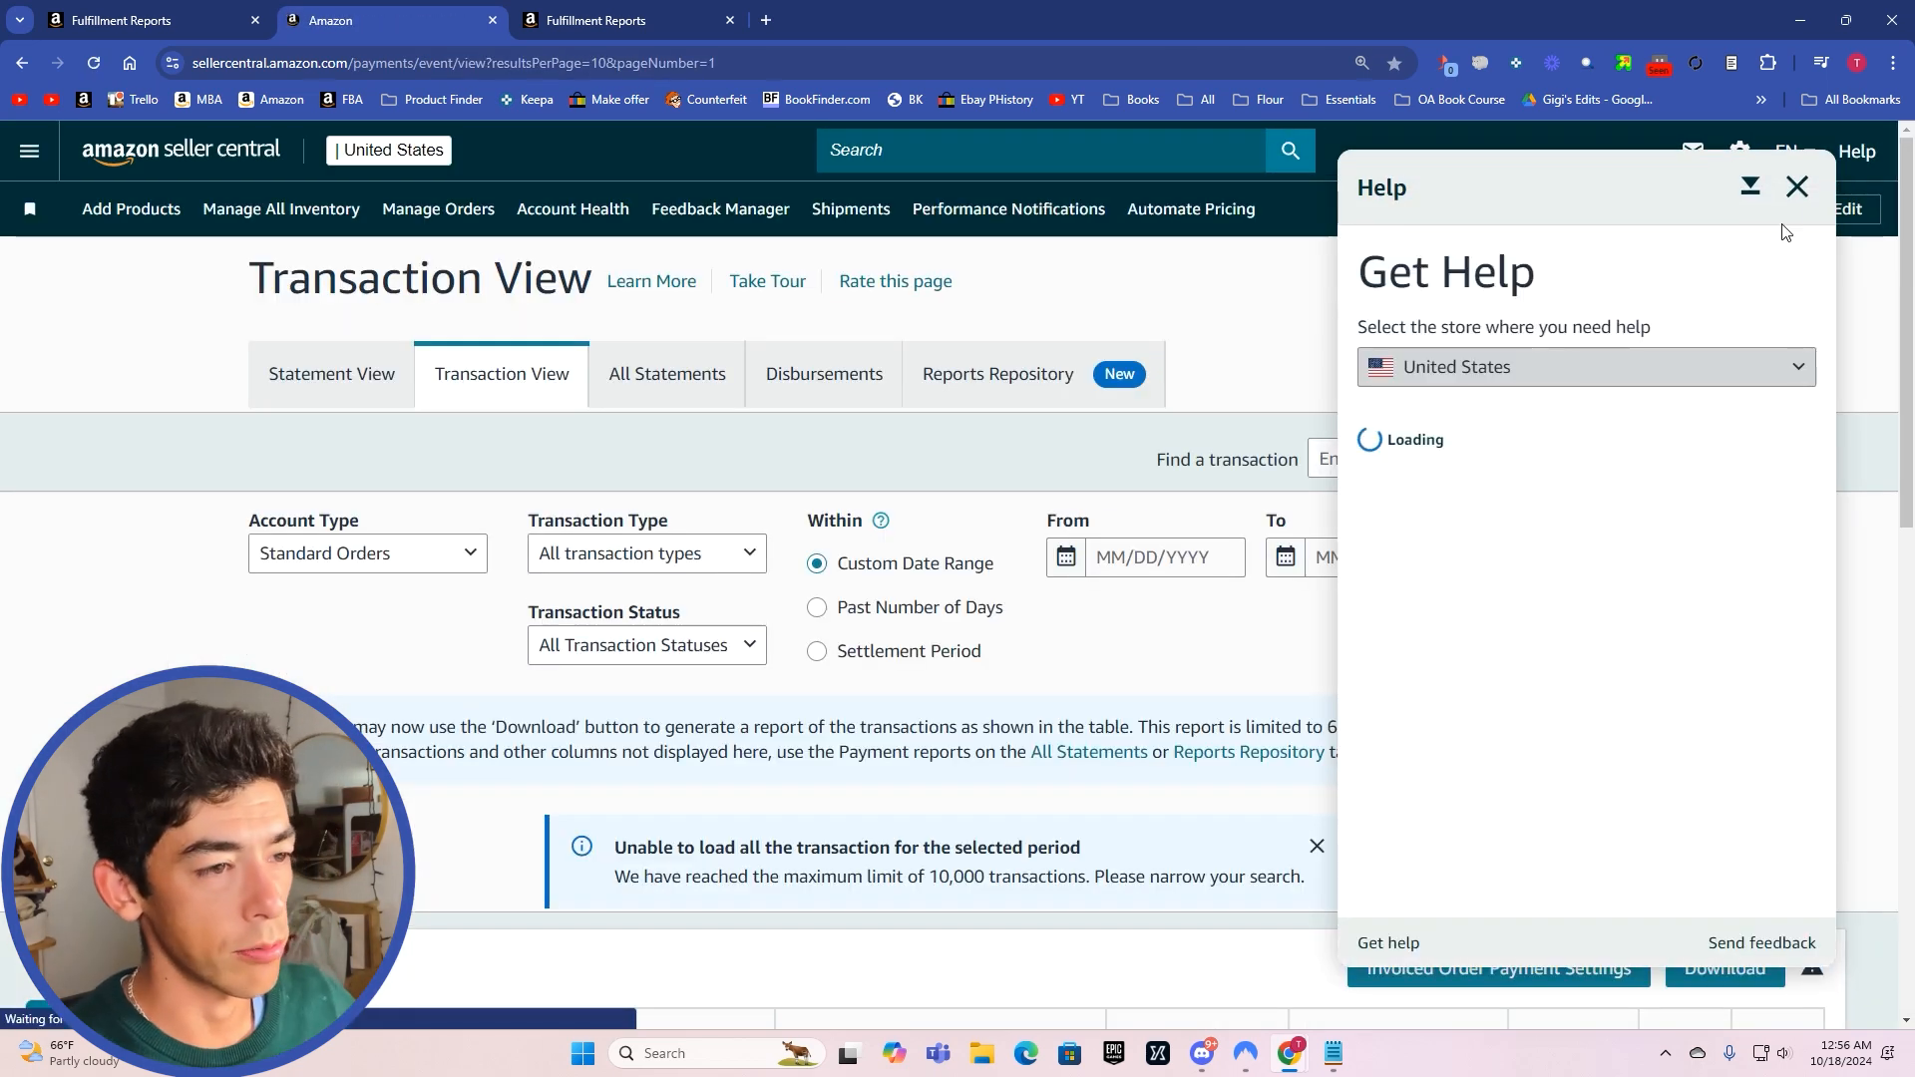
left_click(1796, 188)
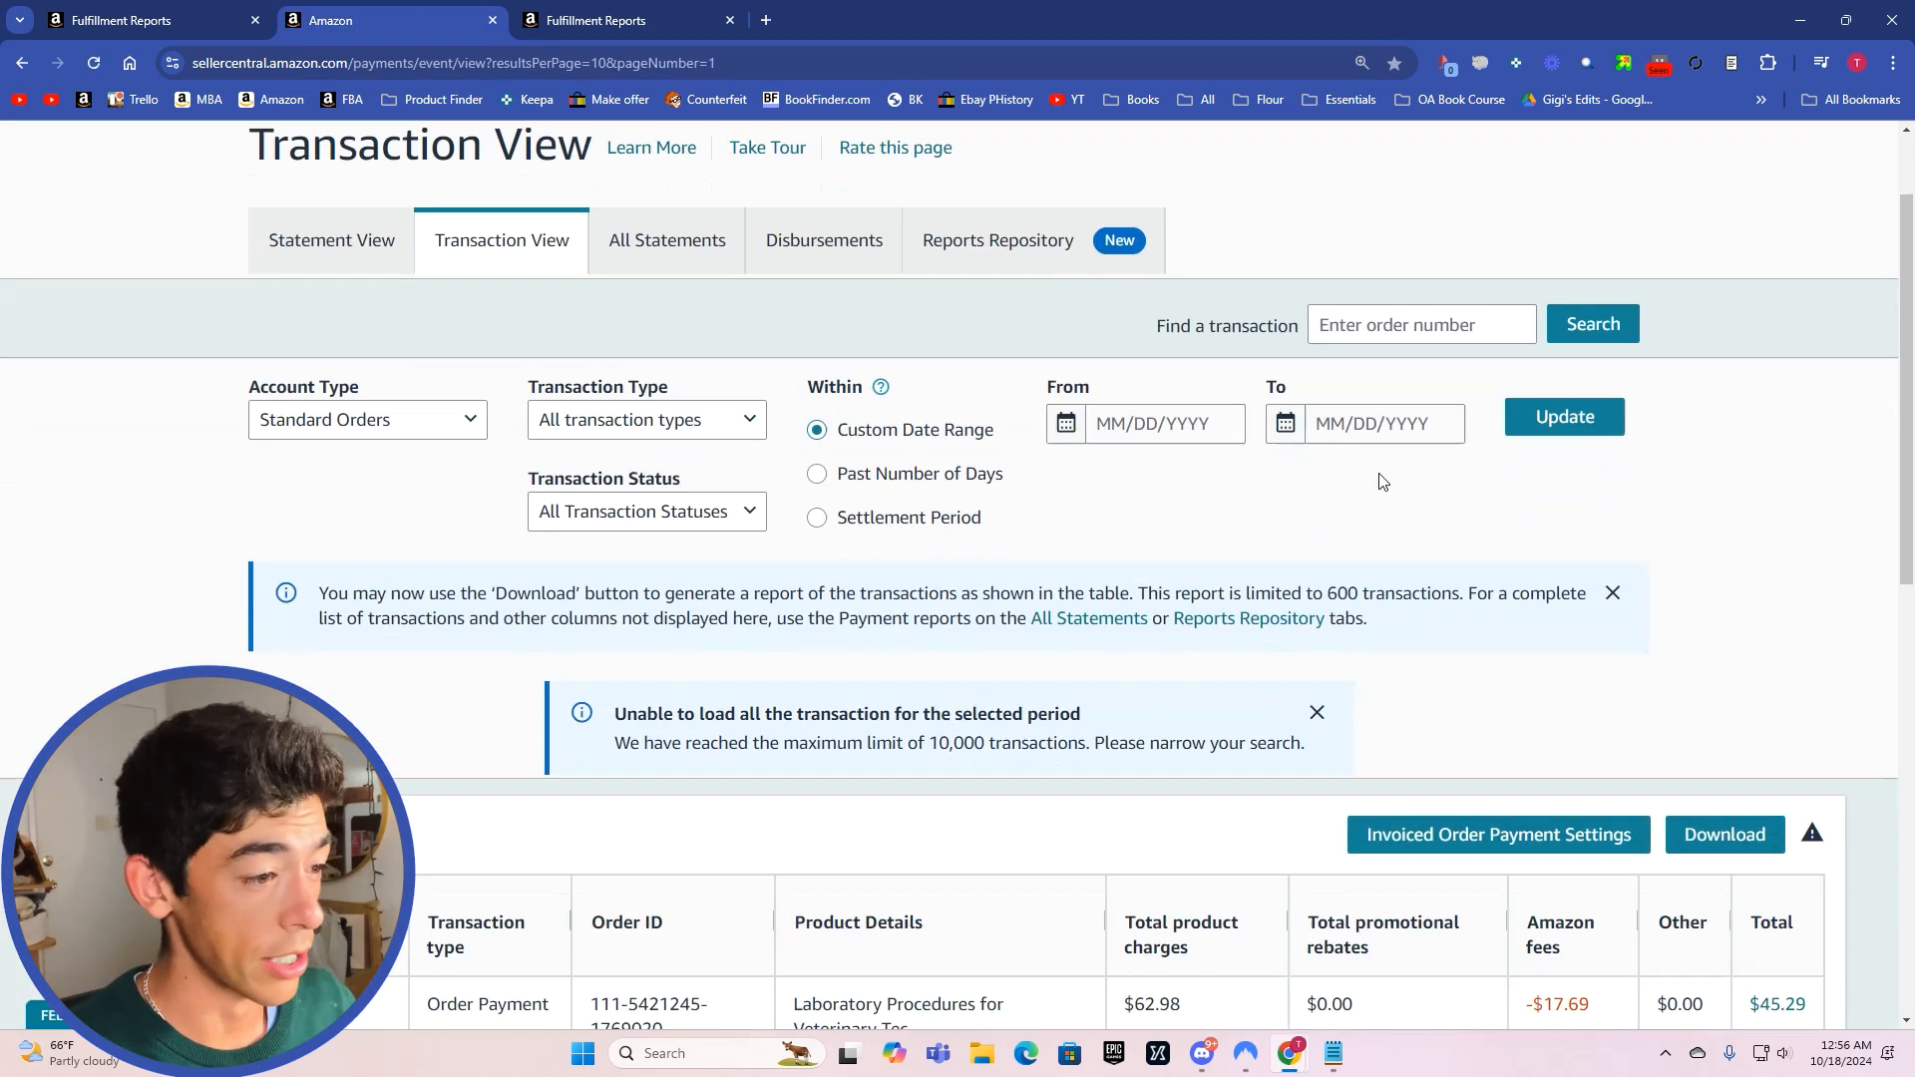
scroll("down", 3)
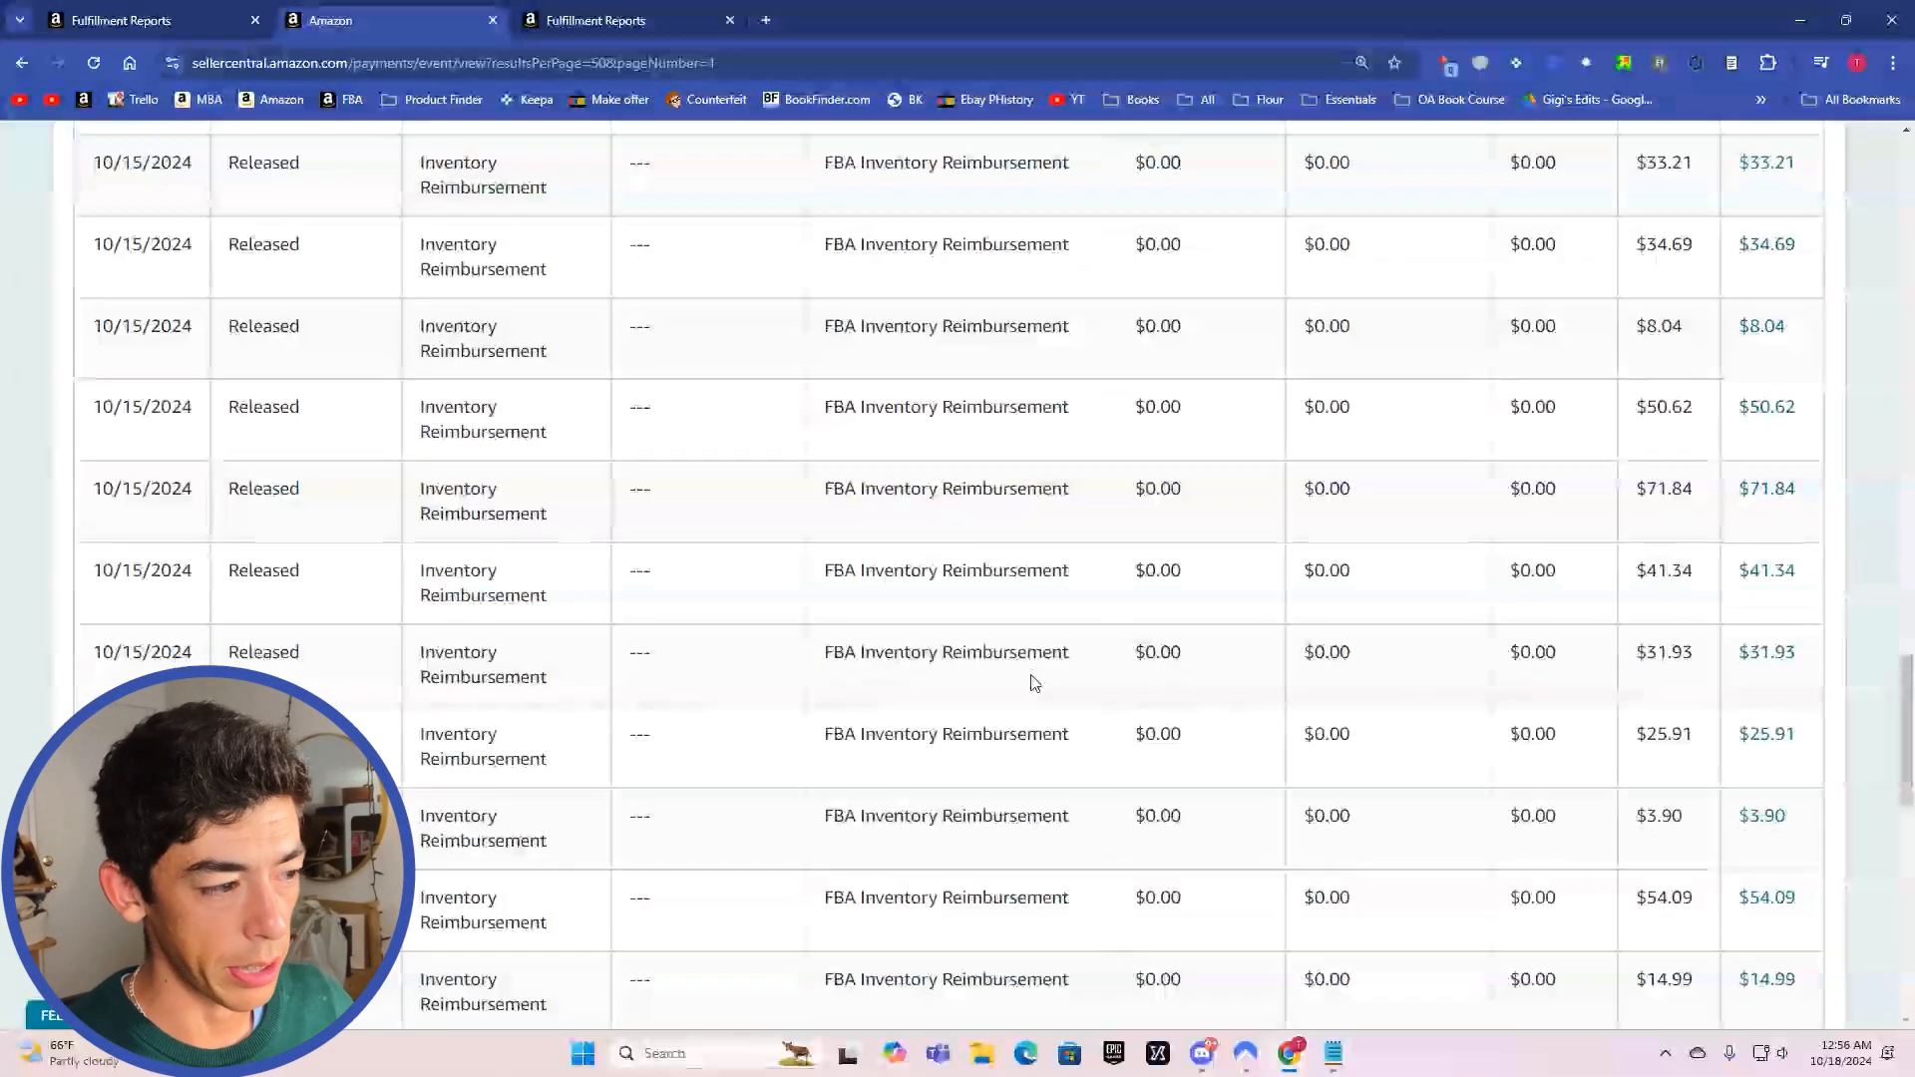
scroll("down", 3)
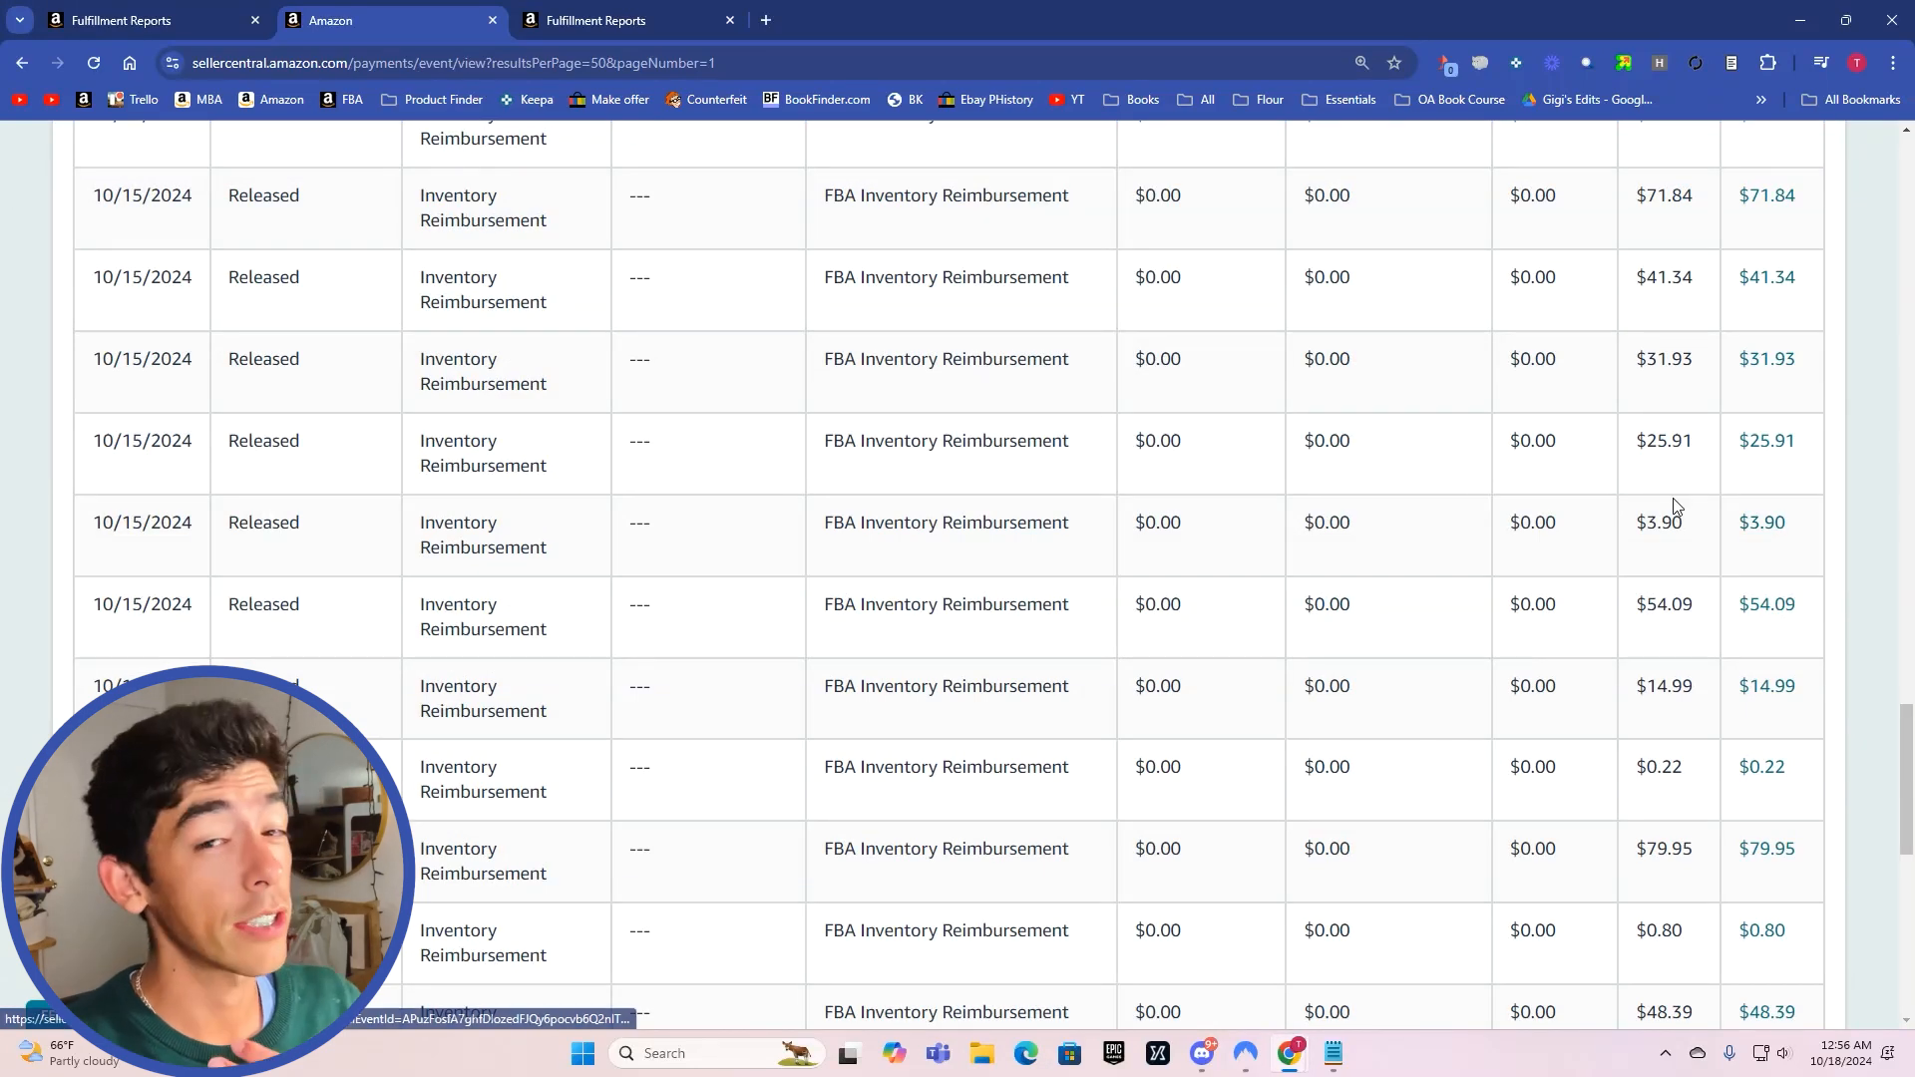
mouse_move(1658, 486)
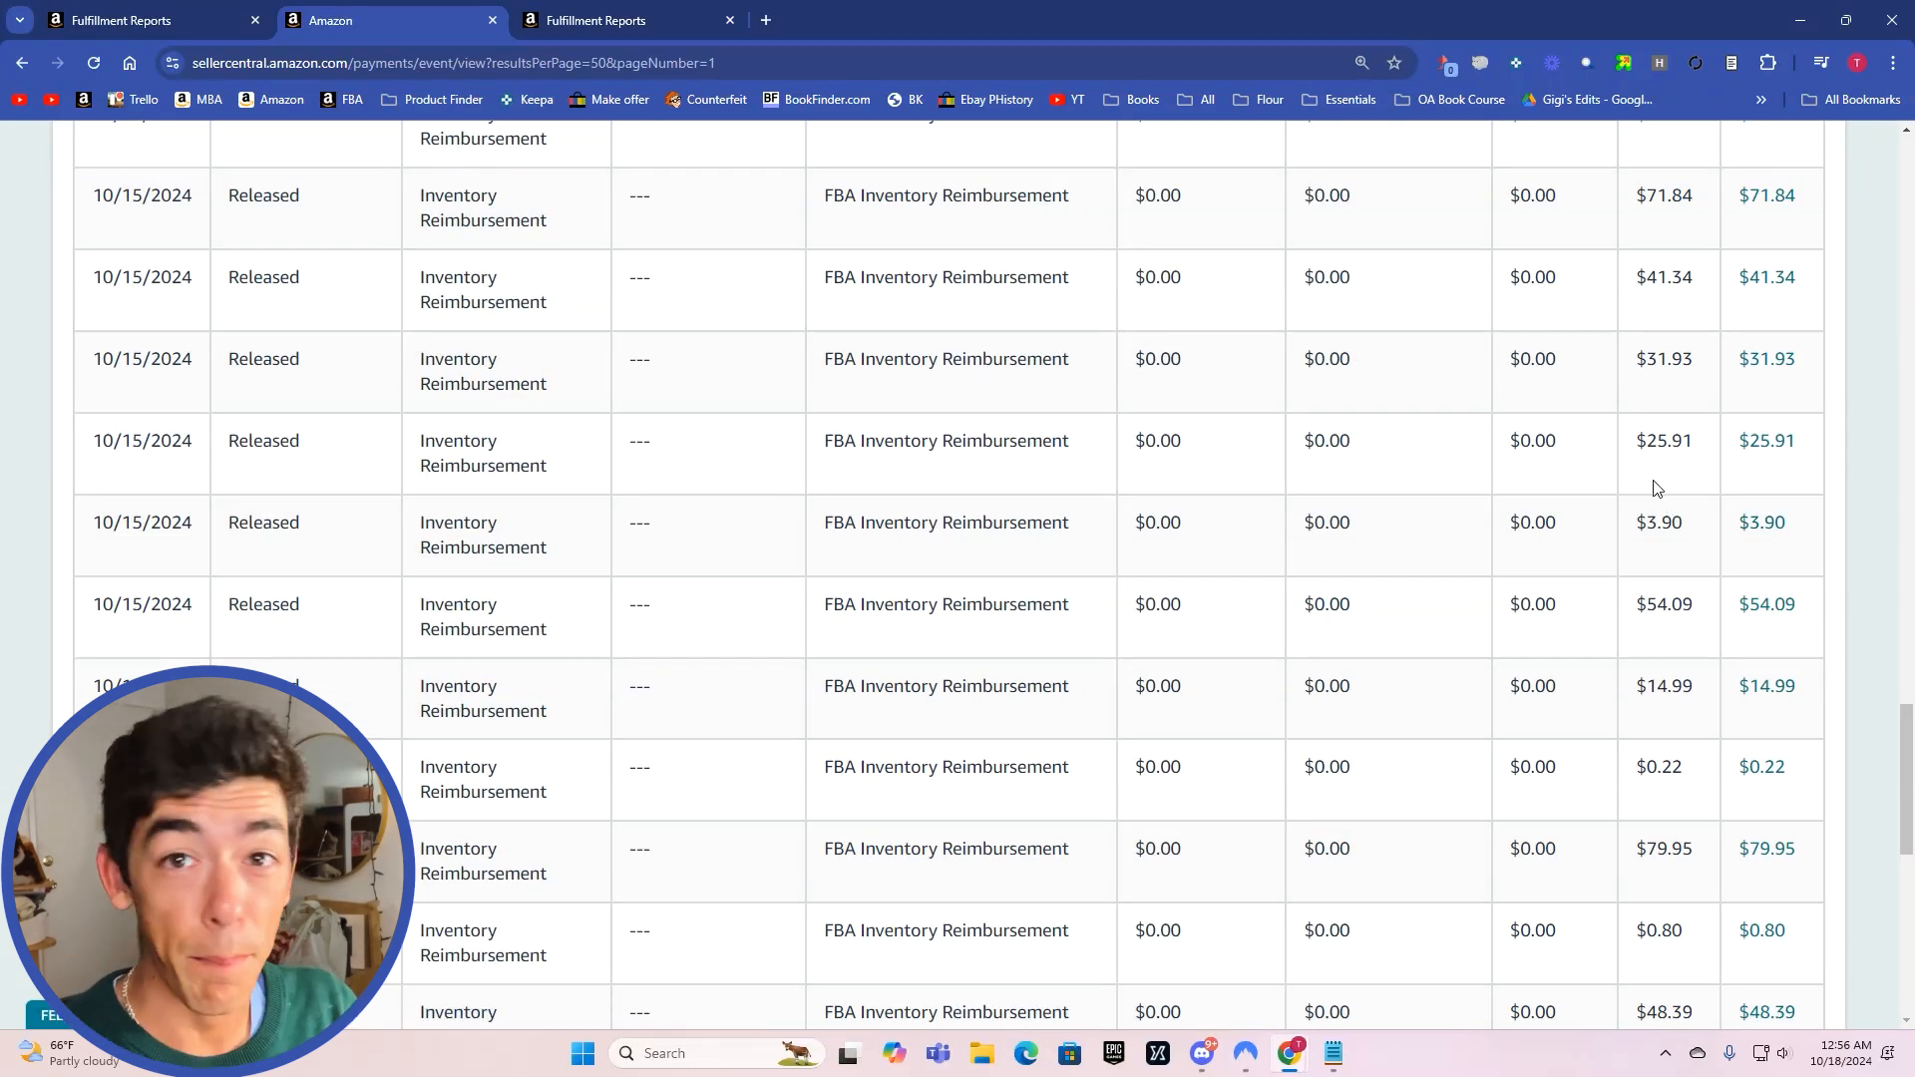